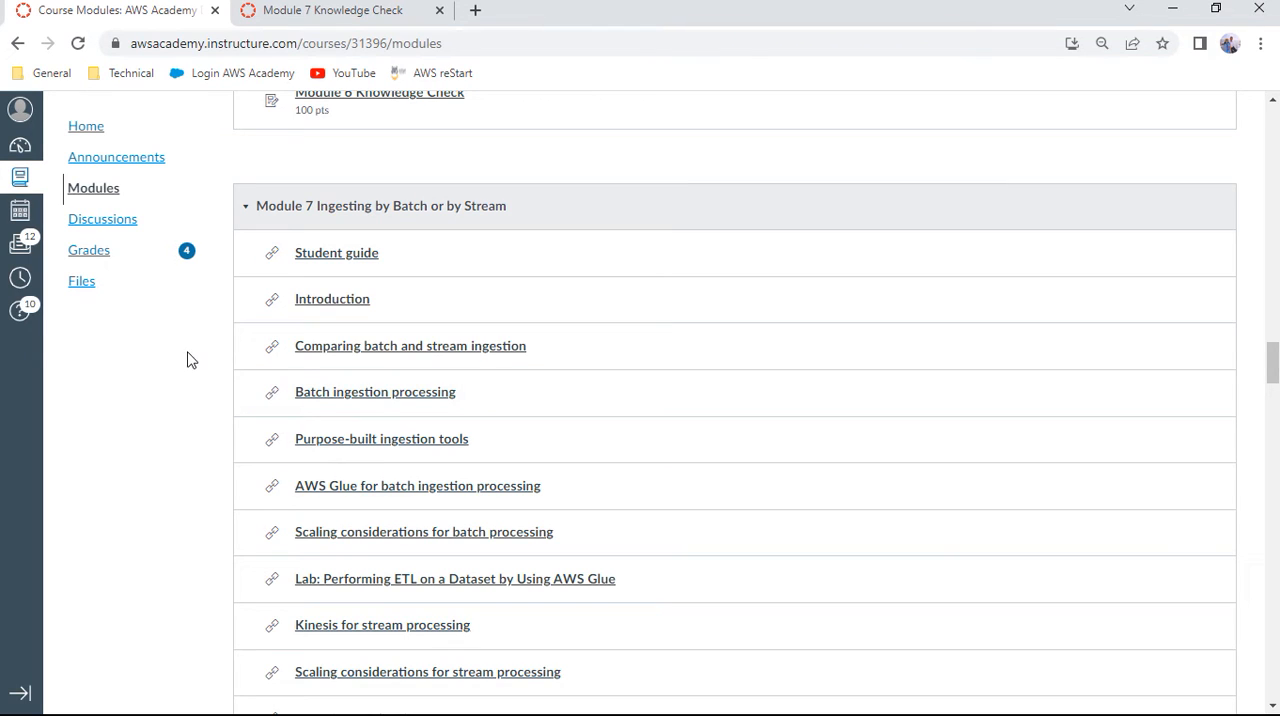
mouse_move(212, 324)
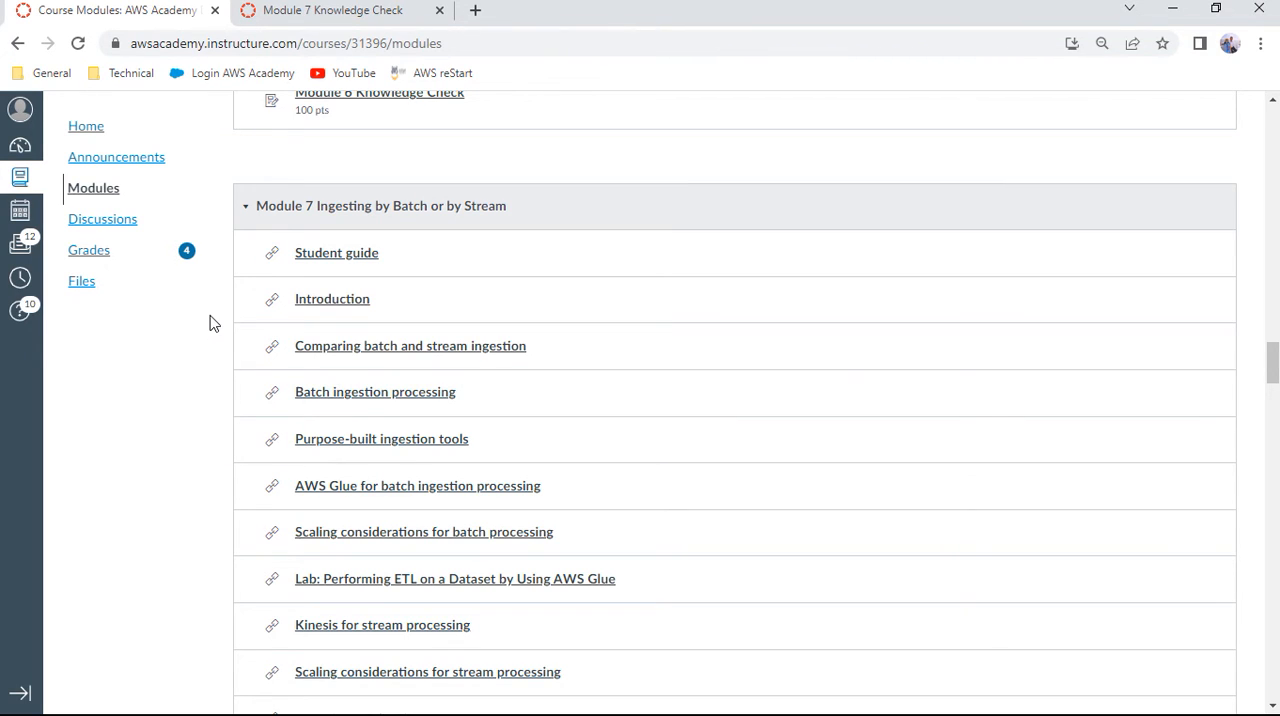
mouse_move(404, 212)
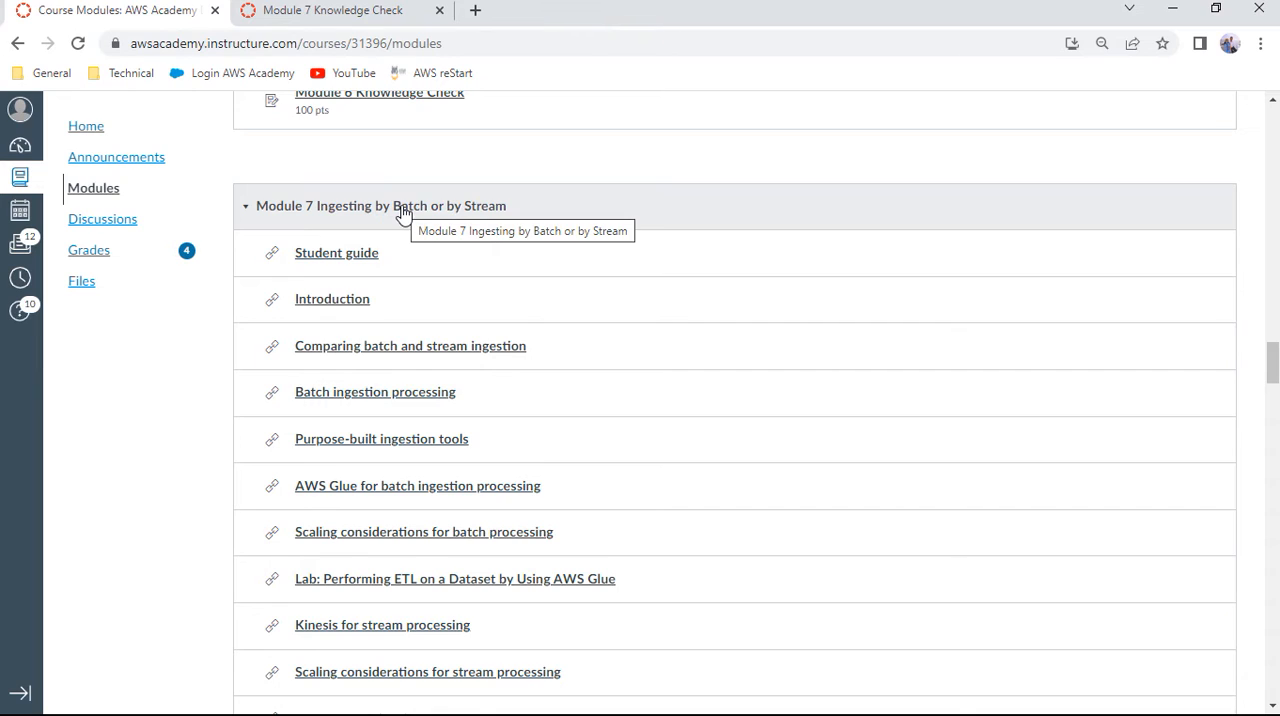
mouse_move(396, 220)
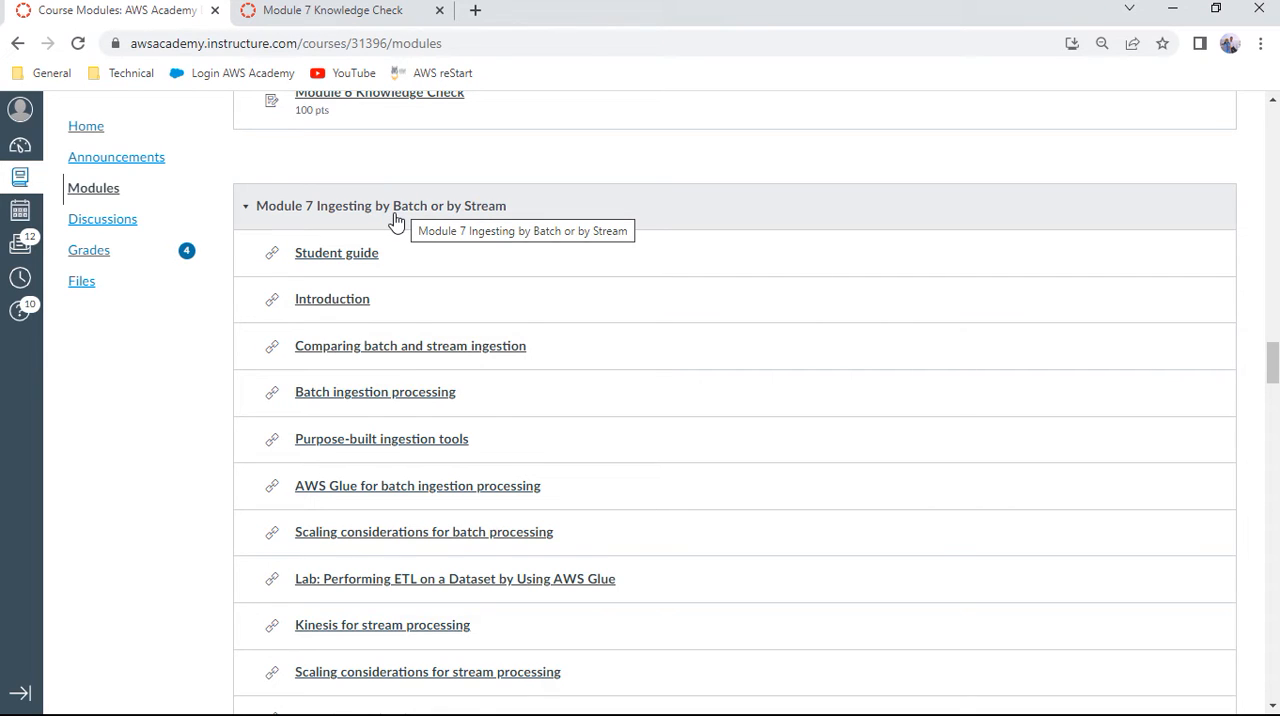
mouse_move(434, 222)
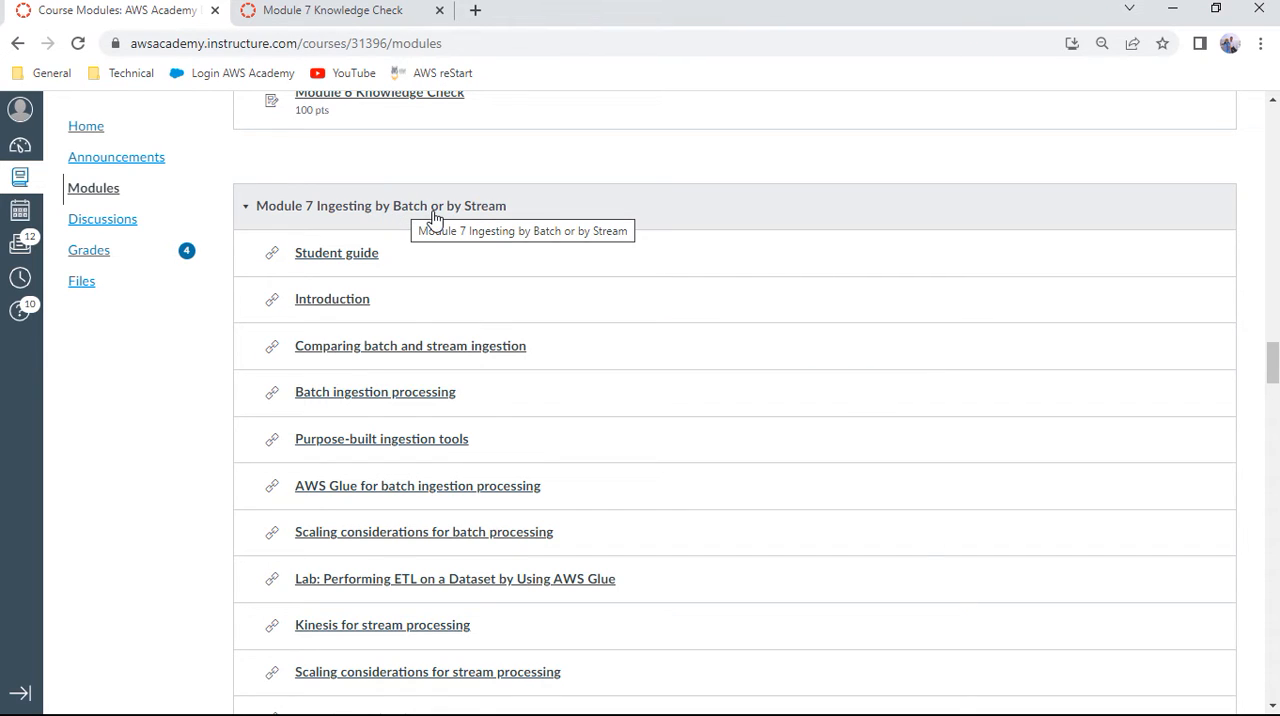
Step: Scroll the Modules page to Module 7 and open the Module 7 Knowledge Check intro screen
scroll("down", 3)
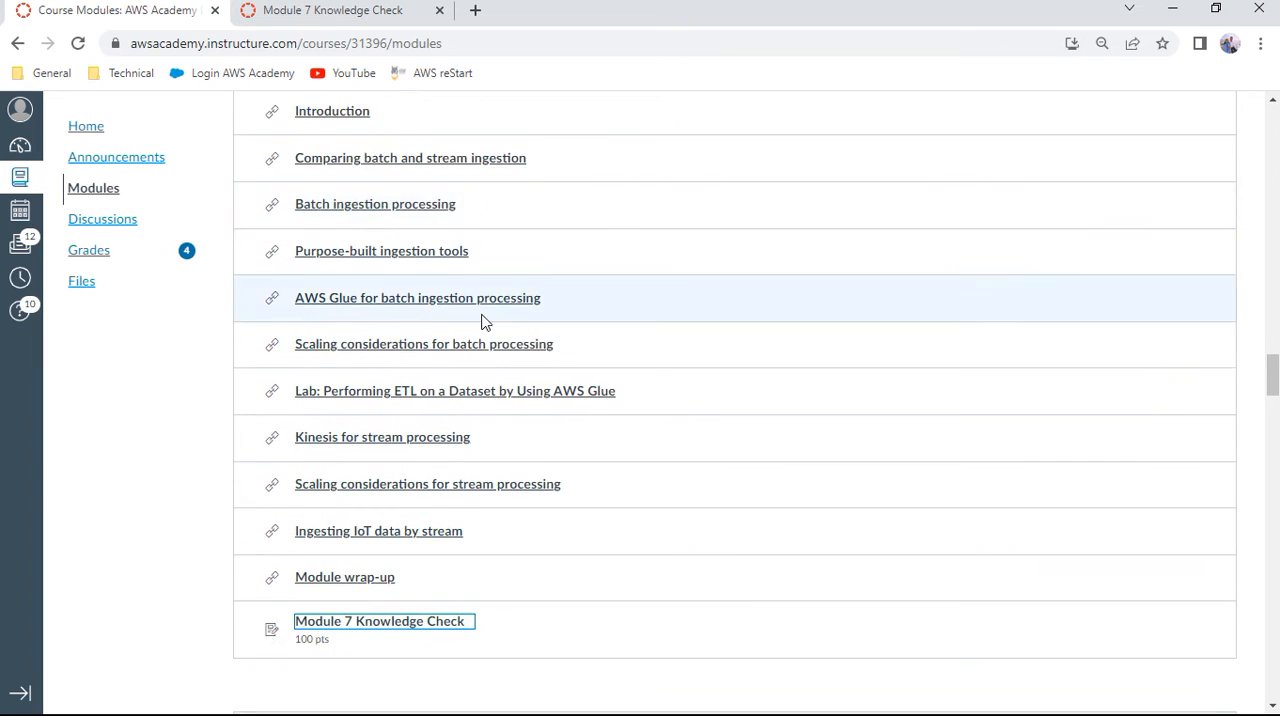
scroll("down", 3)
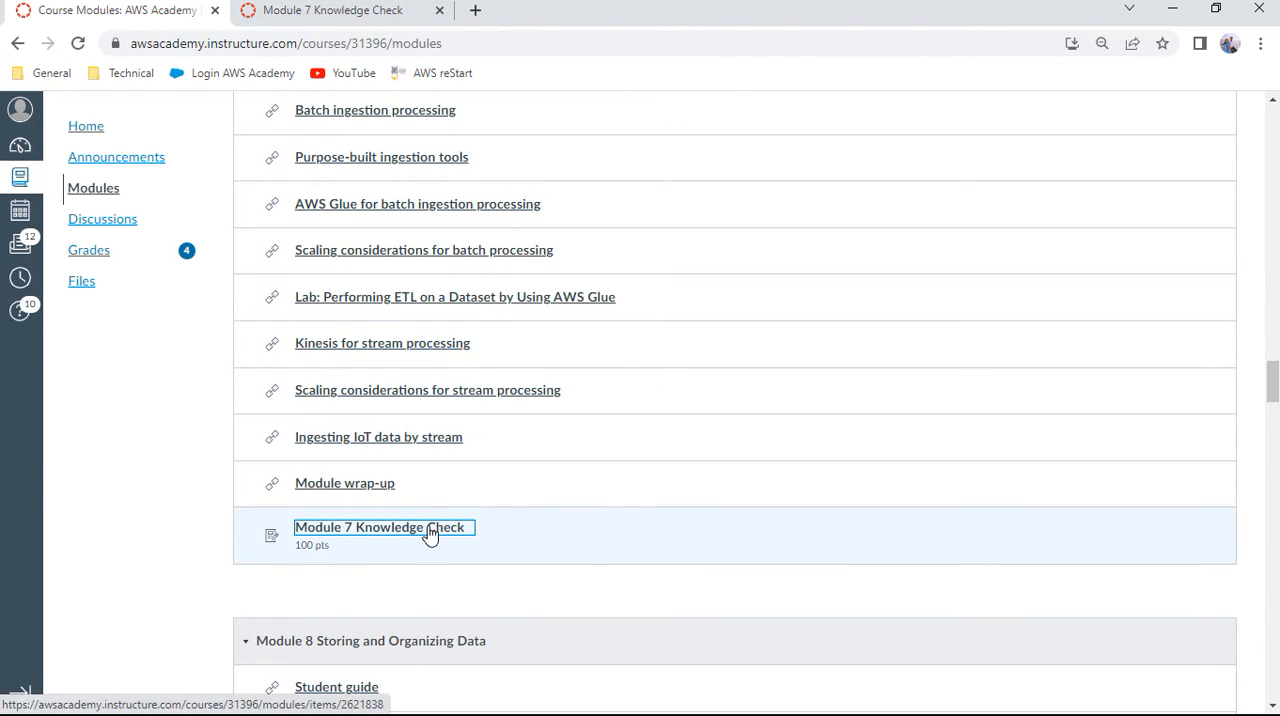
left_click(380, 528)
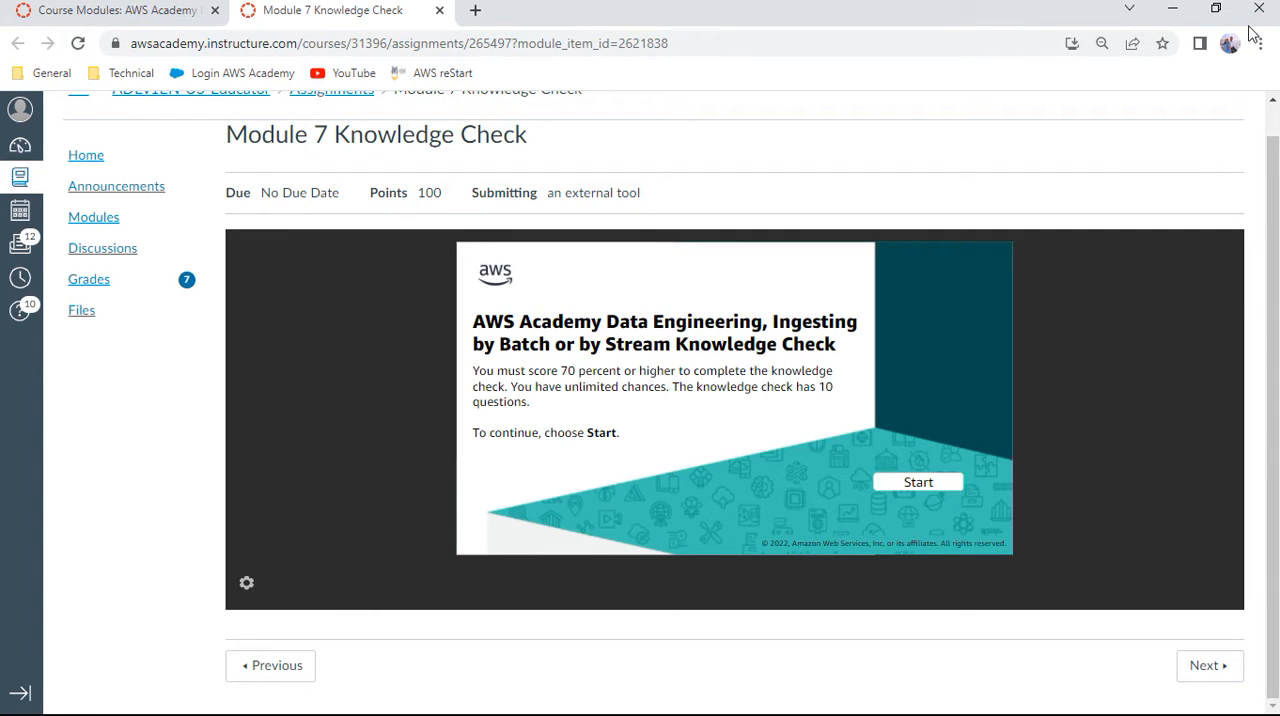
scroll("up", 3)
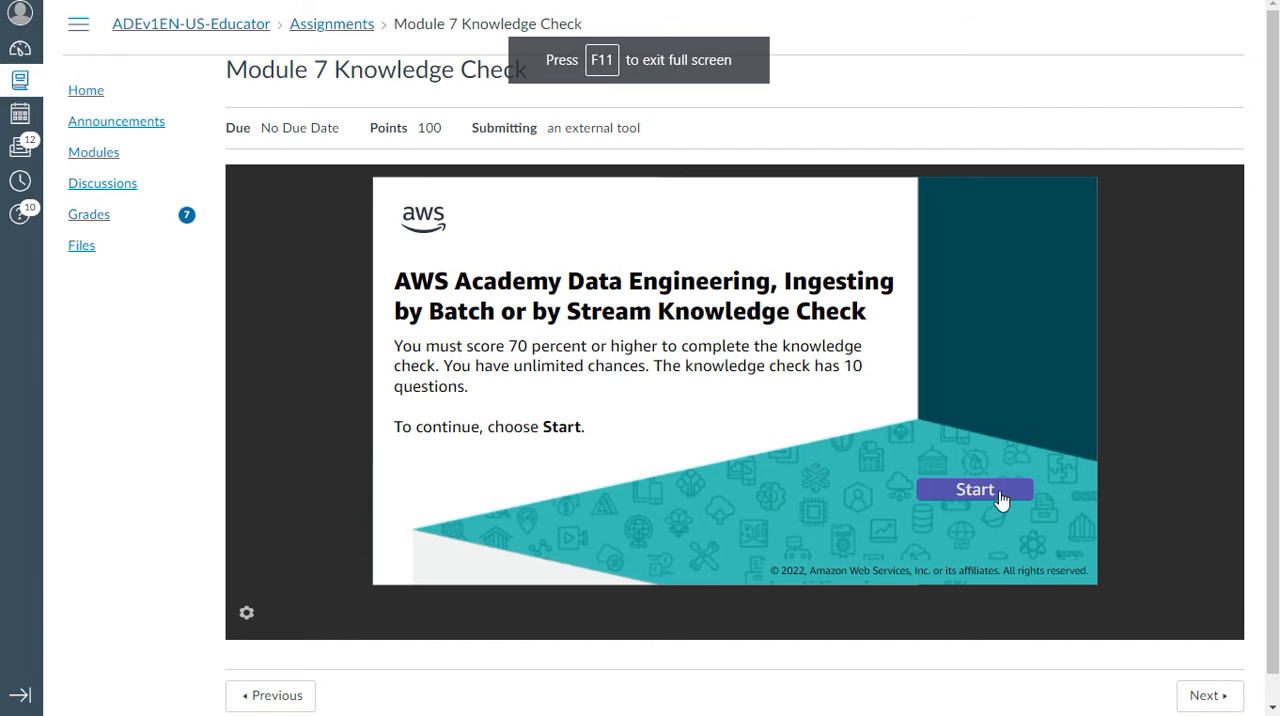
Step: Start the quiz and submit question 1 as connecting to the sales transaction database
left_click(972, 488)
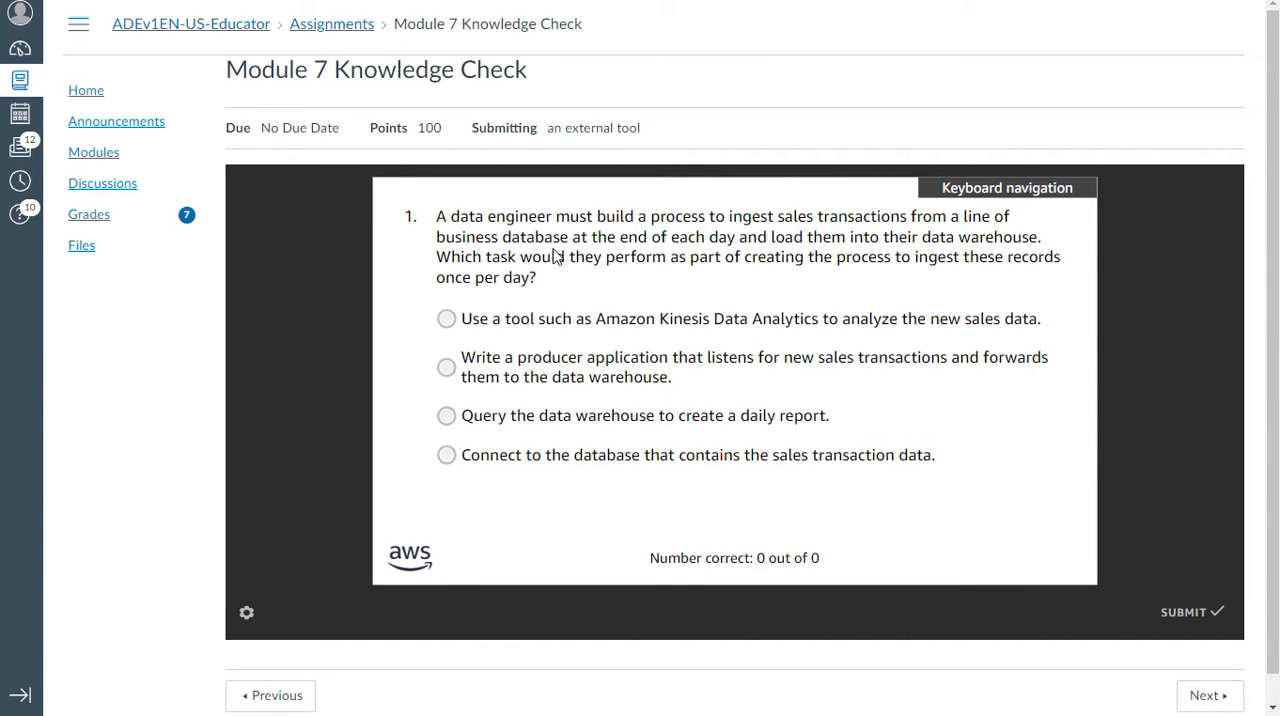
mouse_move(812, 234)
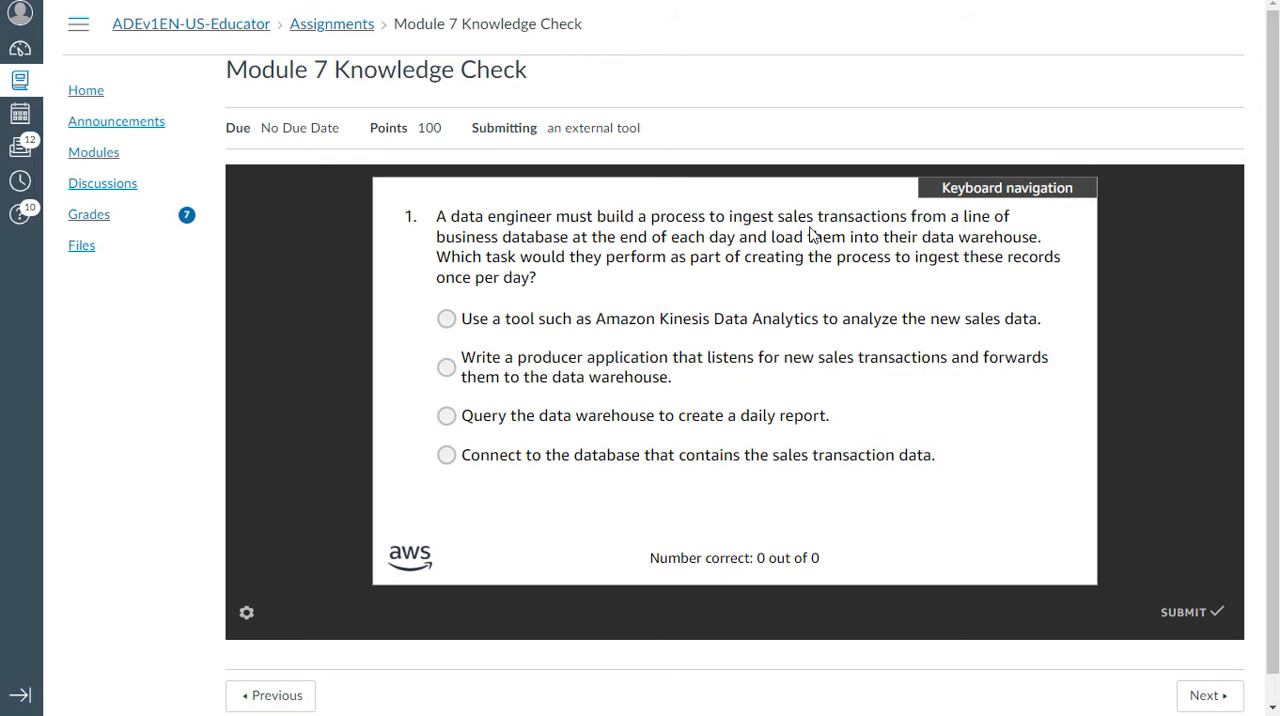
mouse_move(518, 260)
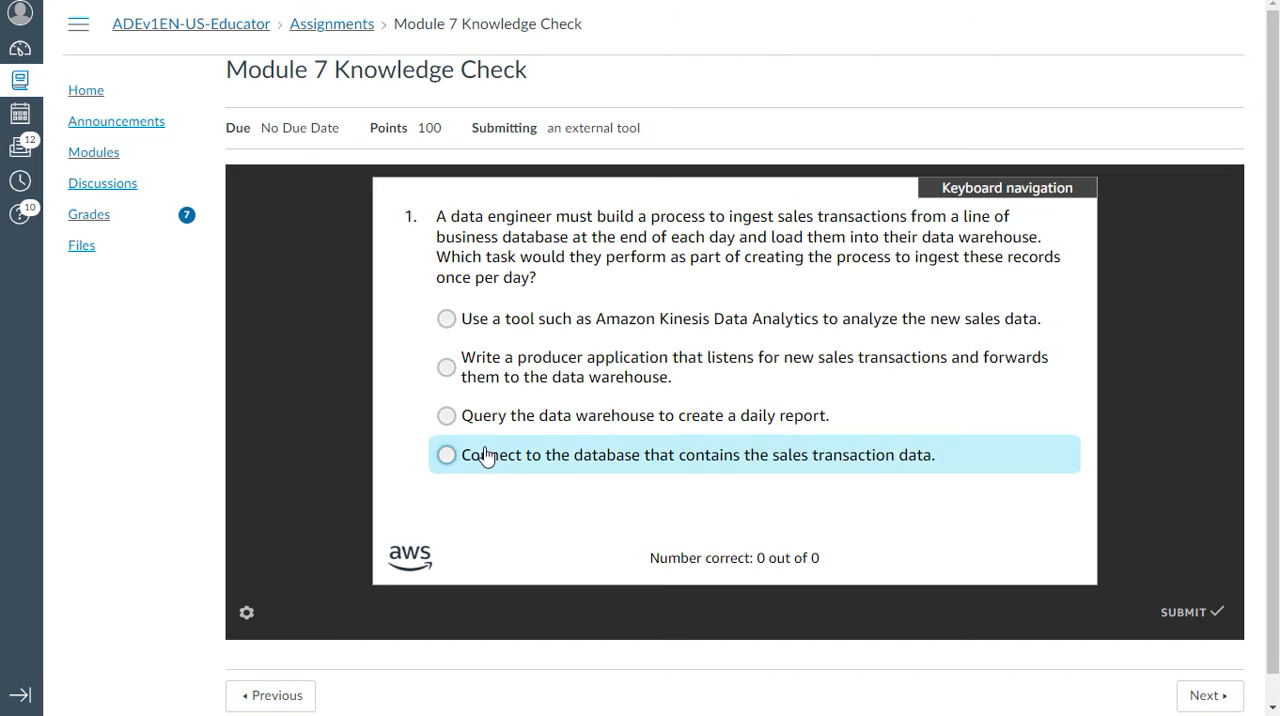
left_click(446, 456)
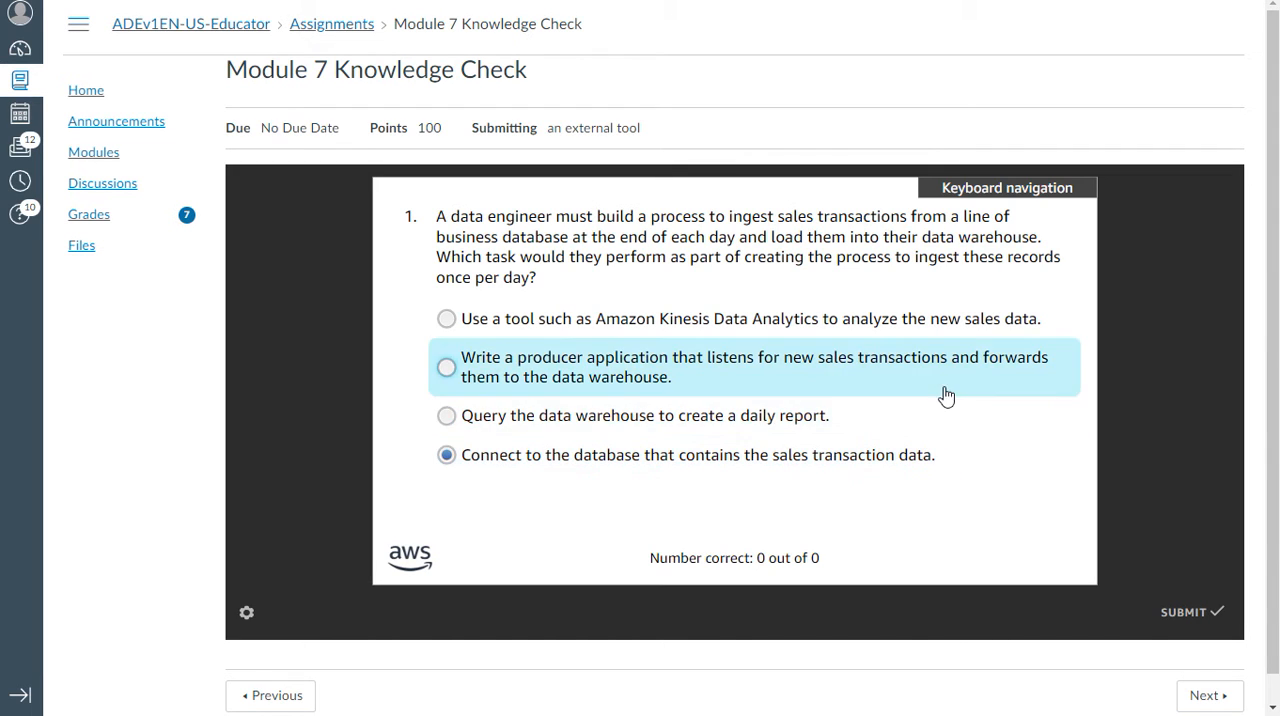
mouse_move(804, 520)
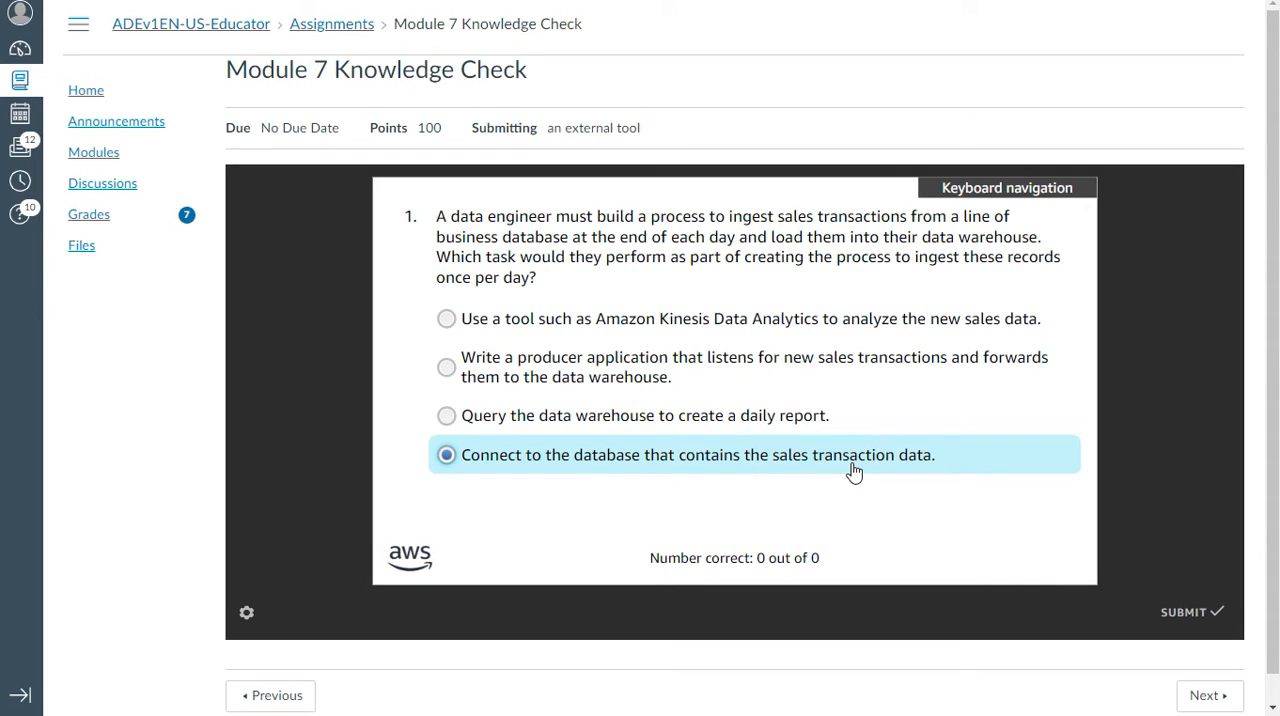
mouse_move(848, 480)
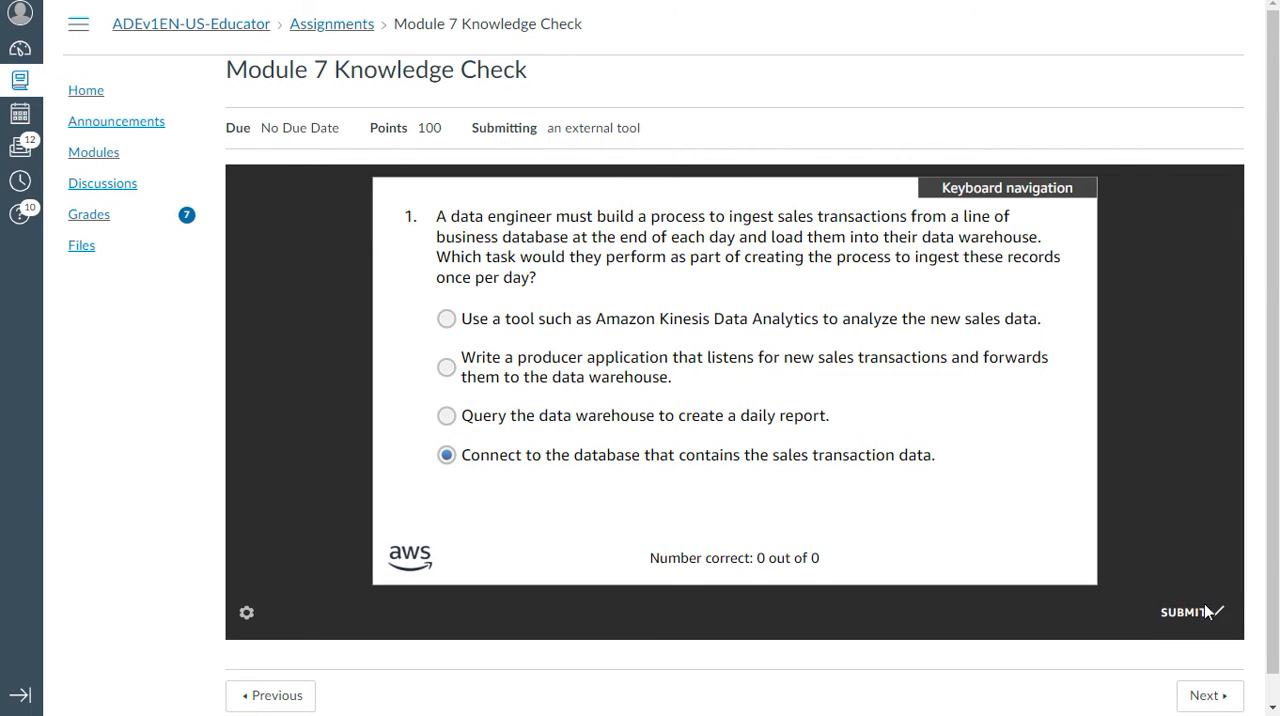
left_click(1188, 612)
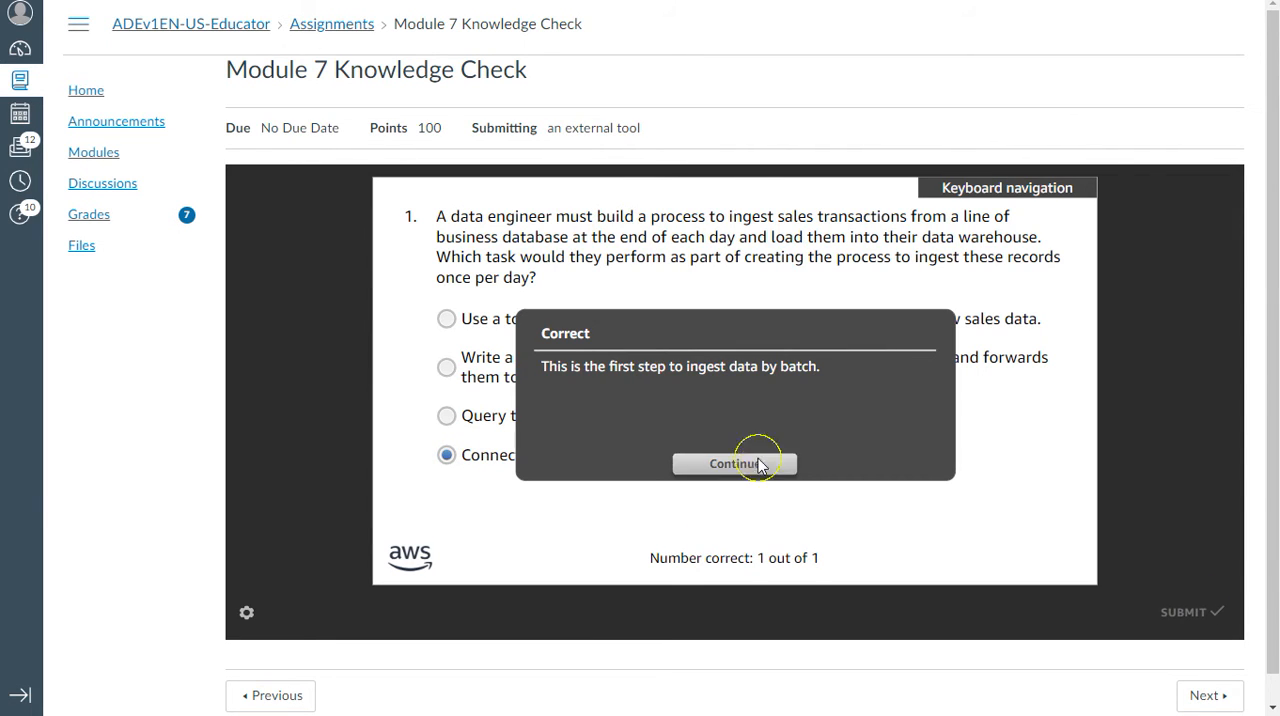
Step: Continue to question 2 and choose the AWS DataSync transfer option for the RNA sequencing data
left_click(734, 464)
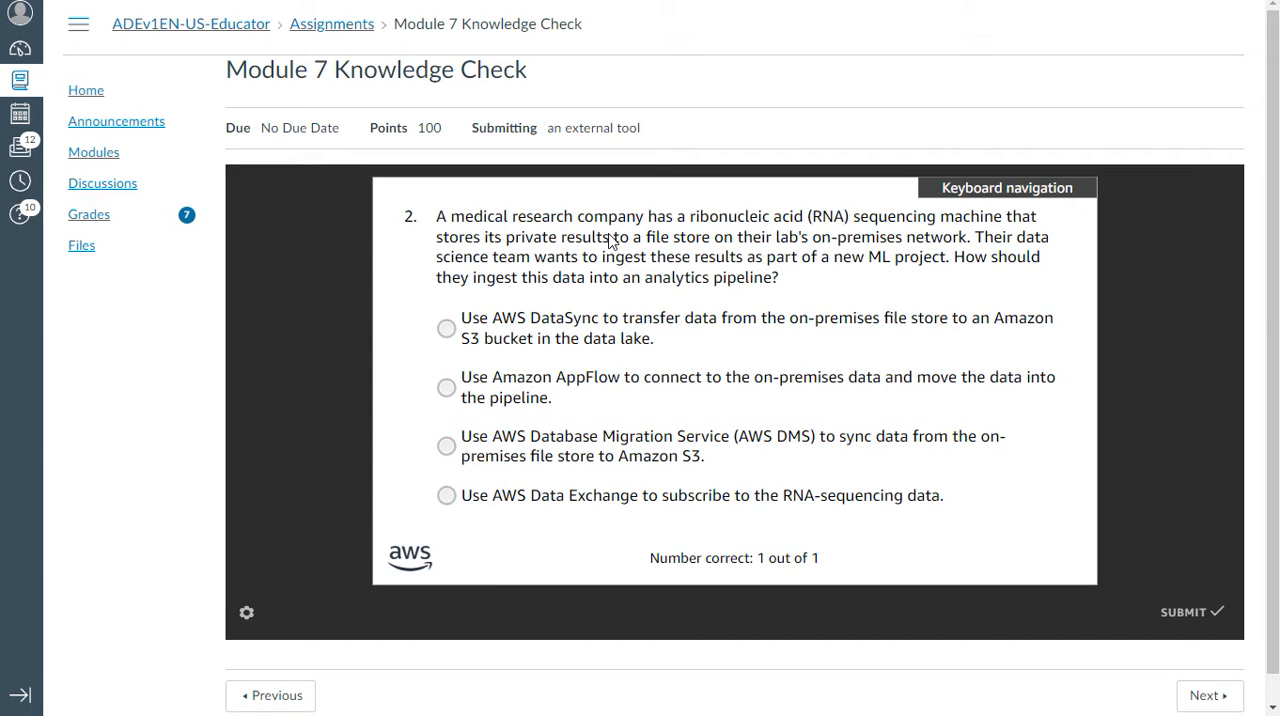
mouse_move(684, 244)
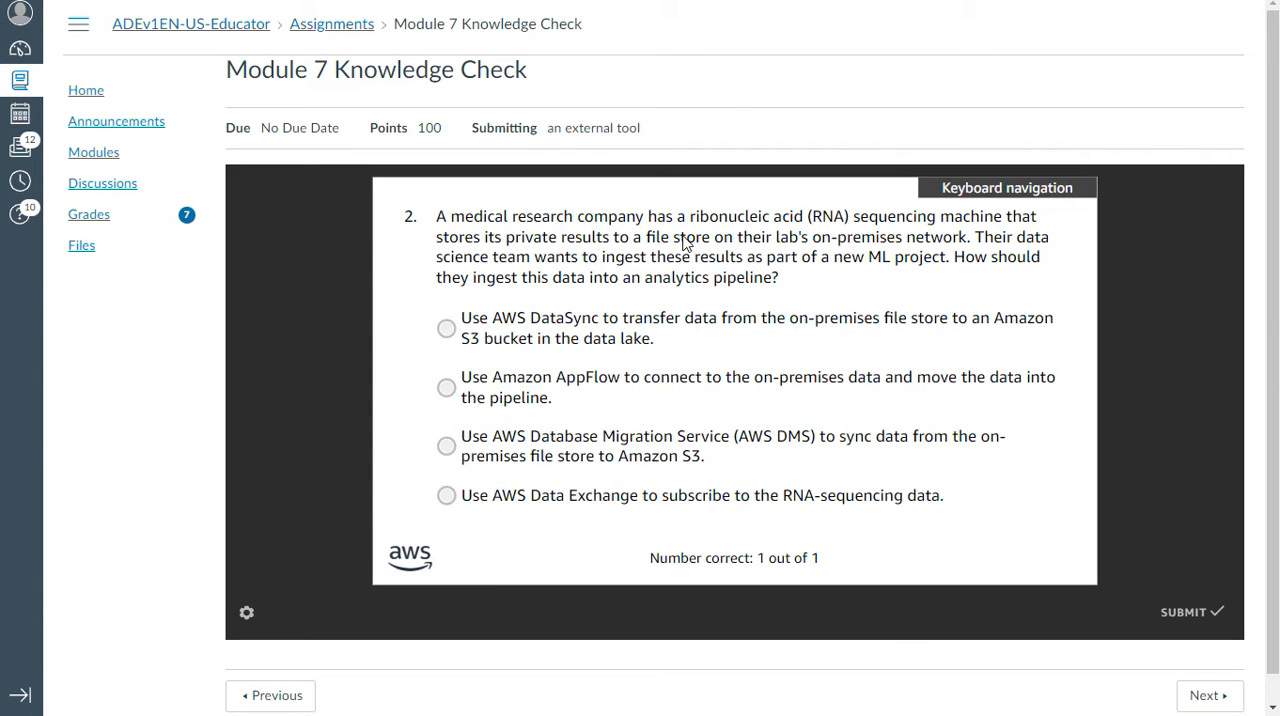
mouse_move(730, 258)
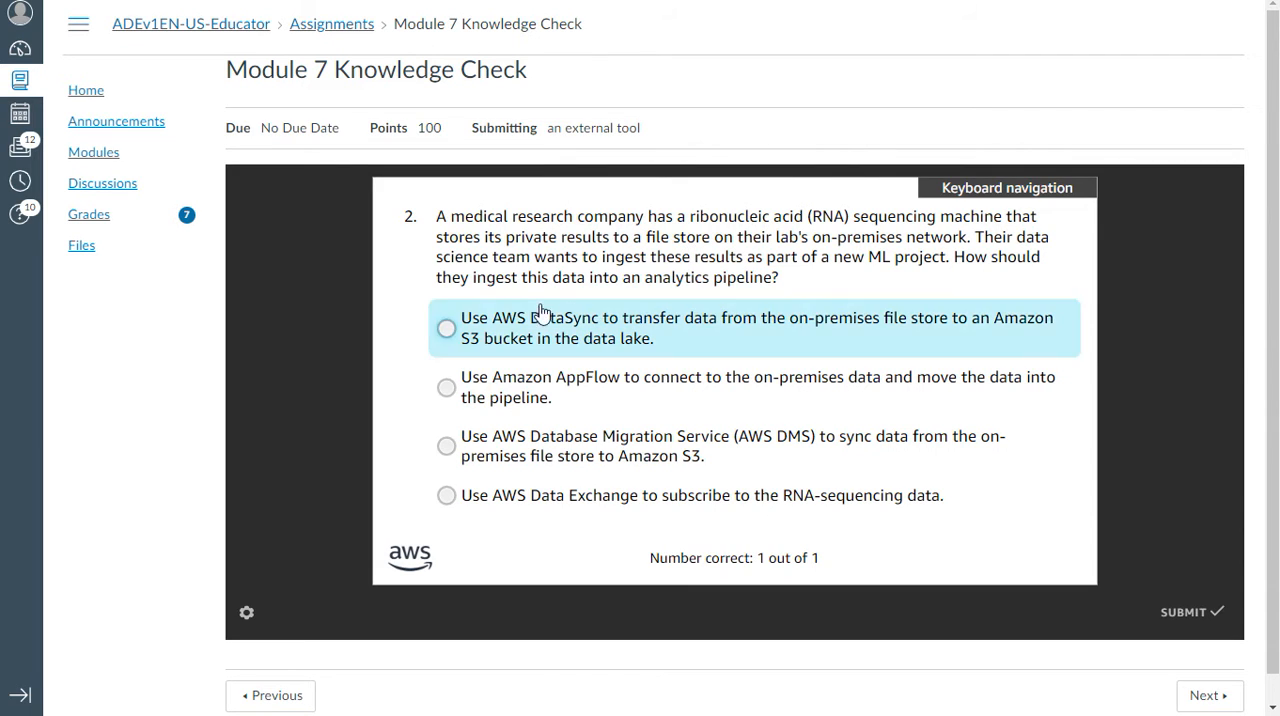
left_click(446, 328)
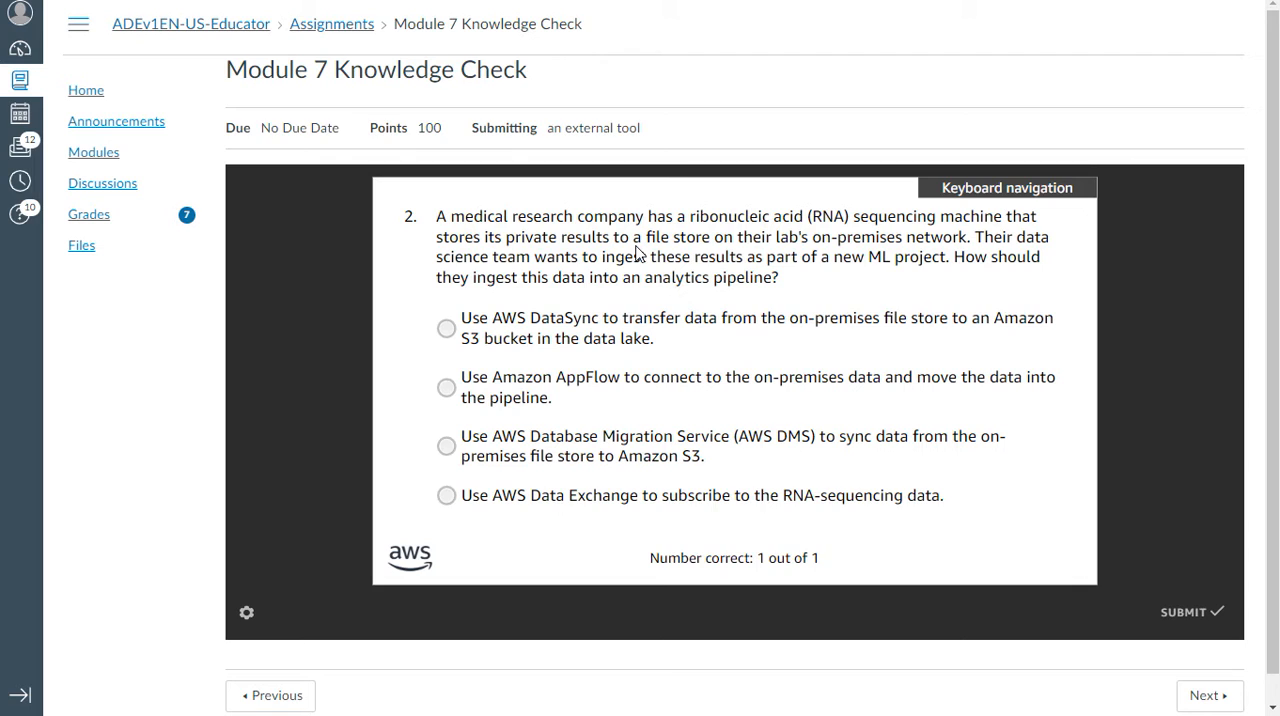
mouse_move(842, 256)
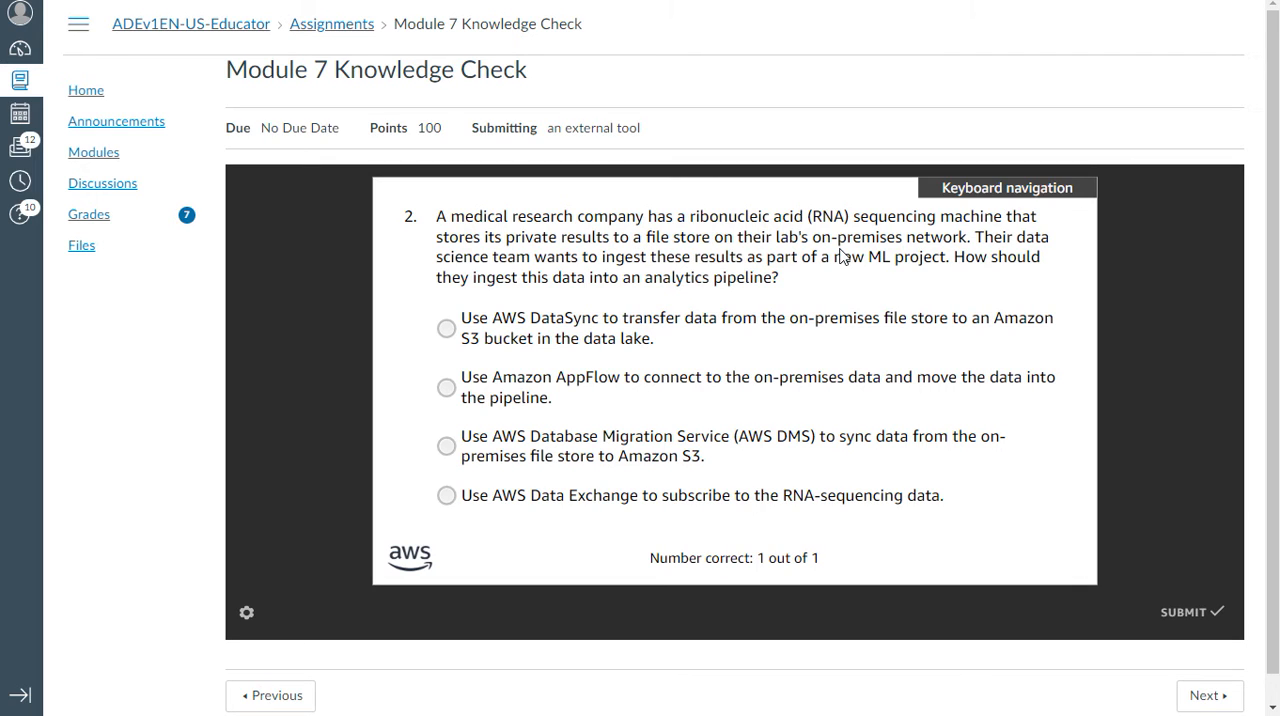
mouse_move(1024, 258)
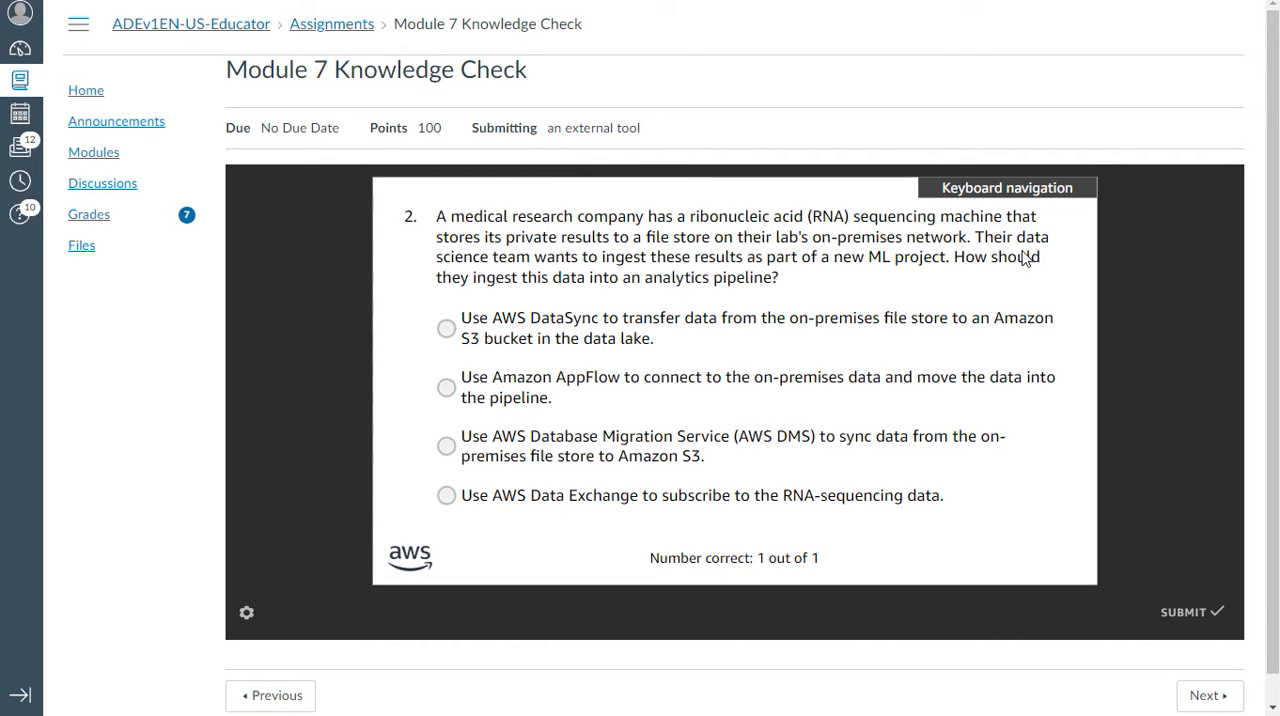
mouse_move(656, 276)
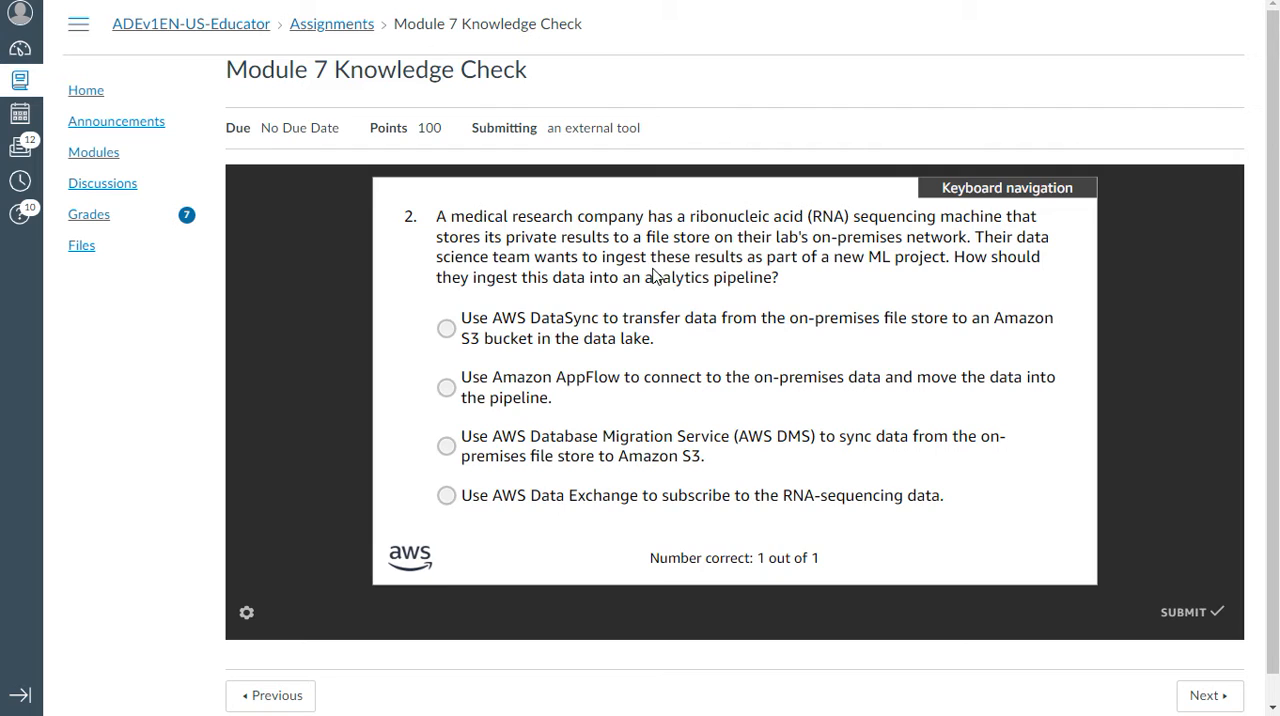
mouse_move(760, 276)
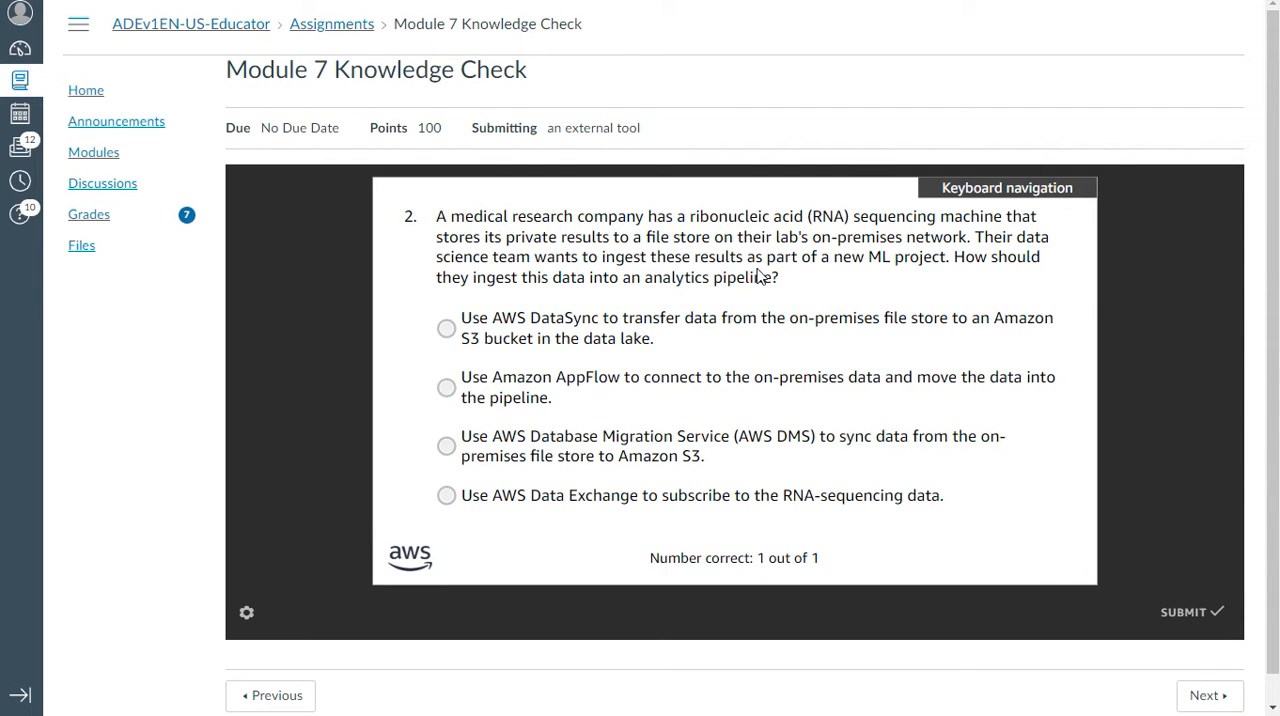
mouse_move(956, 276)
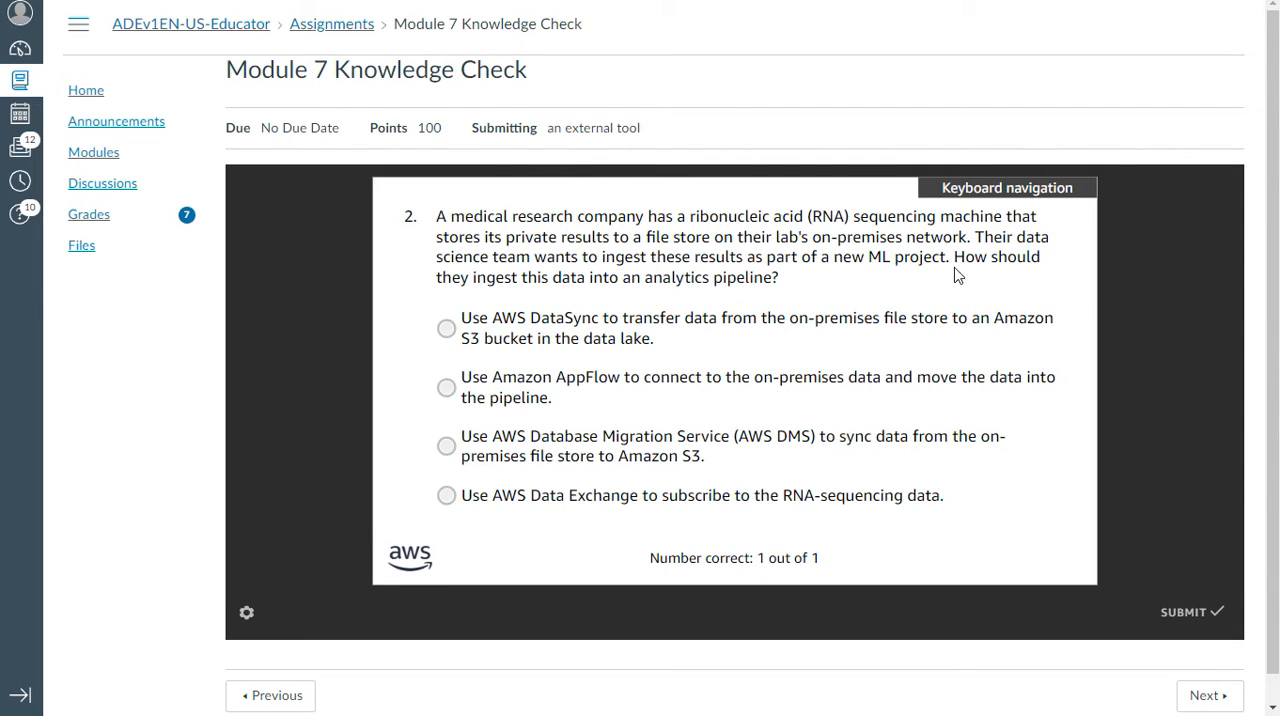
mouse_move(530, 294)
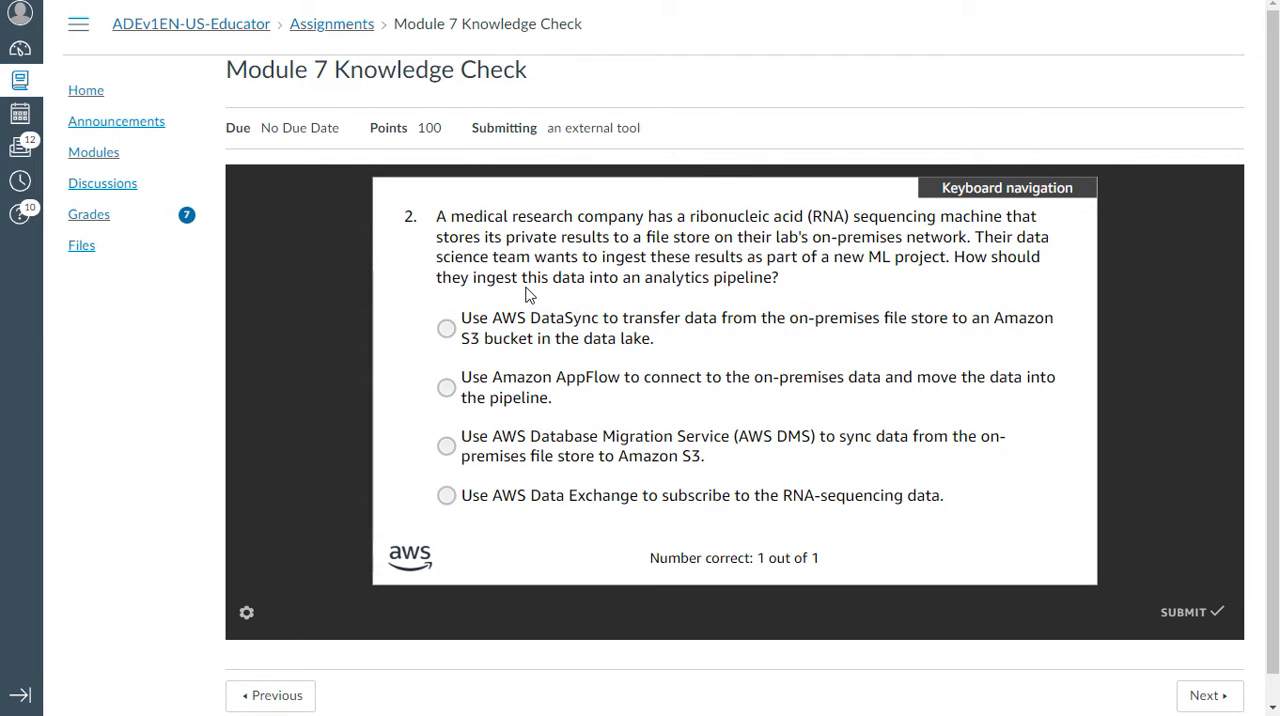
mouse_move(764, 280)
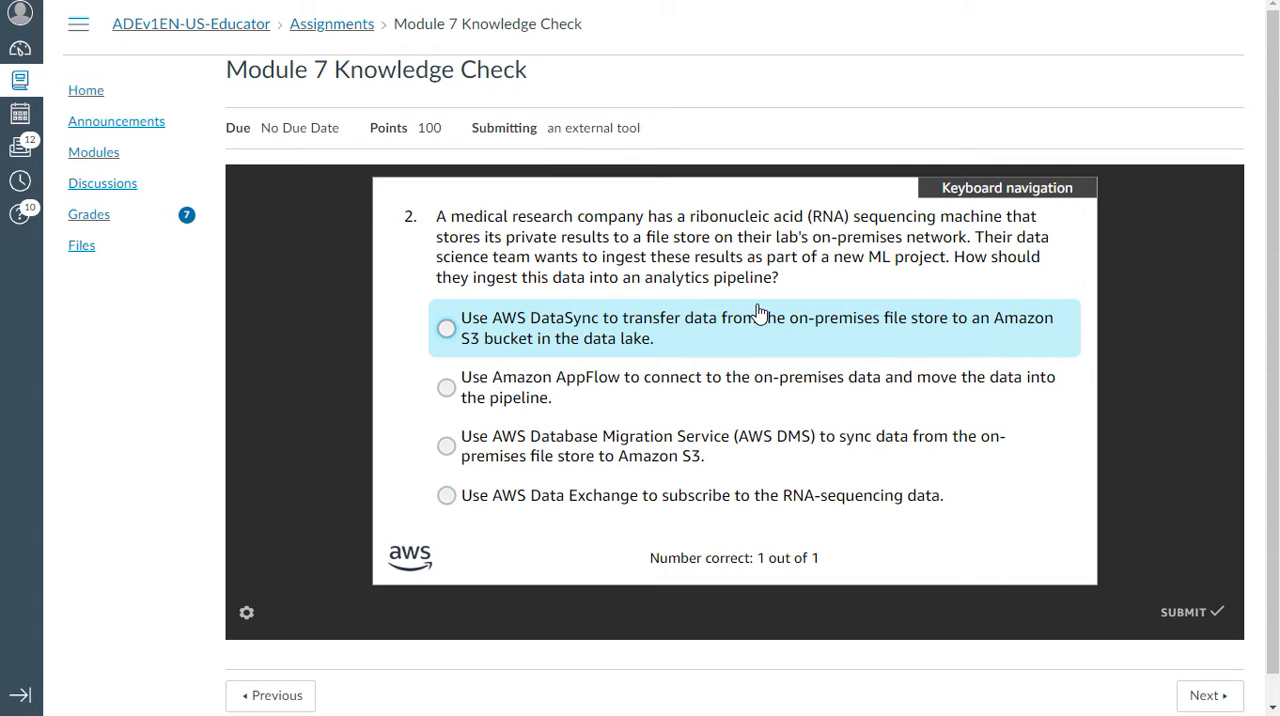
left_click(446, 328)
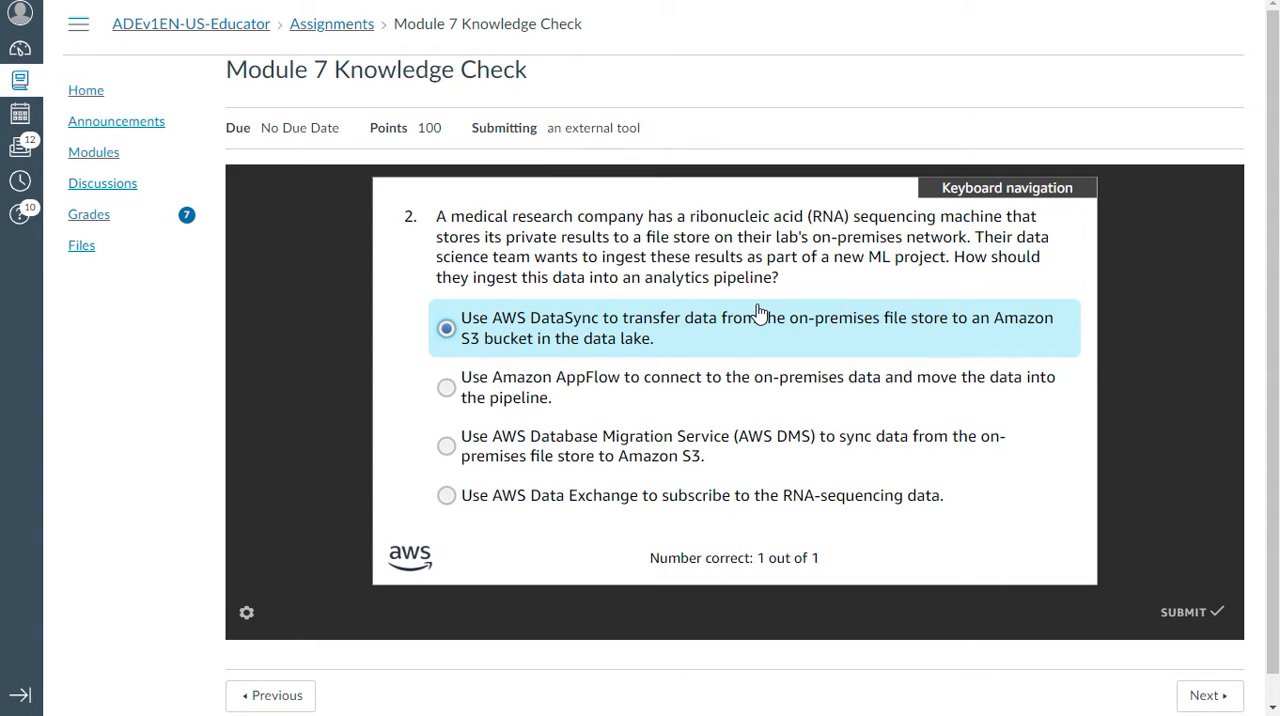
mouse_move(764, 328)
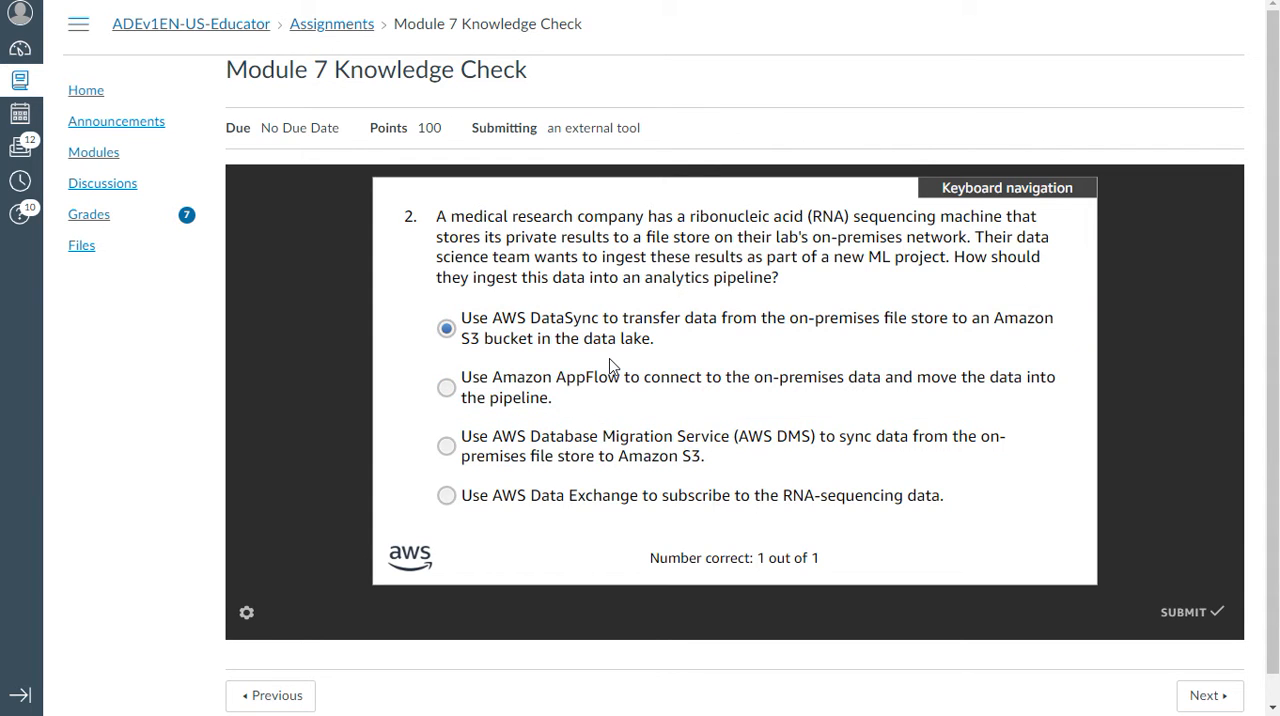
mouse_move(886, 532)
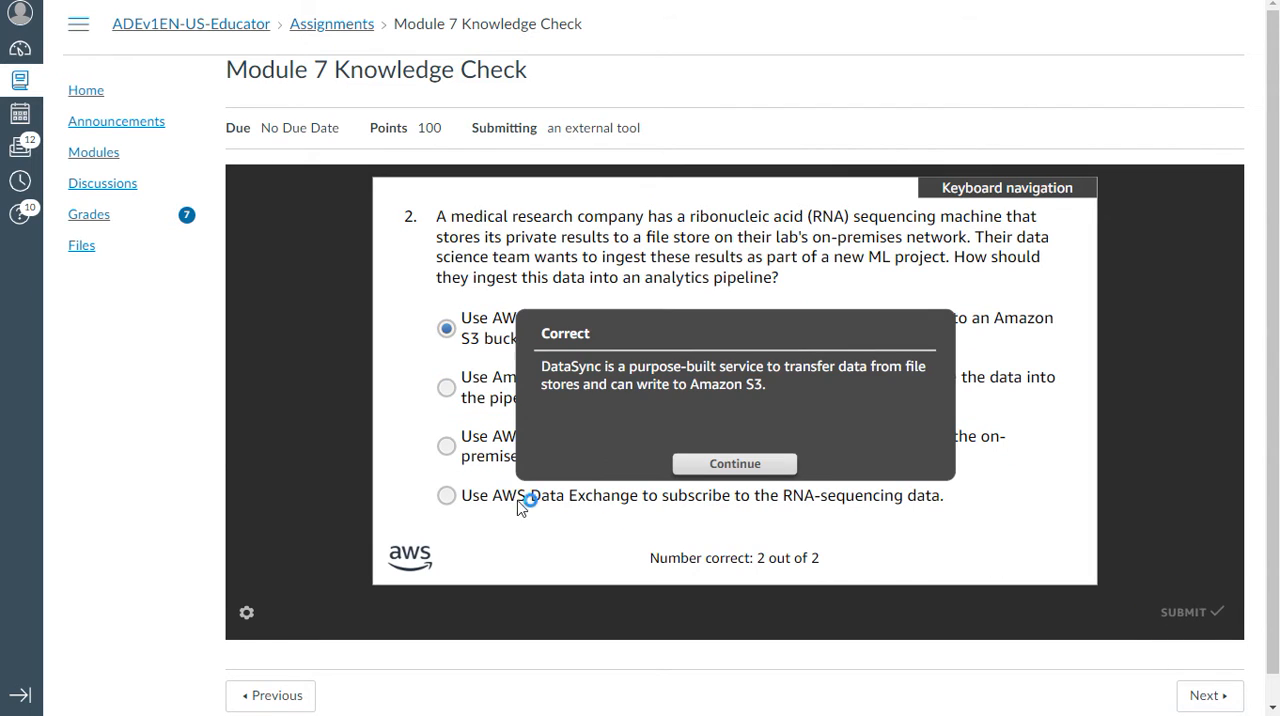
Step: Continue to question 3 and, after trying other options, settle on using AWS Glue Studio to build the pipeline
left_click(734, 464)
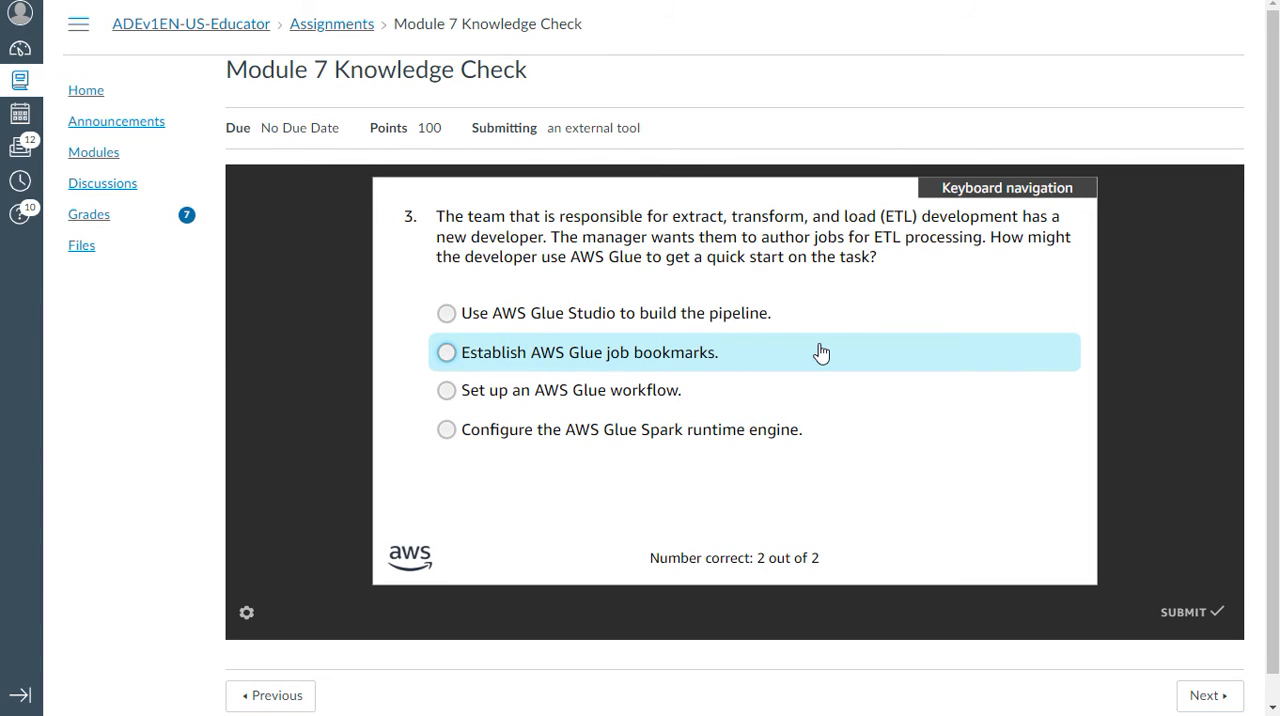
left_click(448, 352)
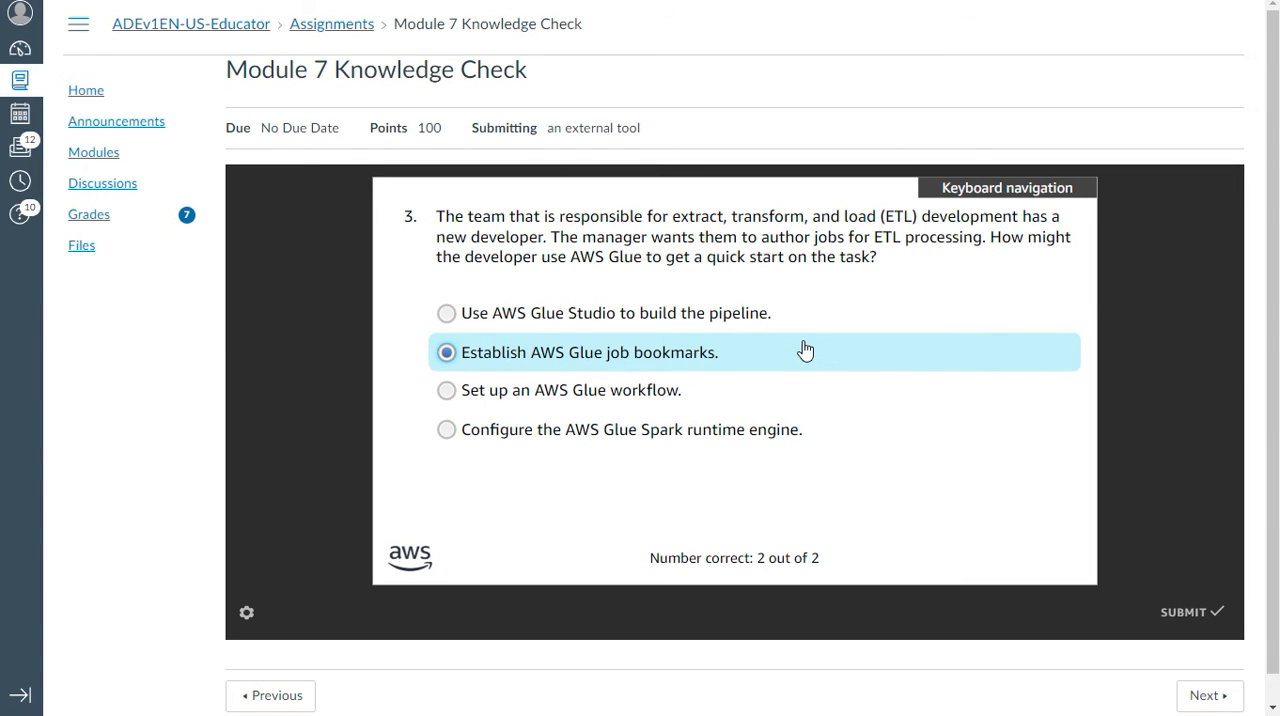
mouse_move(518, 436)
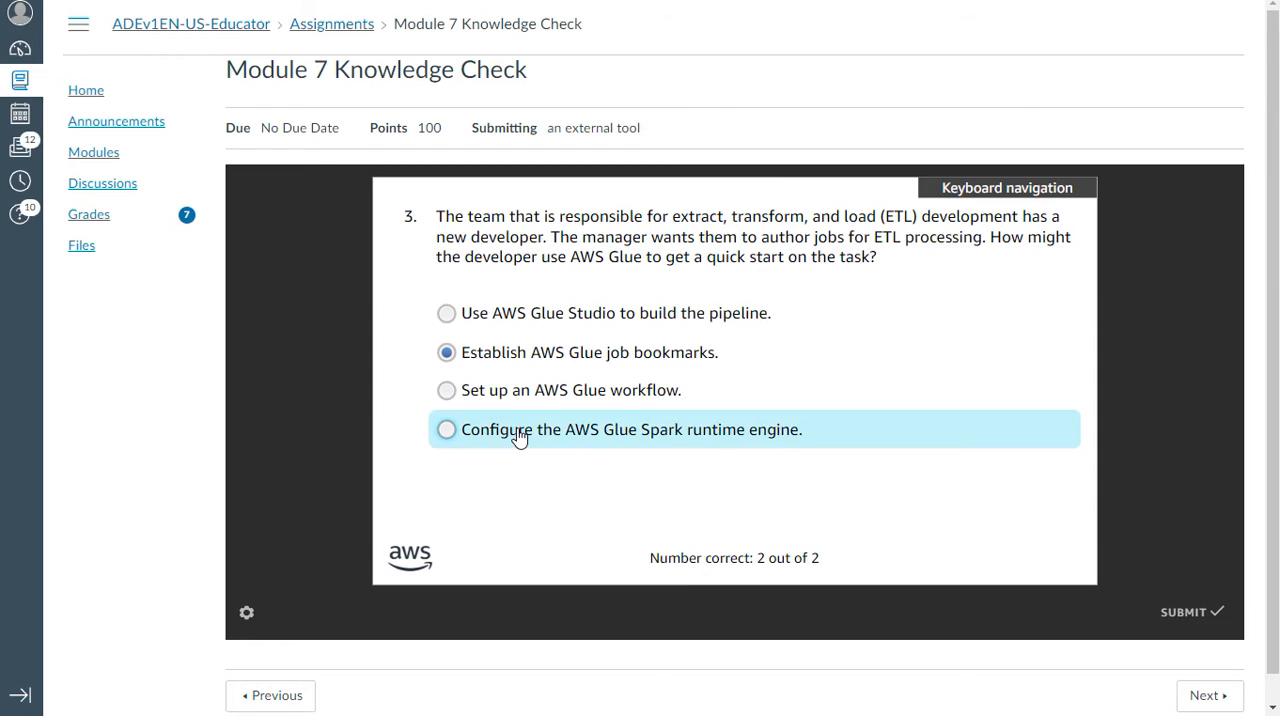
left_click(446, 312)
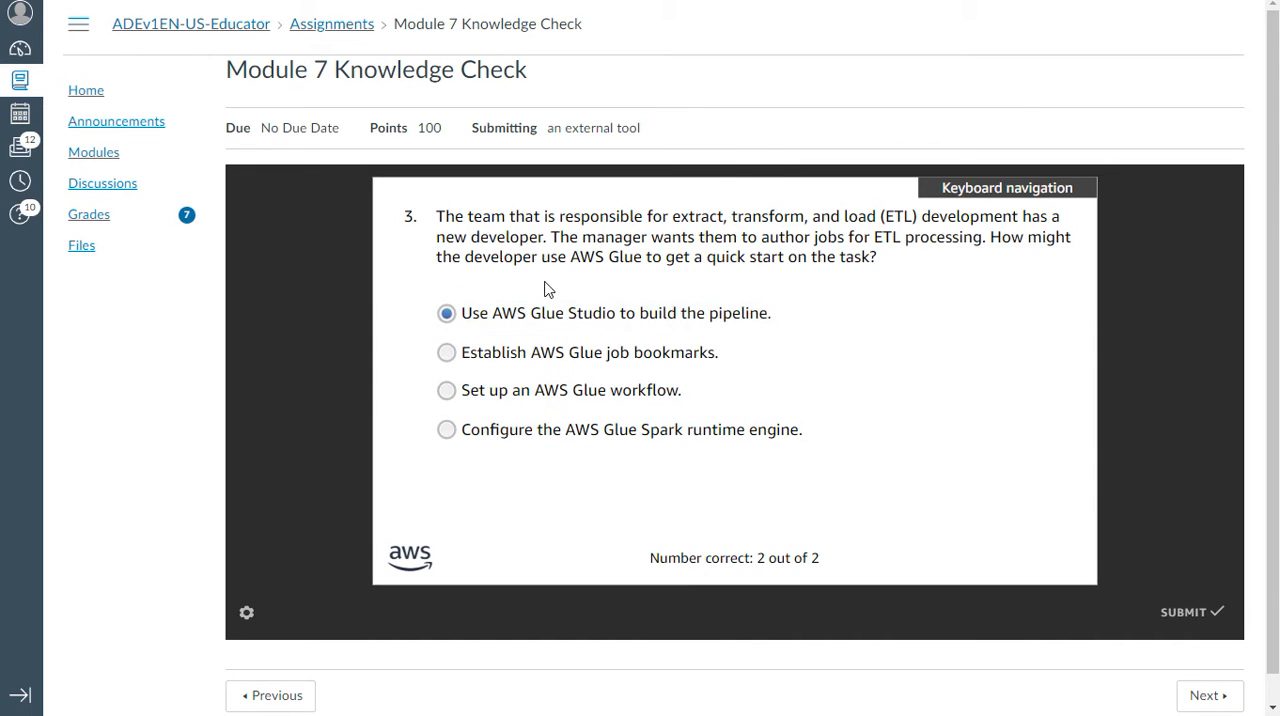
mouse_move(972, 222)
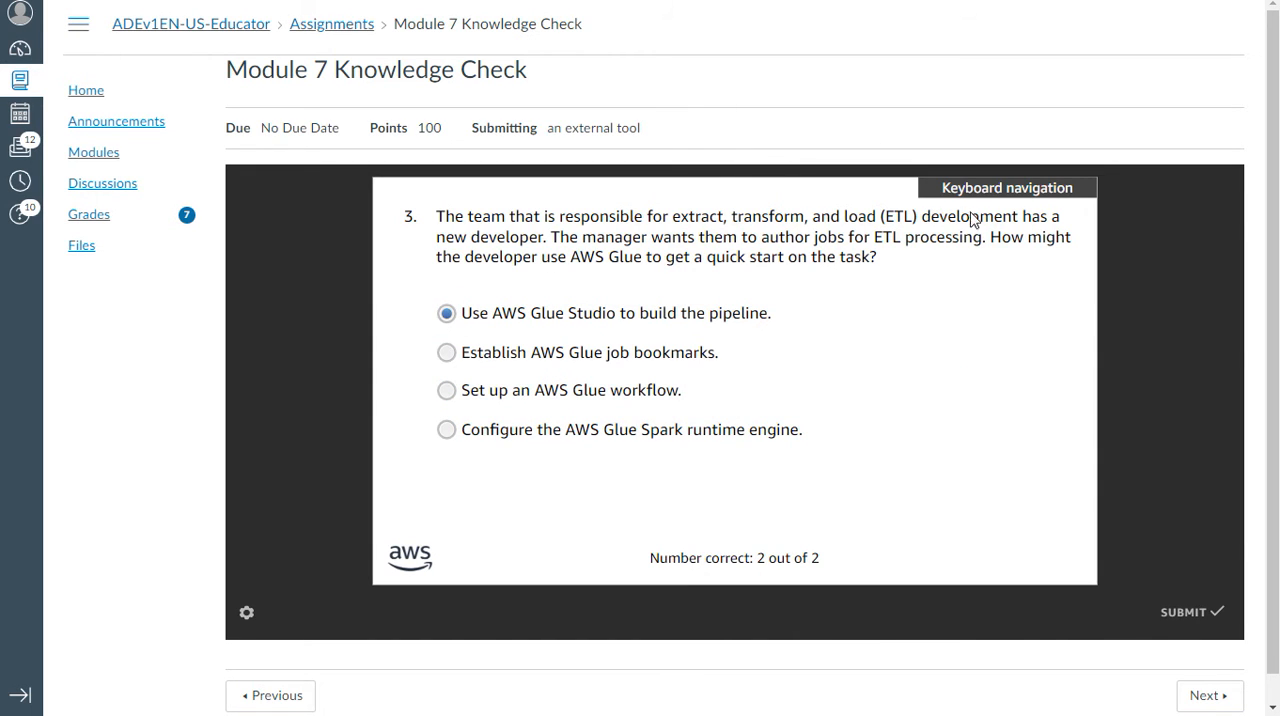
mouse_move(536, 264)
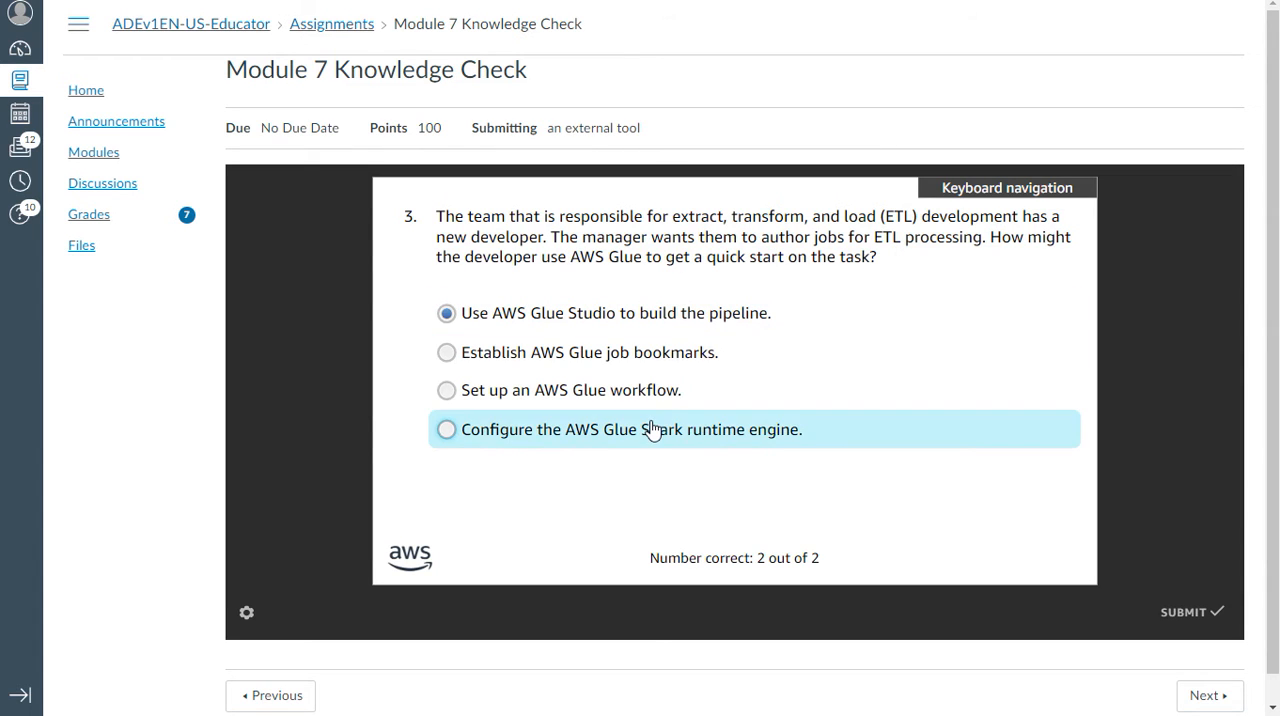
left_click(448, 428)
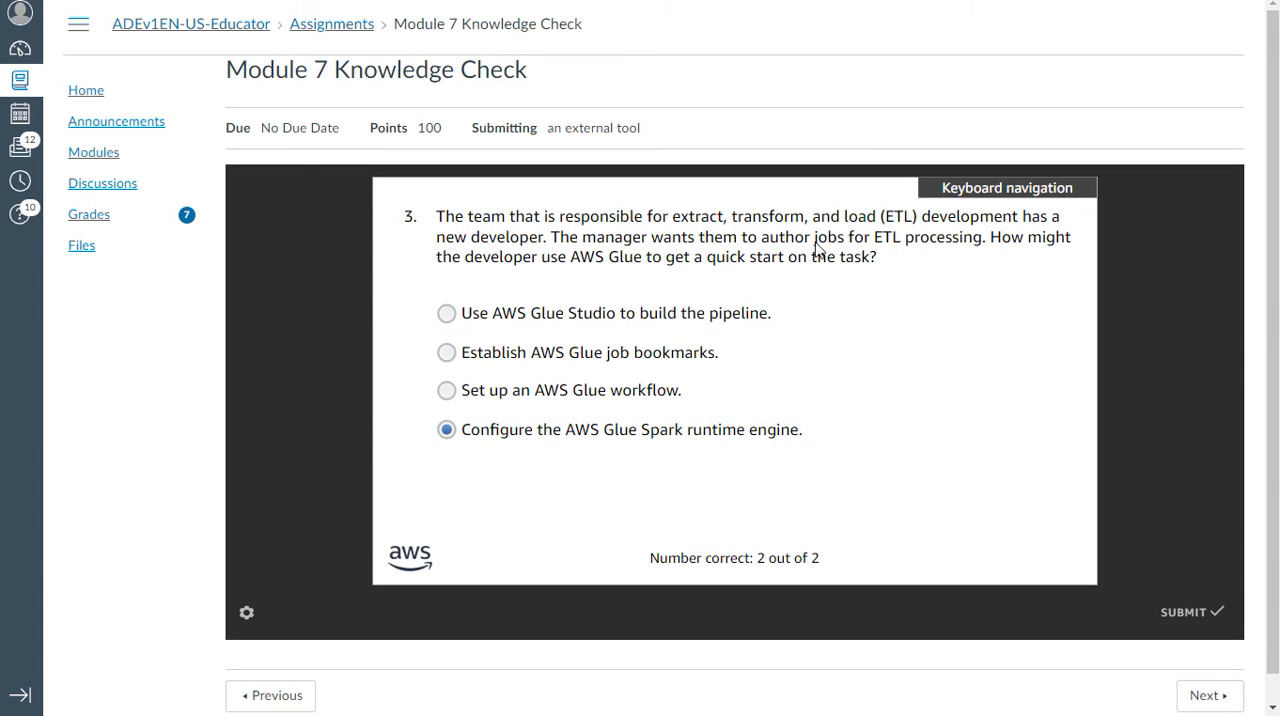
mouse_move(998, 248)
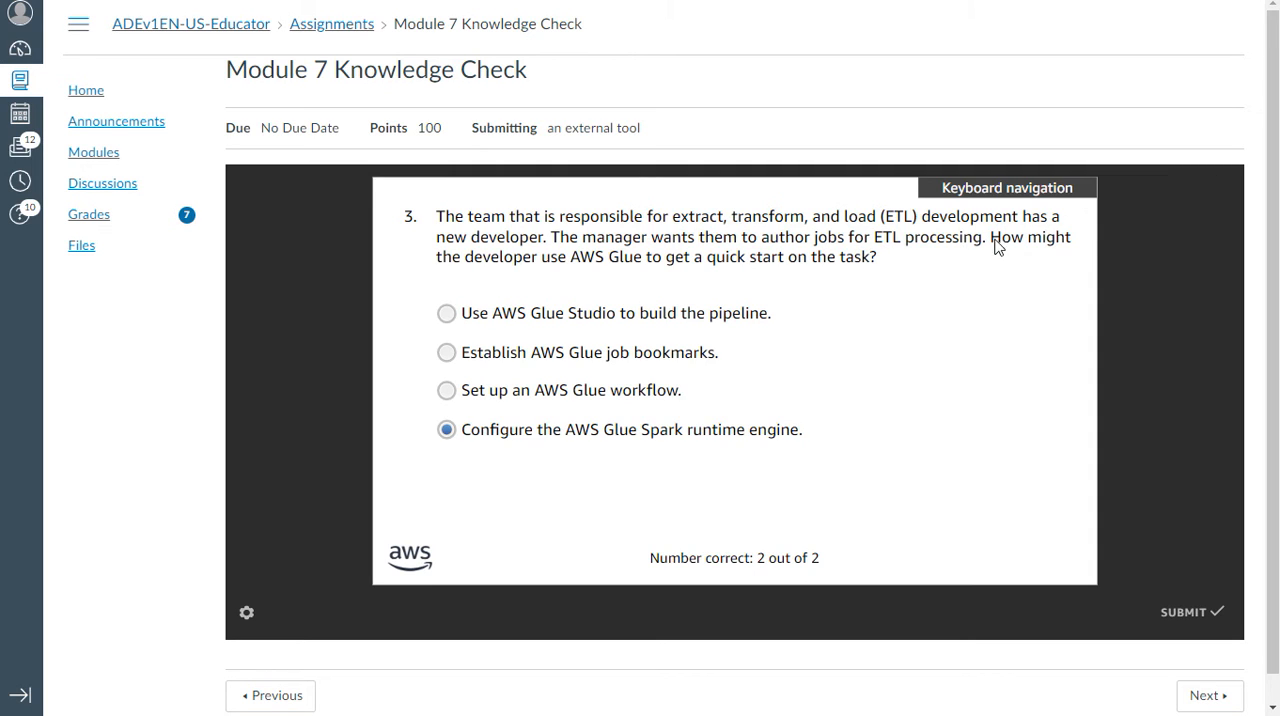
mouse_move(582, 298)
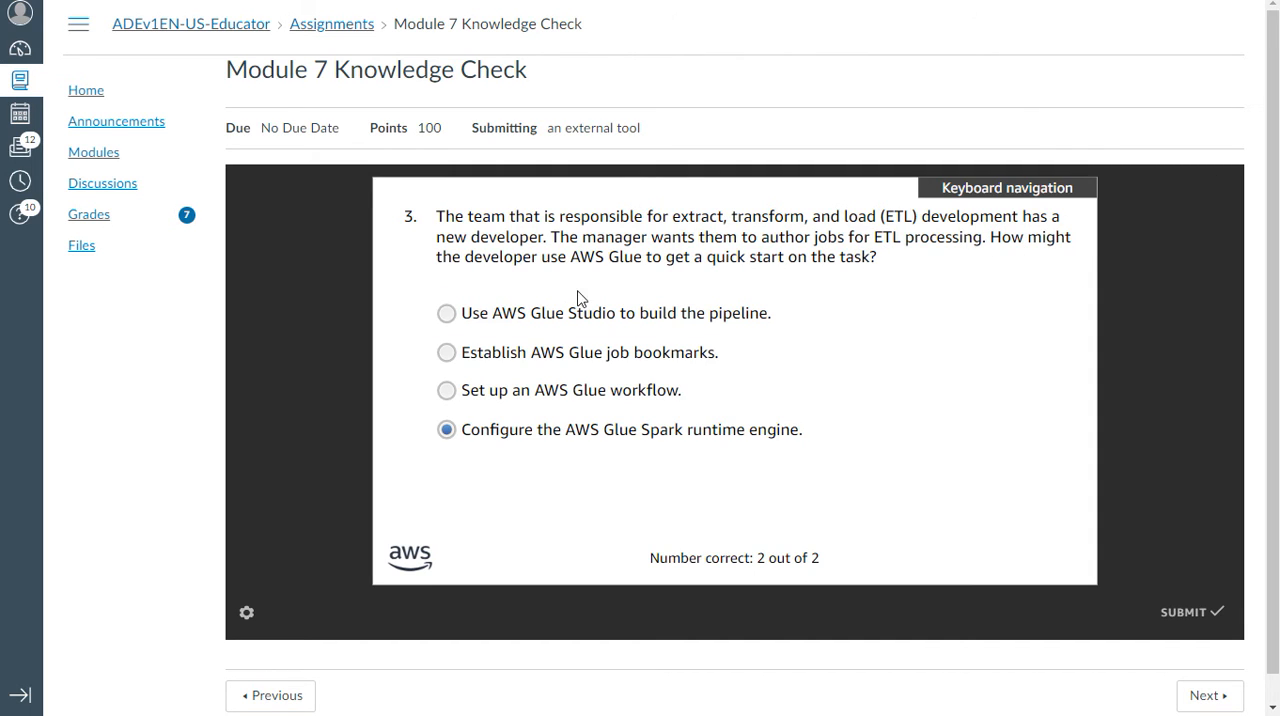
mouse_move(664, 276)
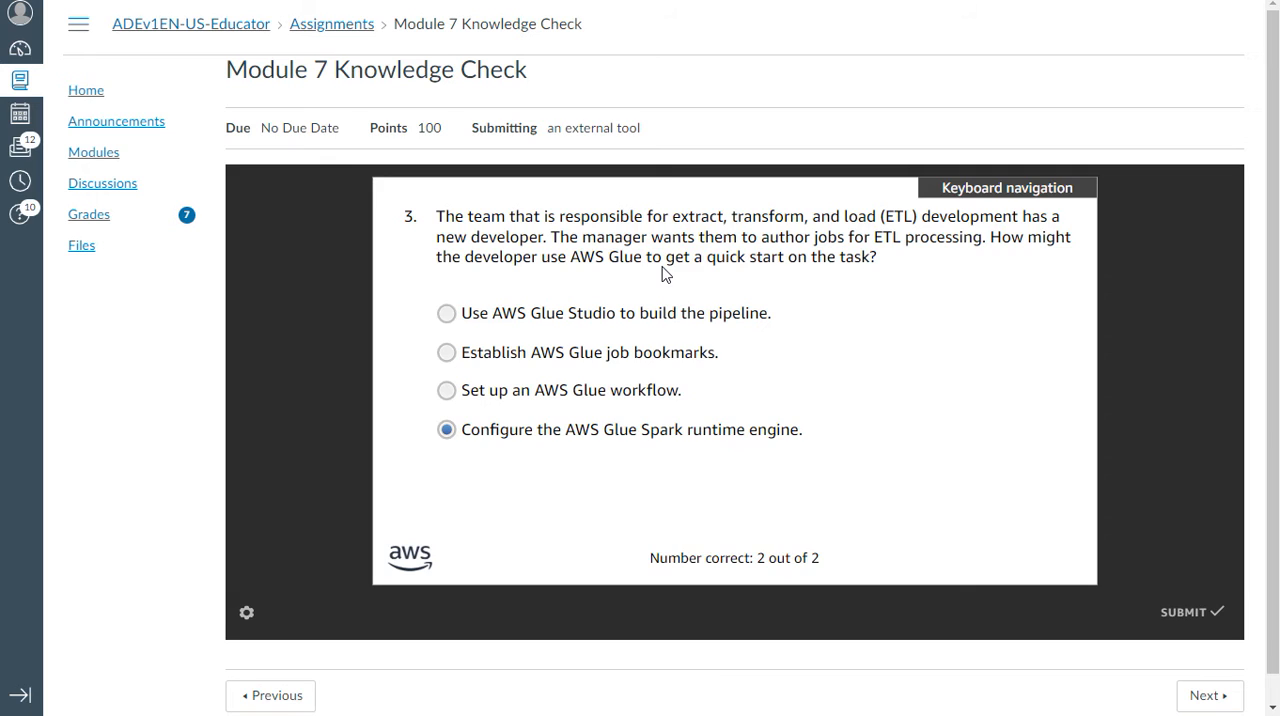
mouse_move(880, 324)
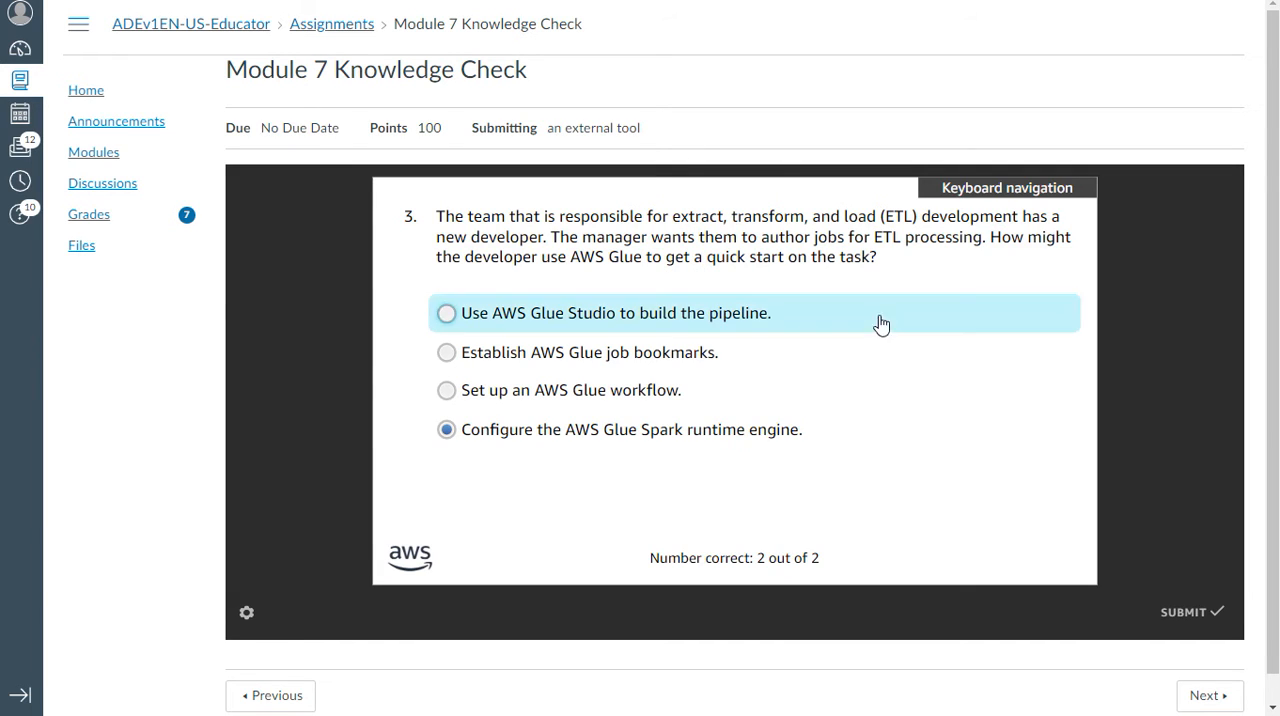
mouse_move(850, 280)
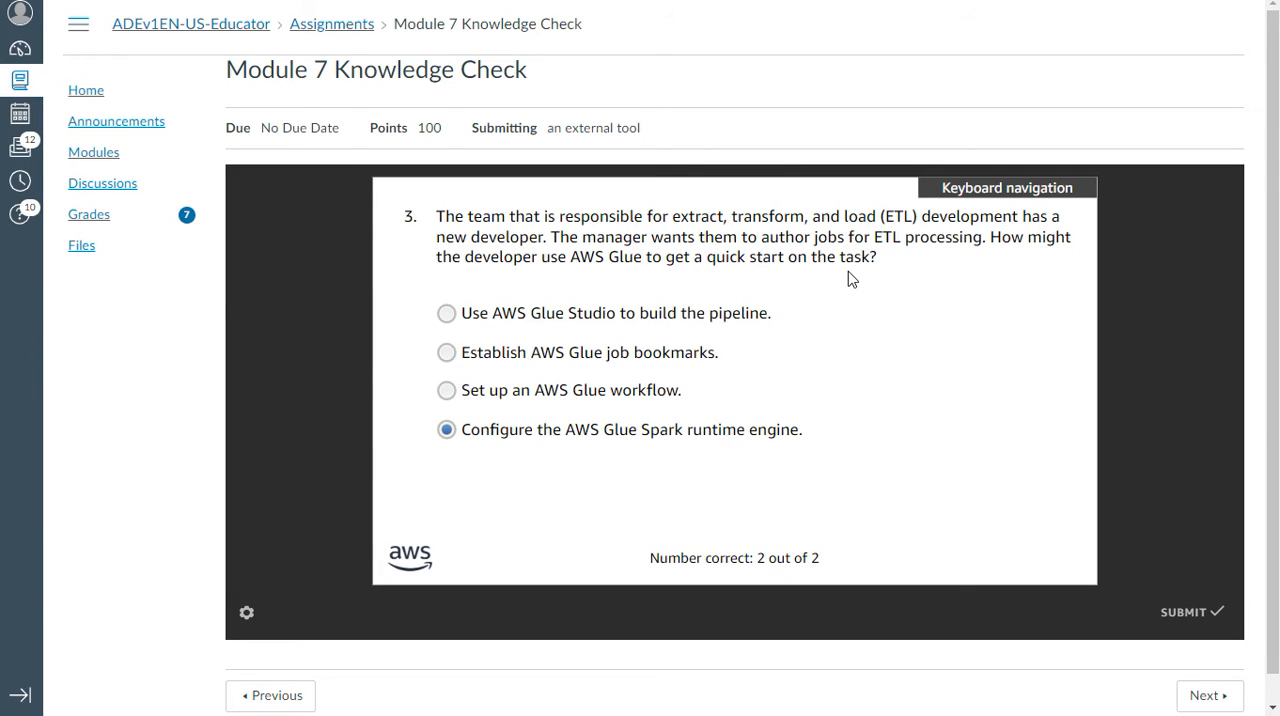
mouse_move(658, 312)
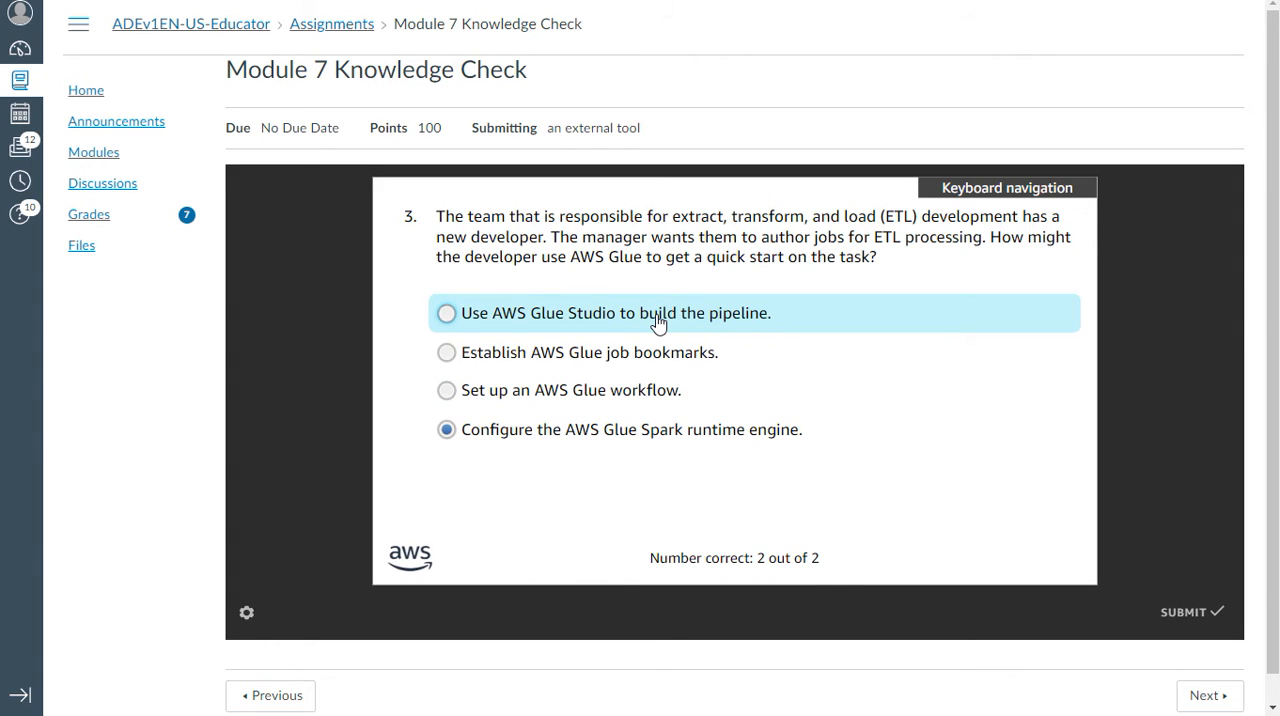
left_click(446, 312)
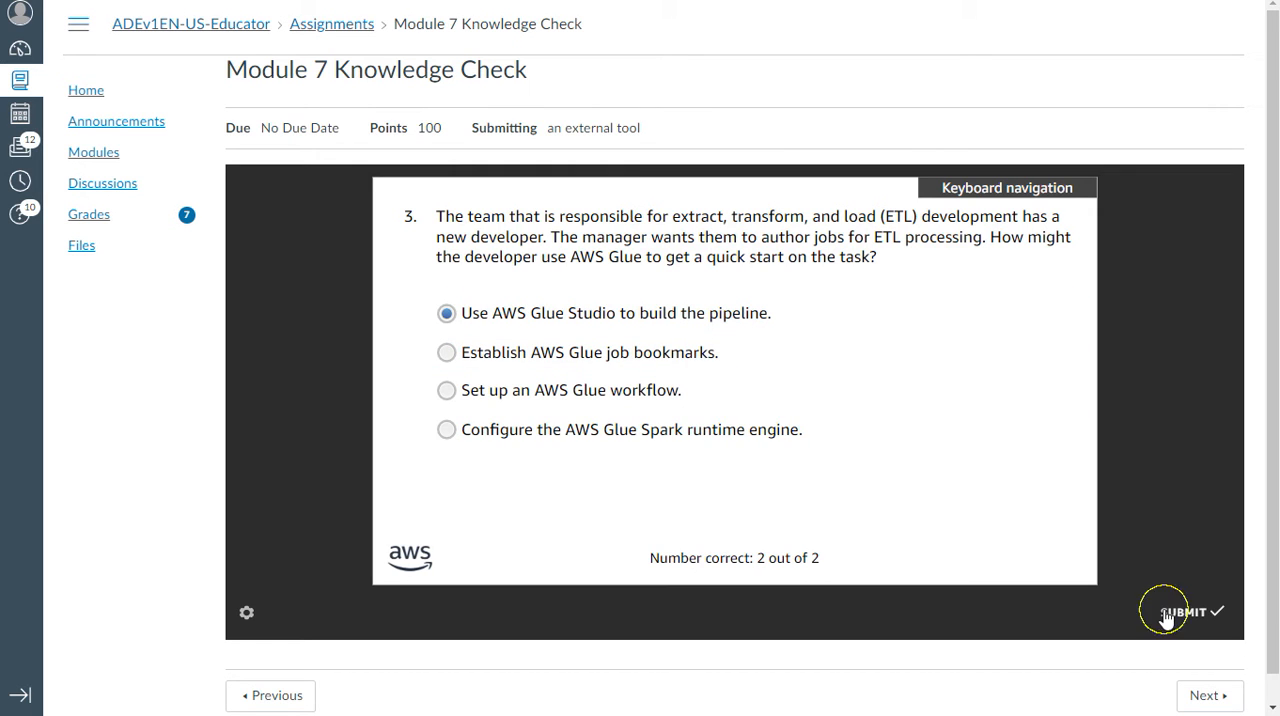
Step: Submit question 3, then answer question 4 with running an AWS Glue crawler on the S3 bucket
left_click(1180, 612)
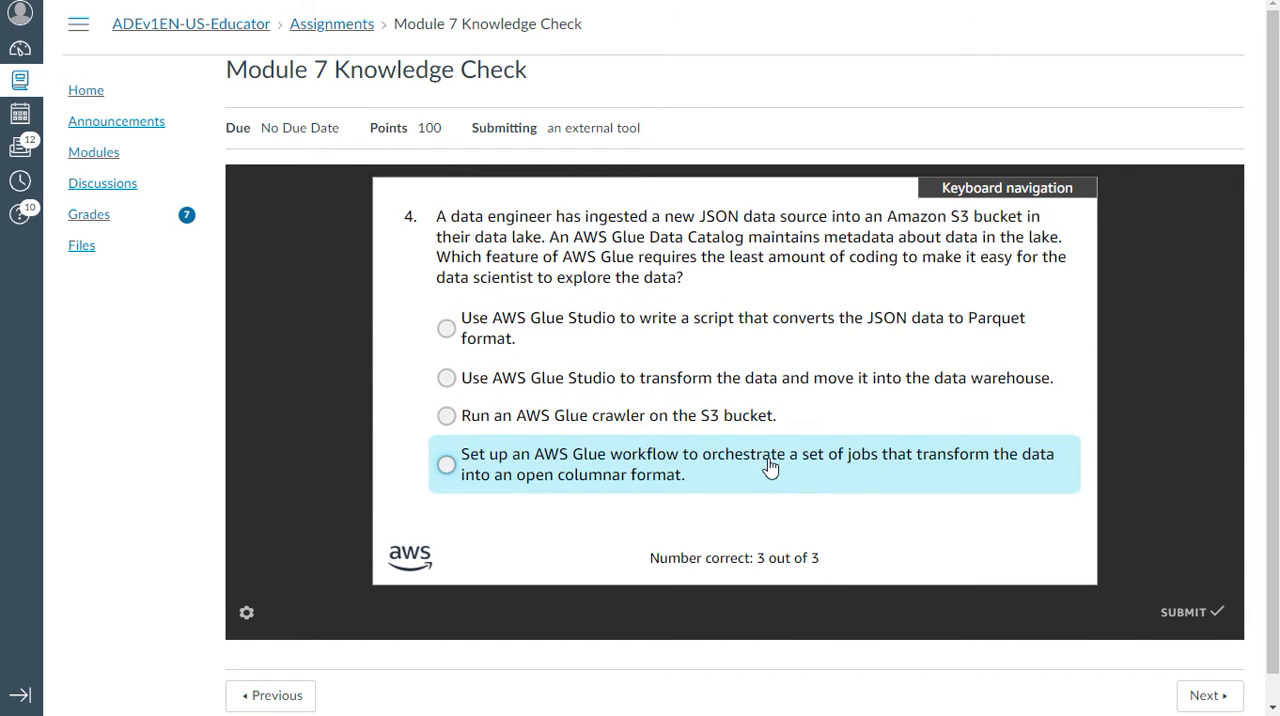
mouse_move(844, 580)
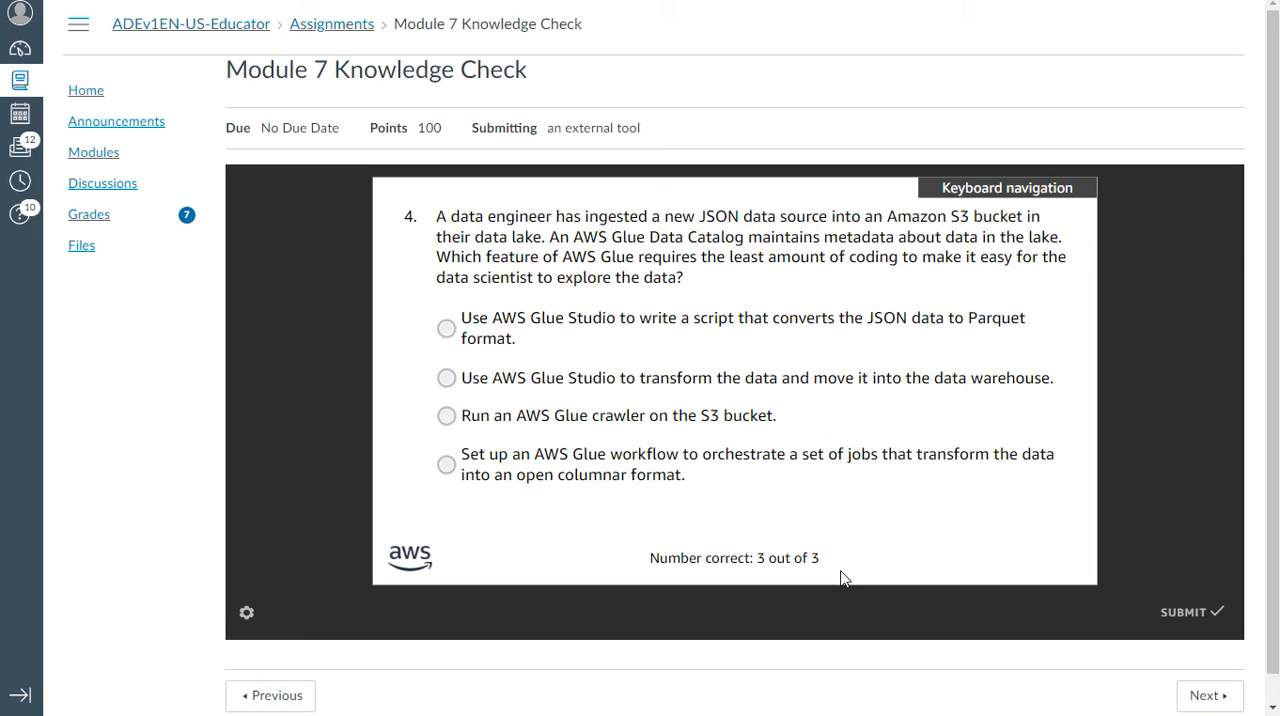
mouse_move(564, 364)
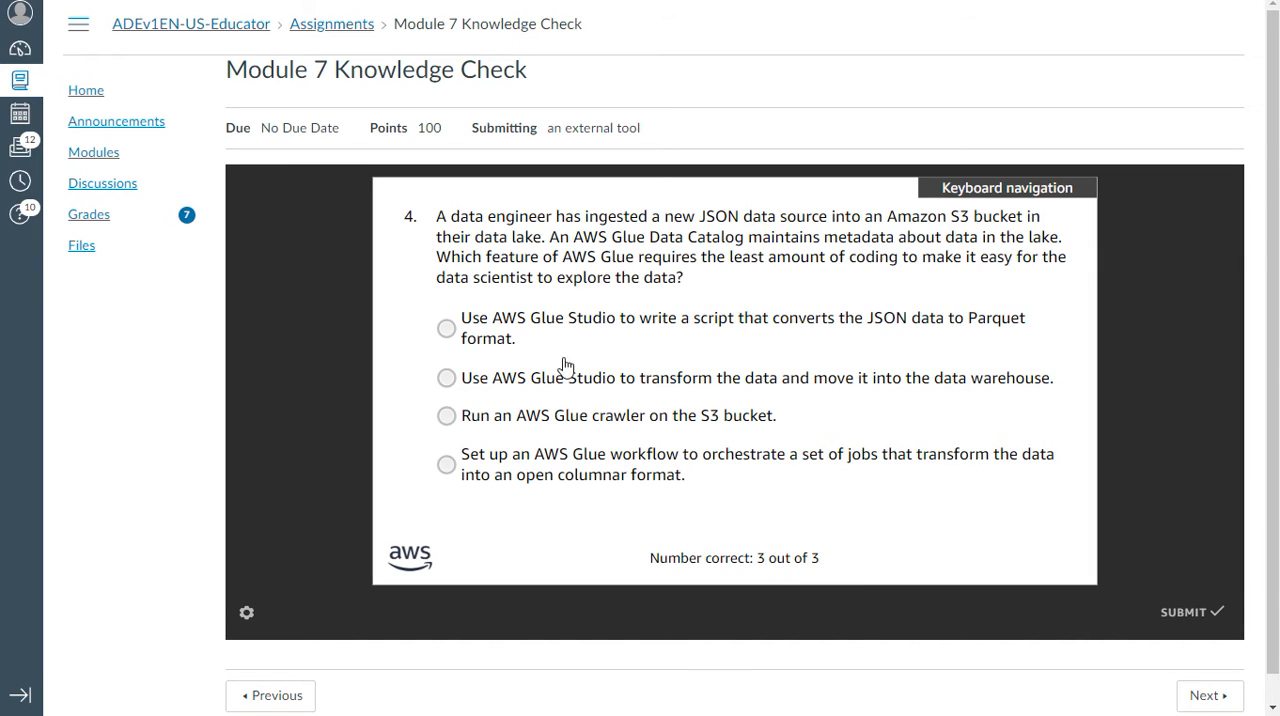
mouse_move(296, 460)
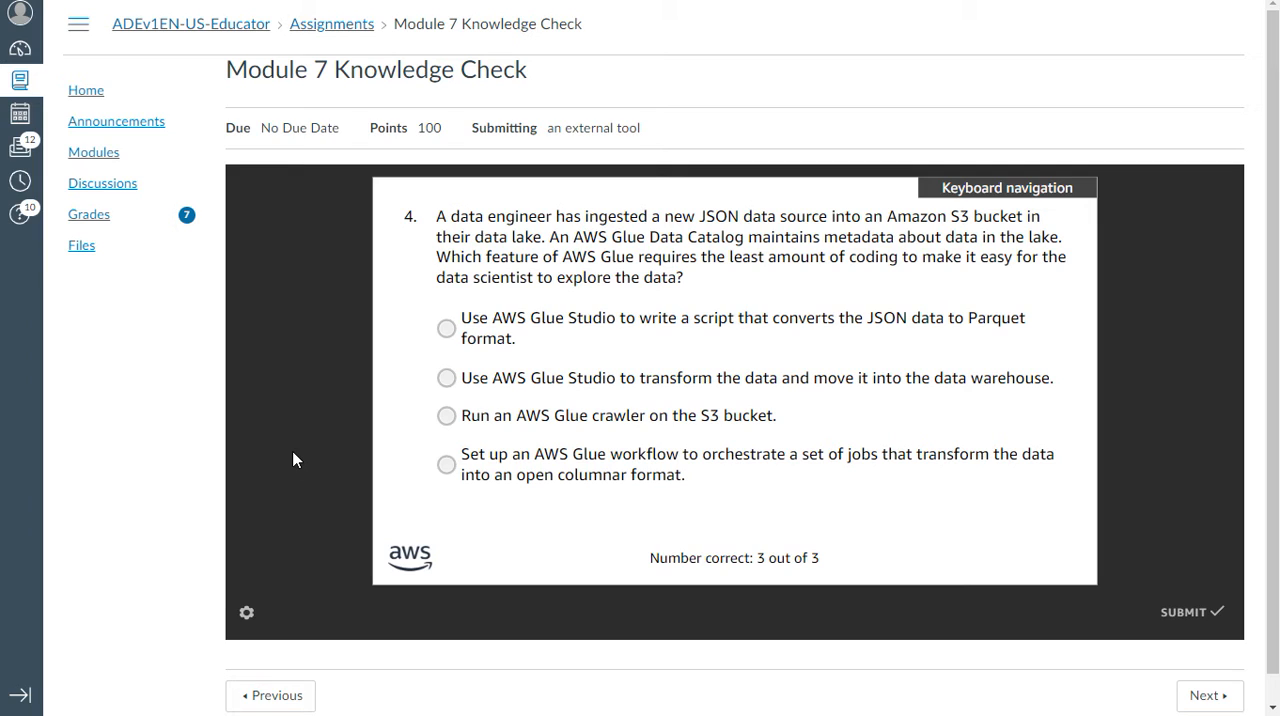
mouse_move(238, 532)
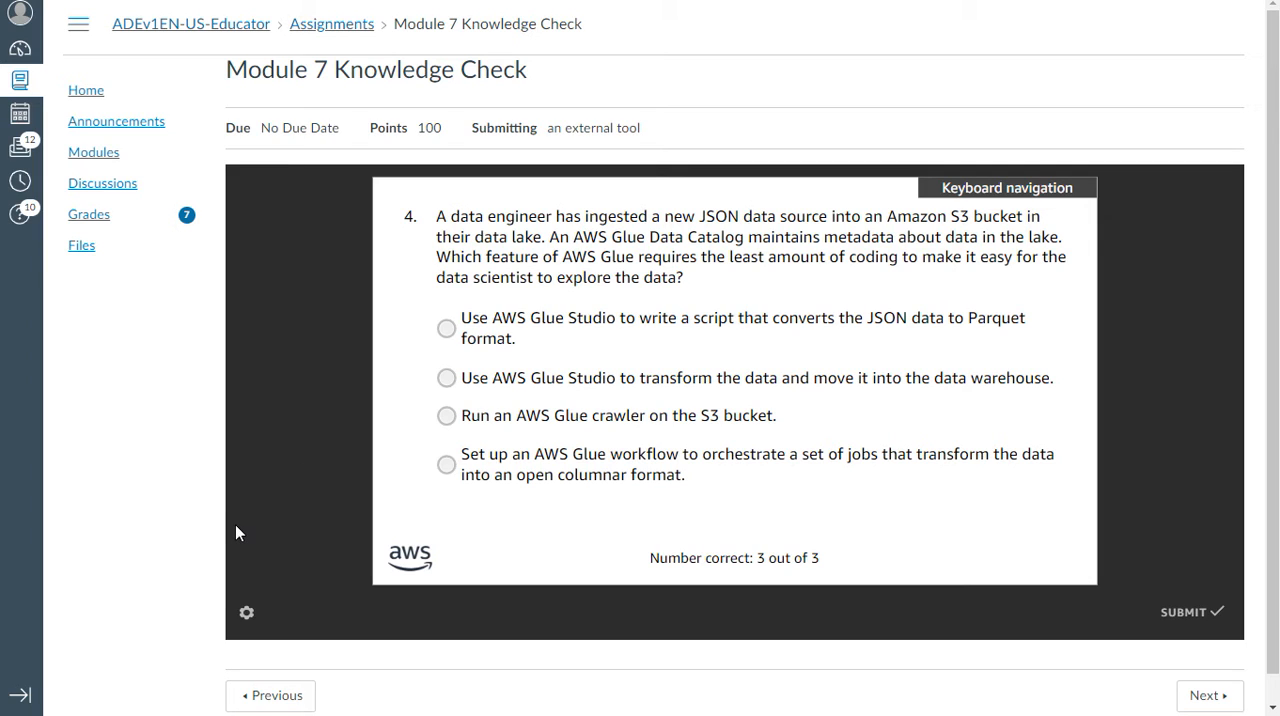
mouse_move(232, 528)
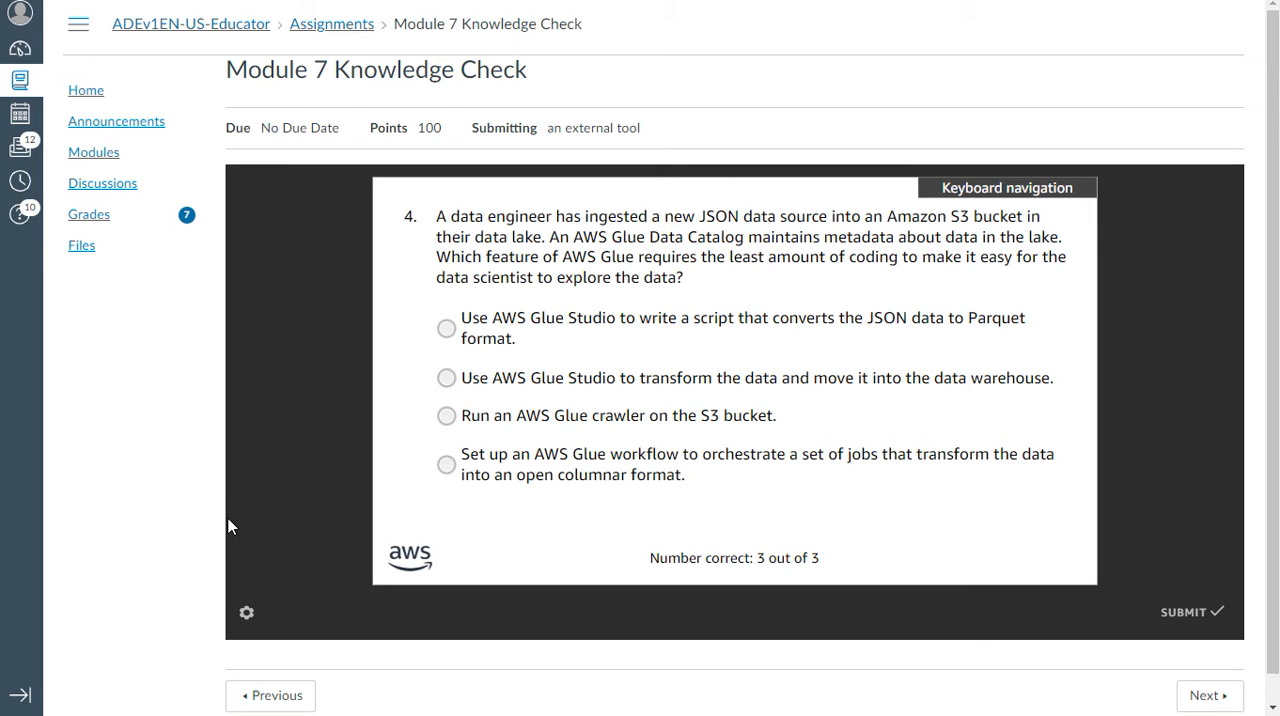
left_click(446, 416)
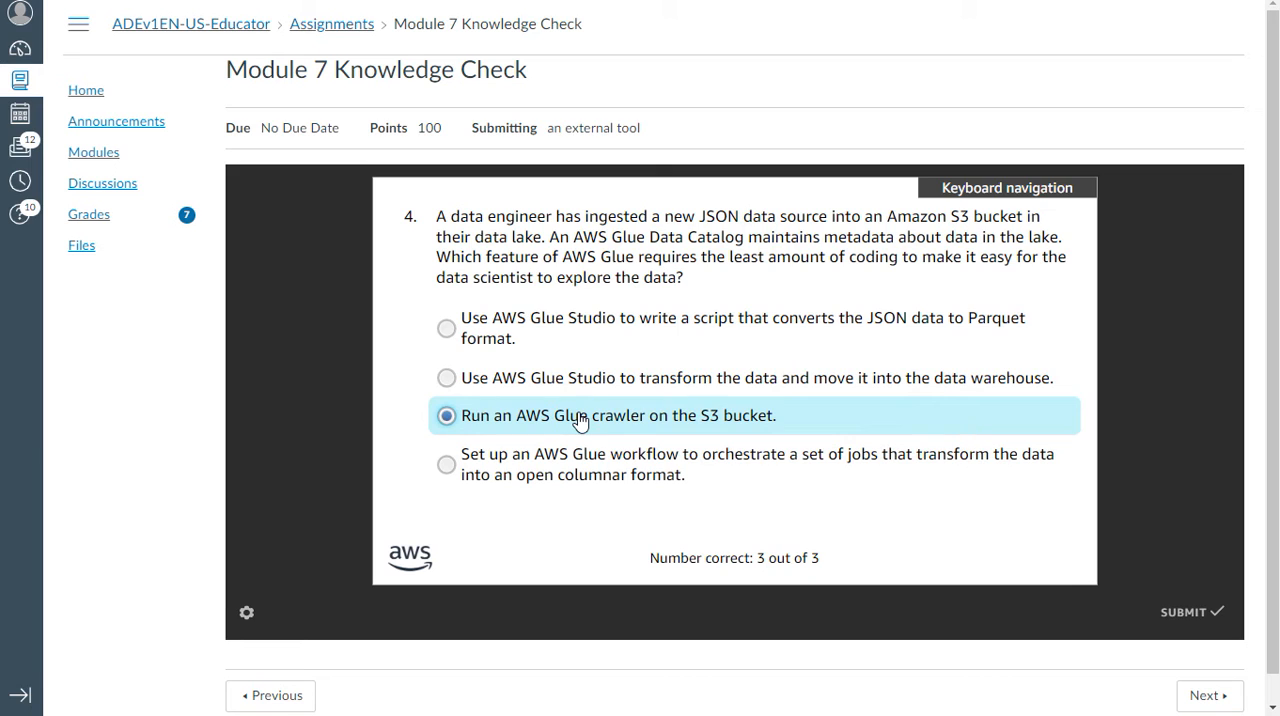
mouse_move(1190, 612)
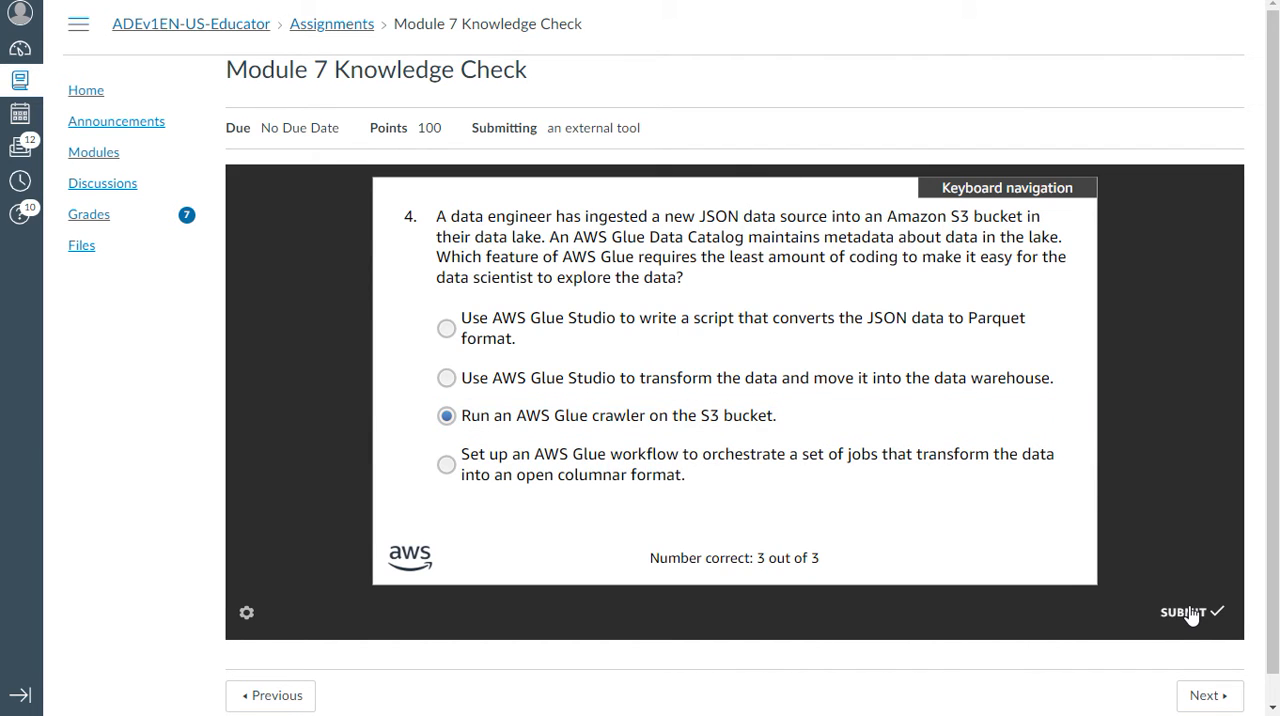
left_click(1190, 612)
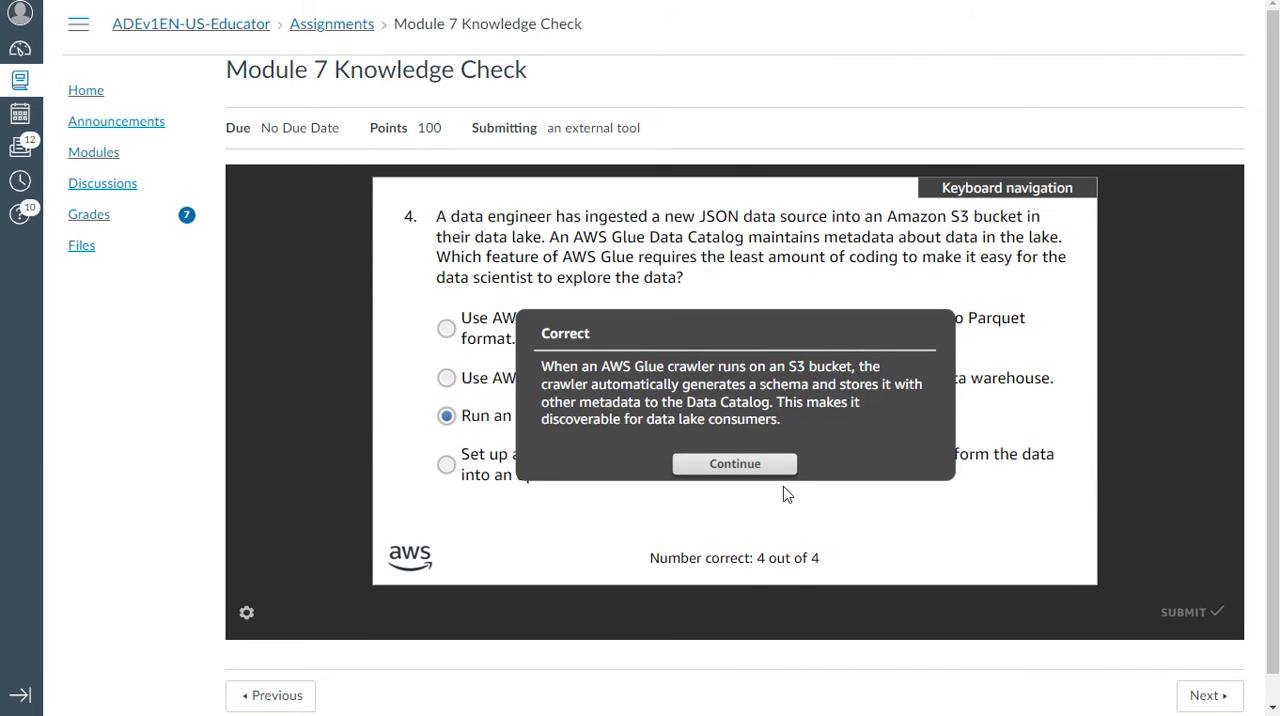
Step: Answer question 5 with reviewing Amazon CloudWatch data and AWS Glue job run insights, submitted
left_click(734, 464)
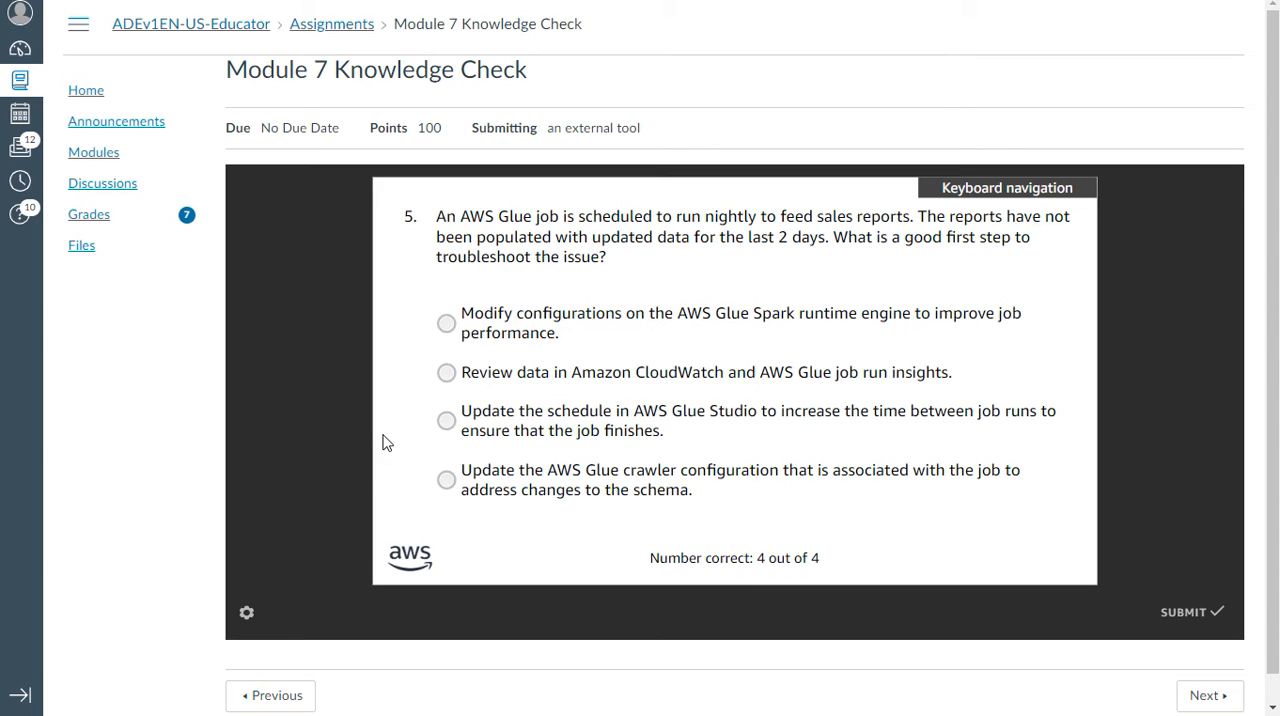
mouse_move(372, 526)
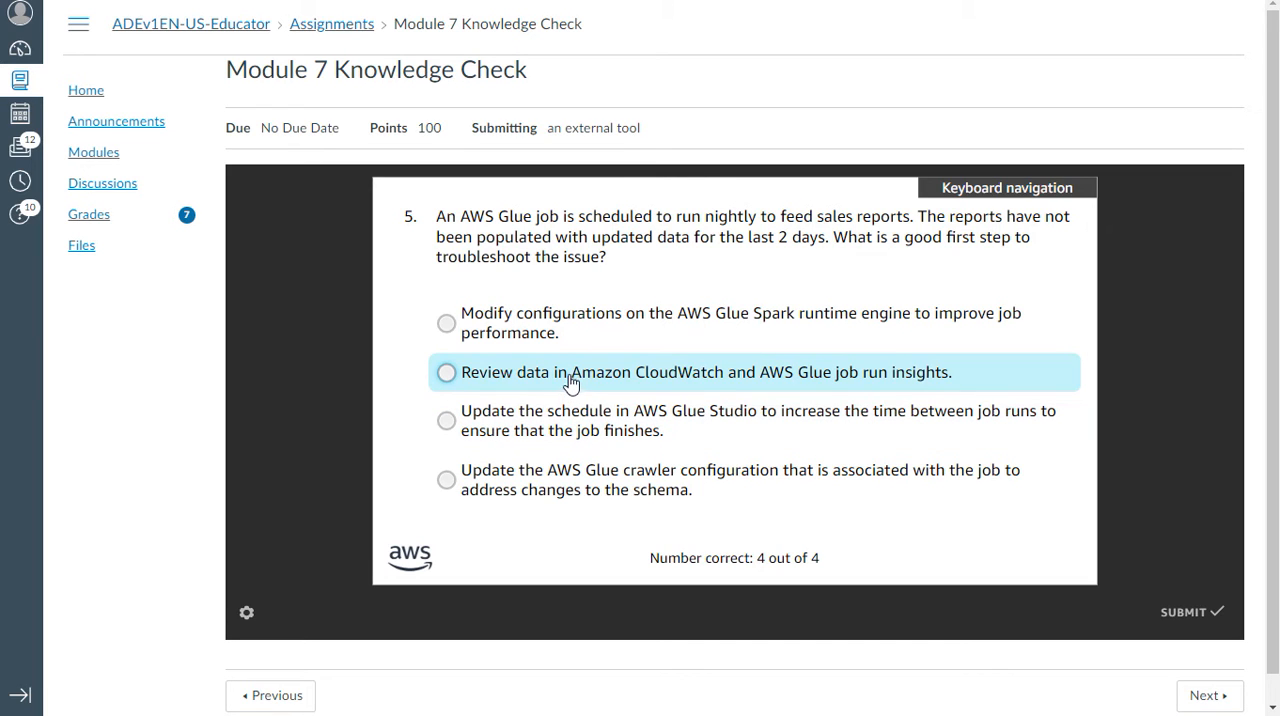
left_click(446, 372)
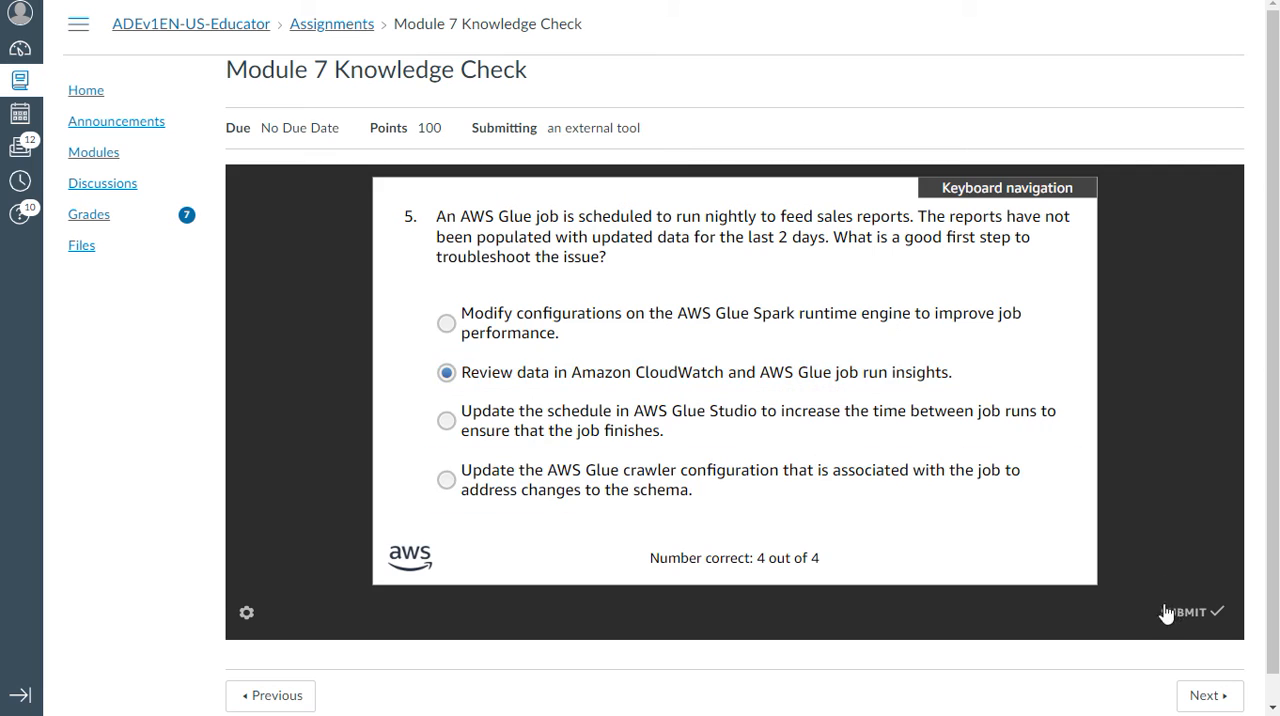
left_click(1190, 612)
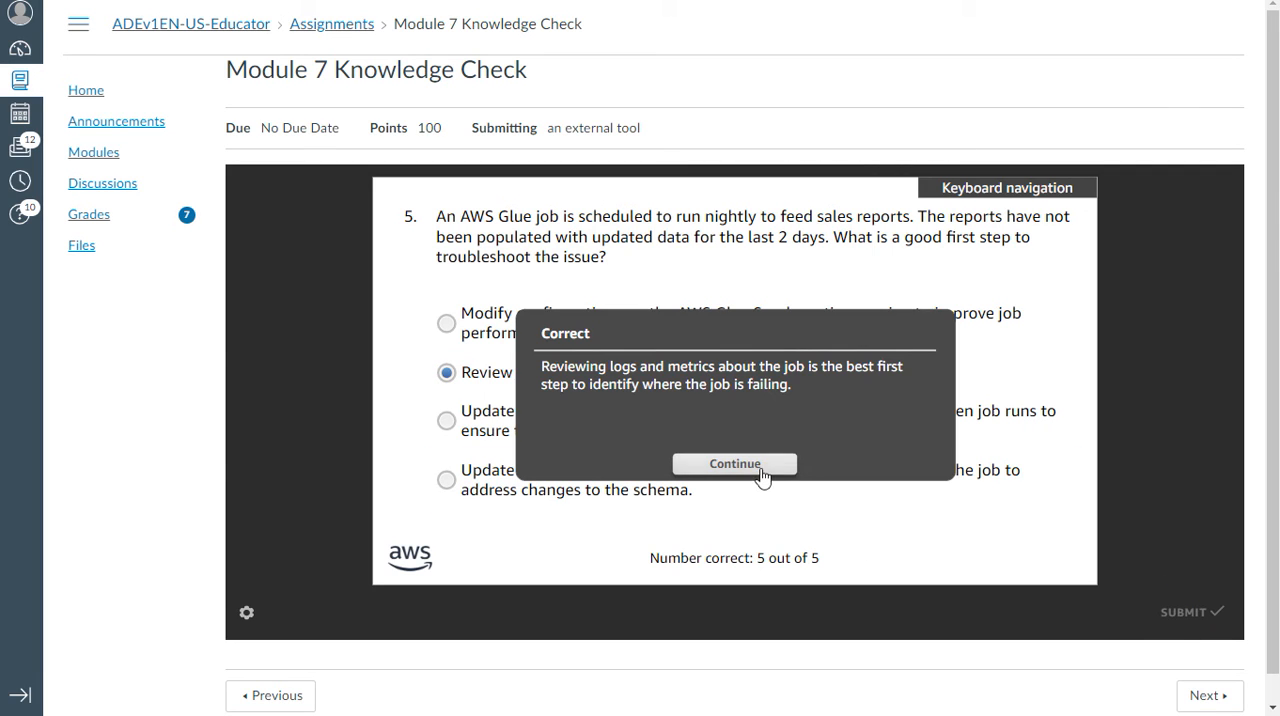
Step: Answer question 6 with choosing Parquet as the file format plus a splittable codec, submitted
left_click(734, 464)
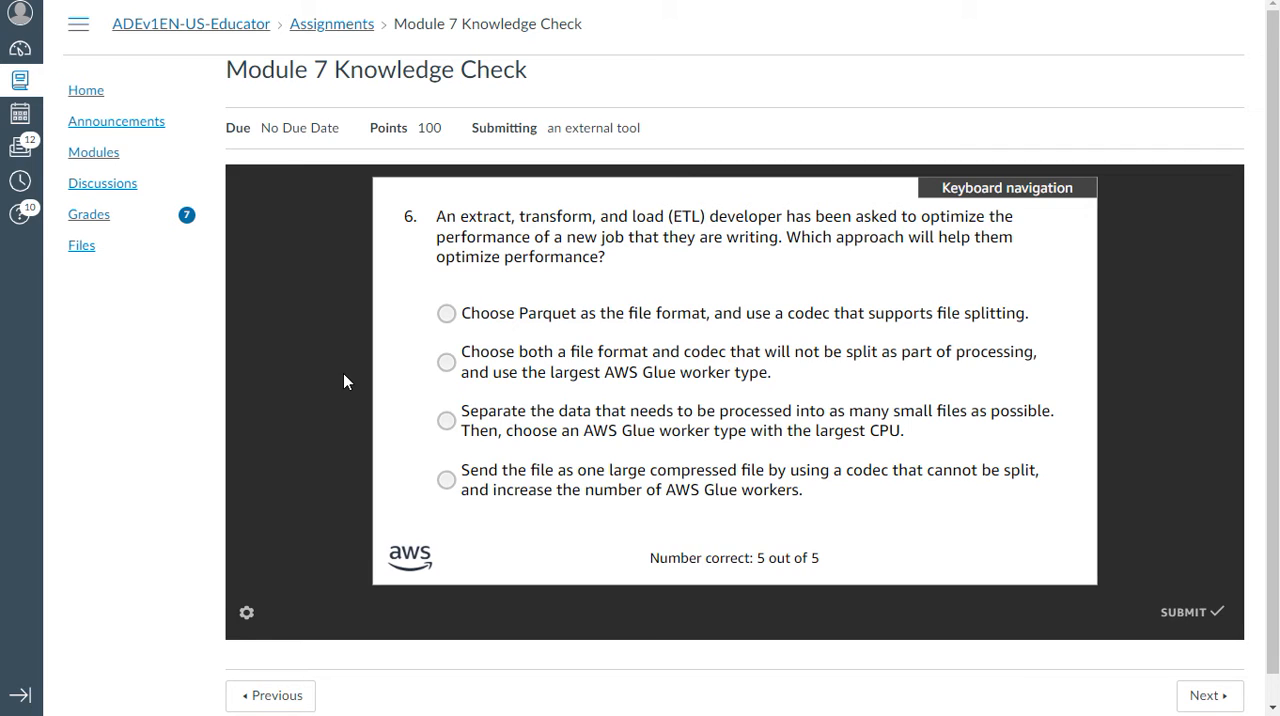
mouse_move(252, 476)
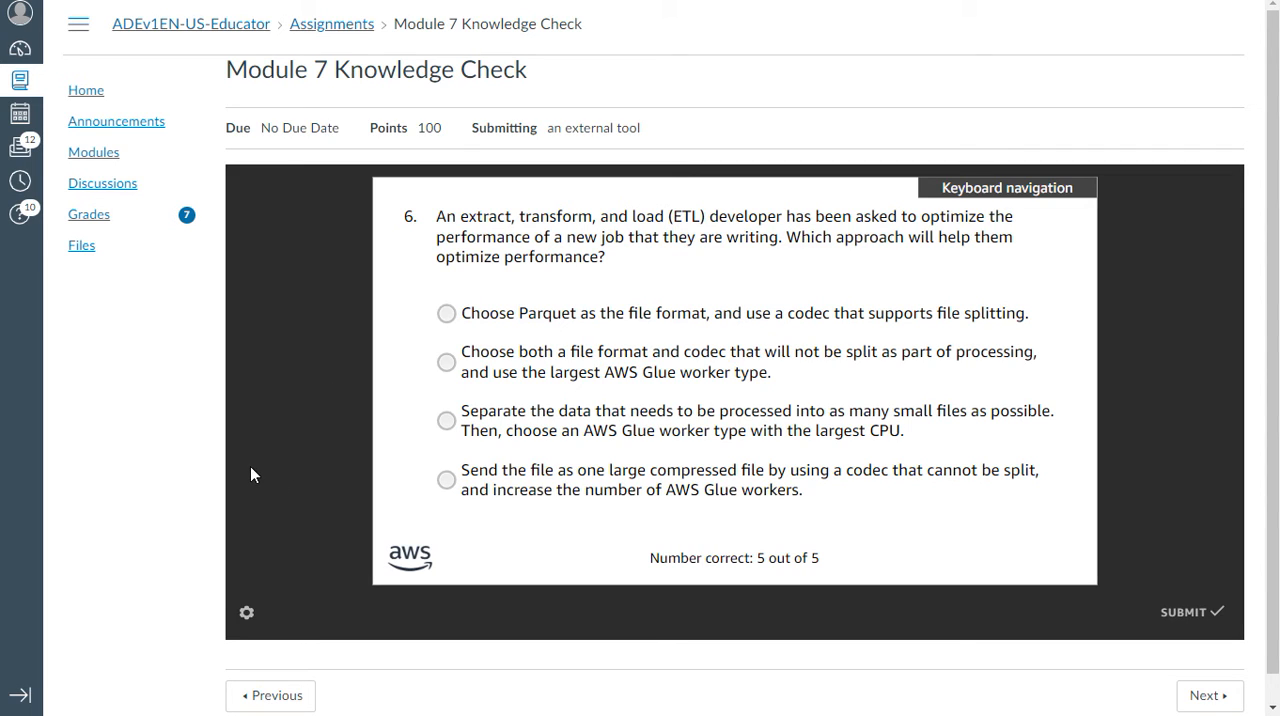
mouse_move(340, 488)
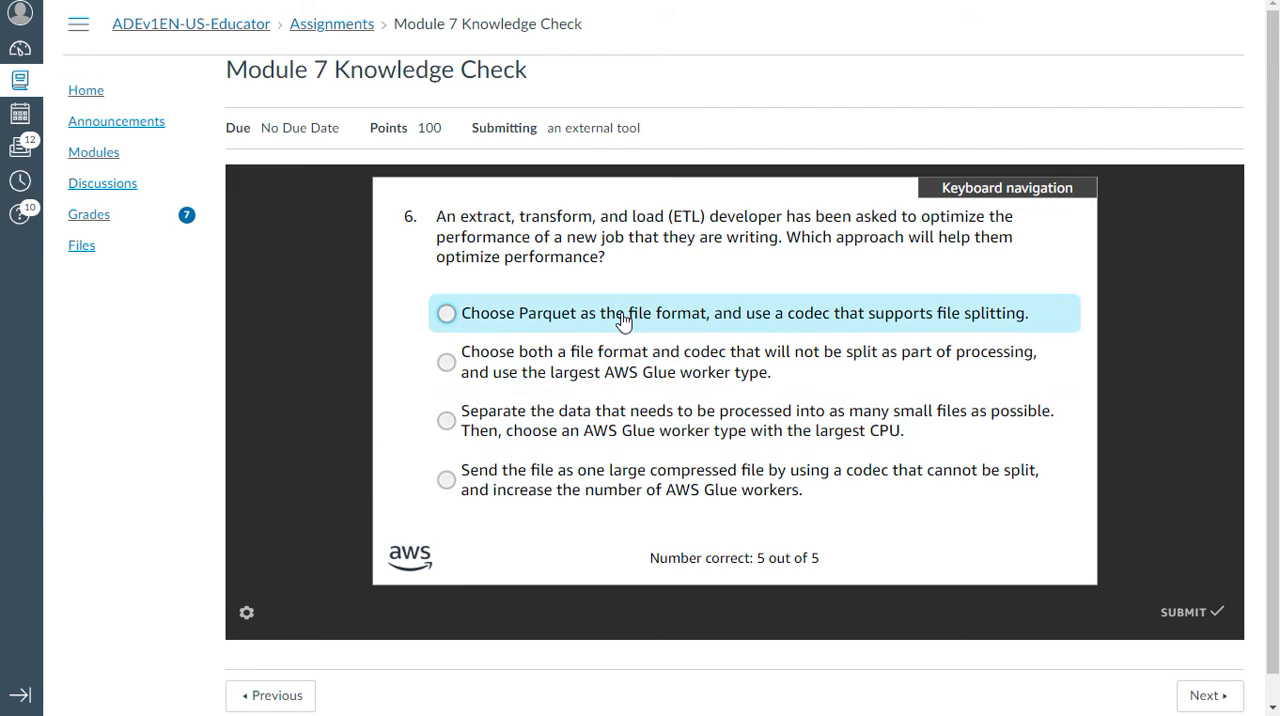
left_click(446, 312)
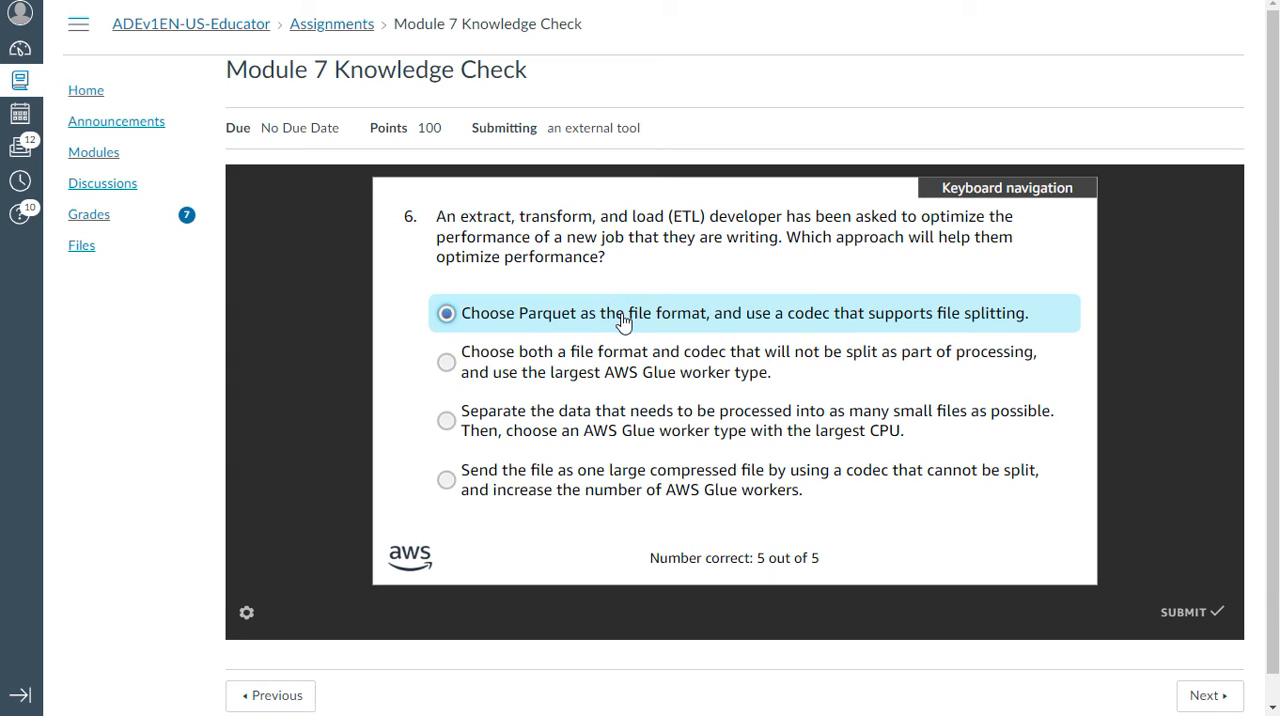
mouse_move(1212, 424)
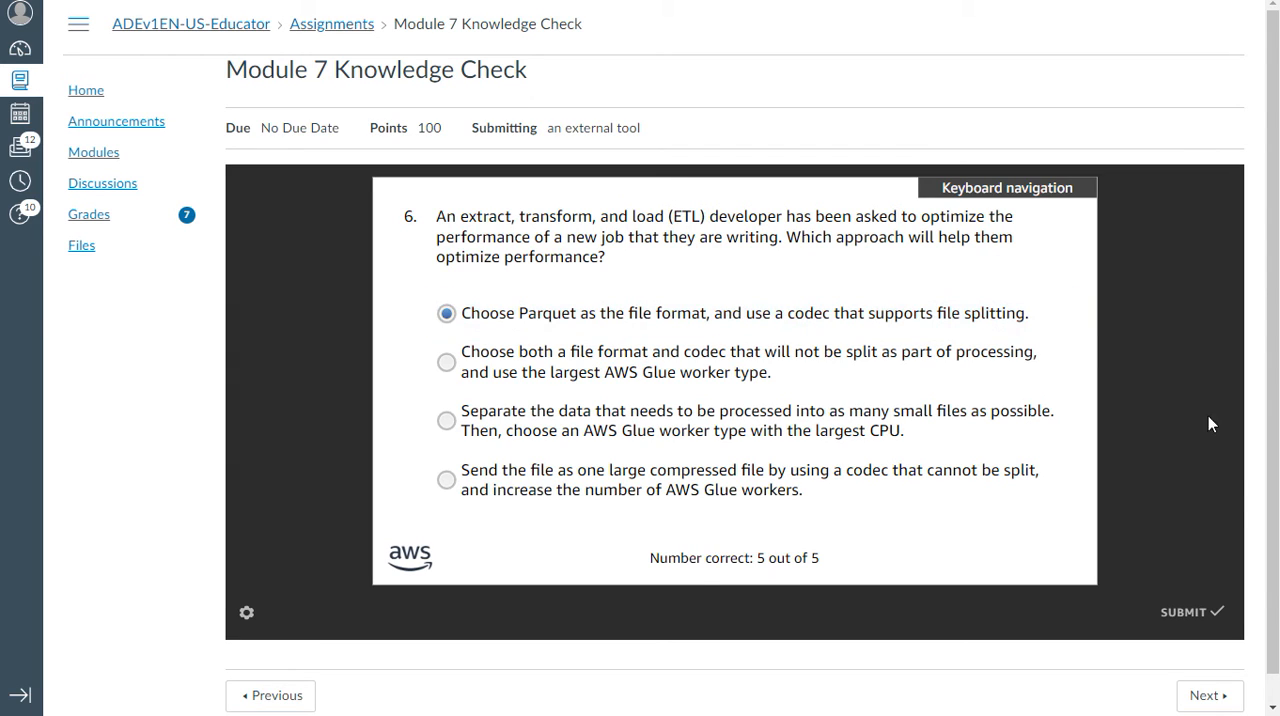
left_click(1188, 612)
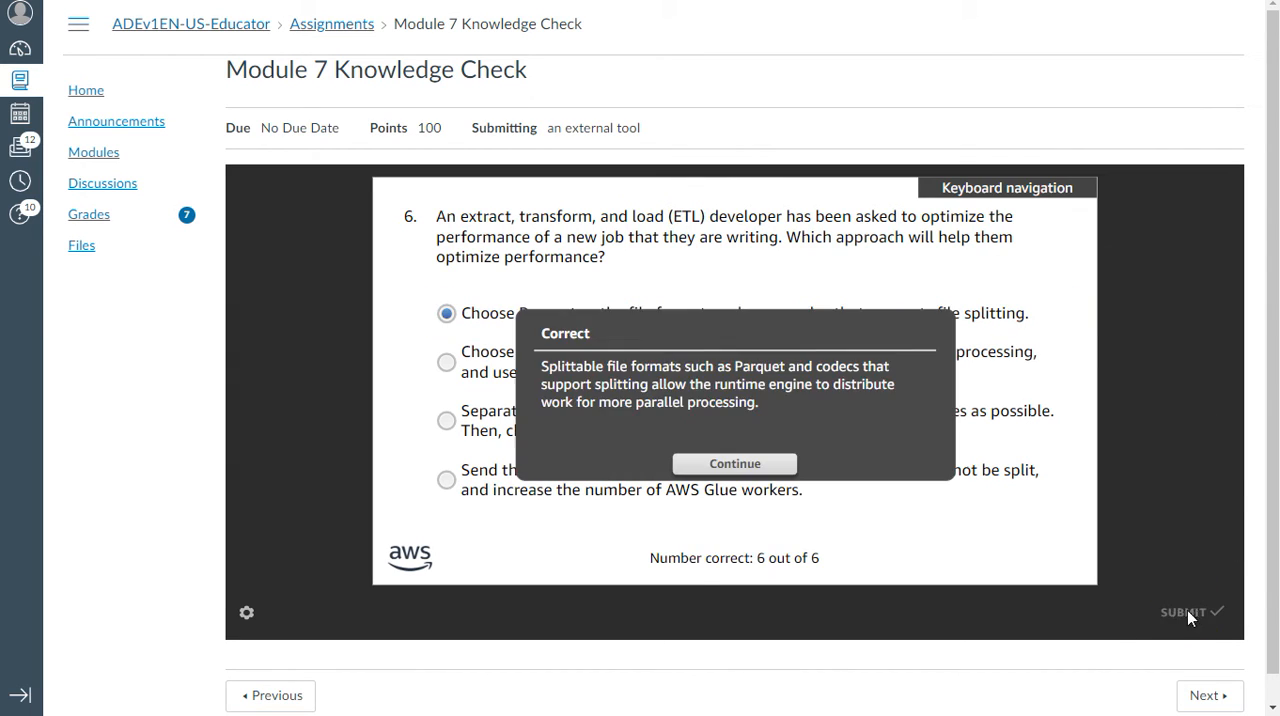
Step: Answer question 7 with configuring Kinesis Data Firehose to S3 plus Kinesis Data Analytics, submitted
left_click(734, 464)
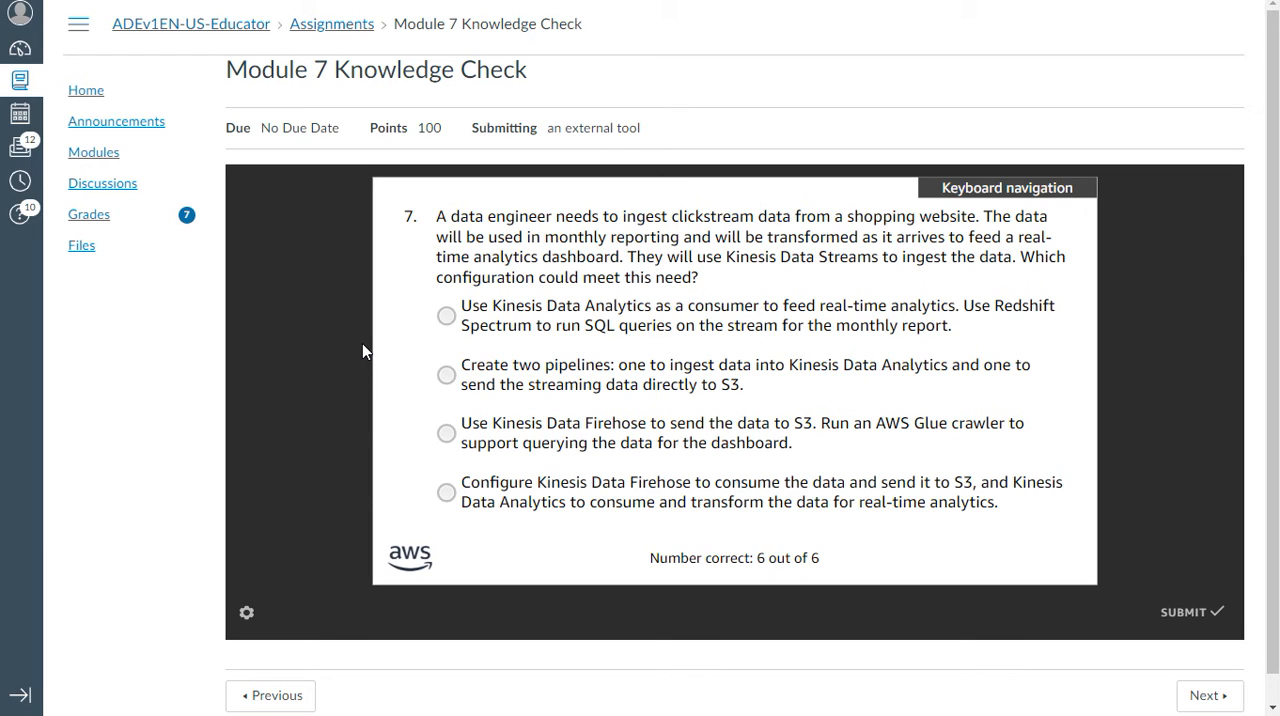
mouse_move(840, 232)
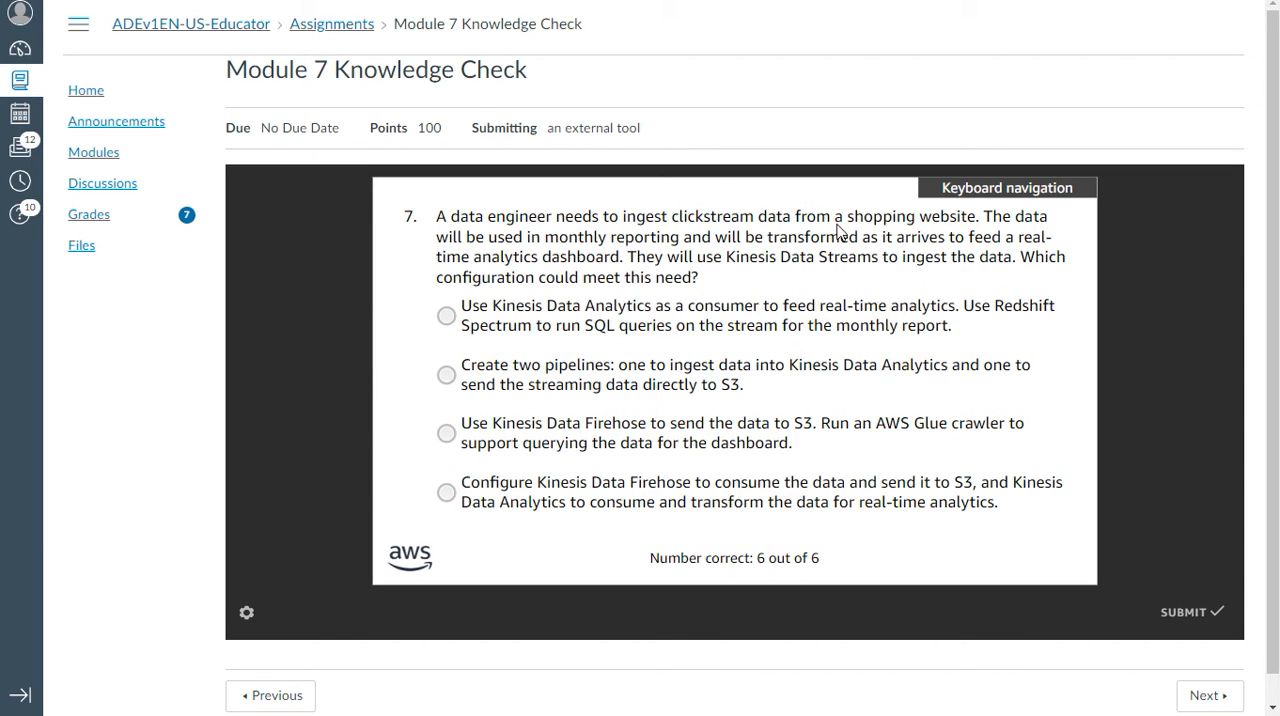
mouse_move(1052, 222)
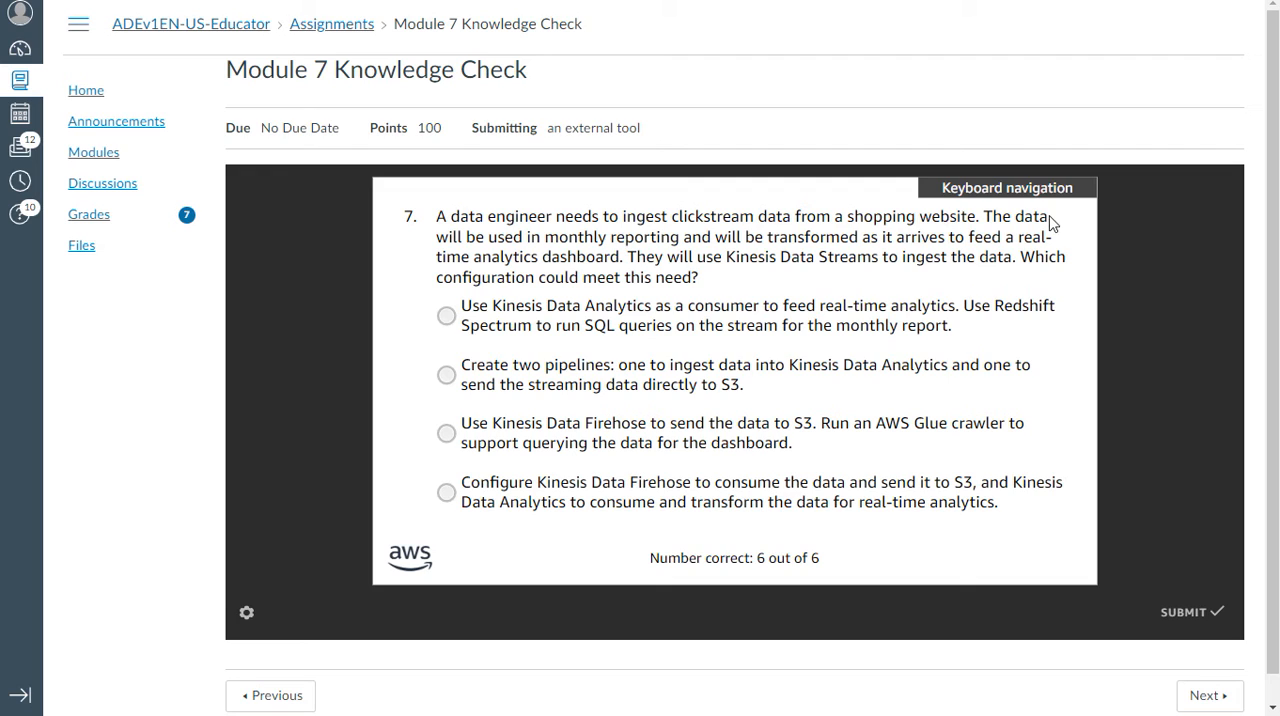
mouse_move(690, 250)
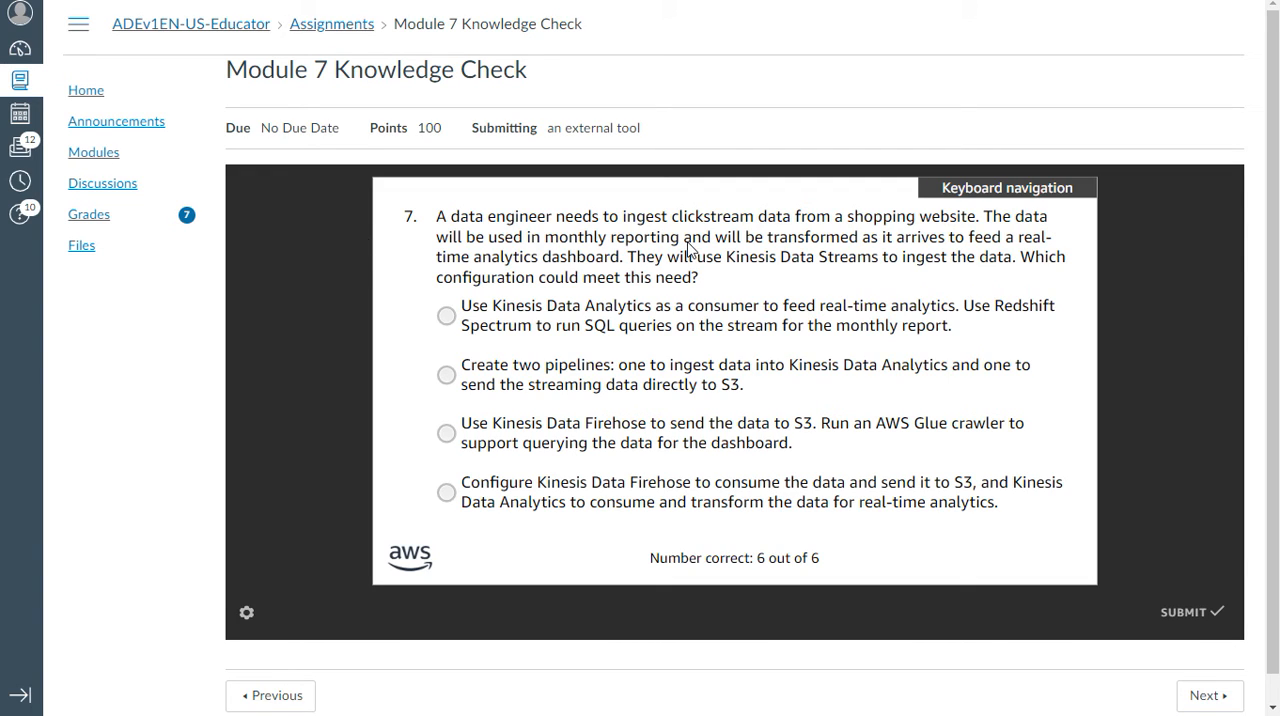
mouse_move(1018, 248)
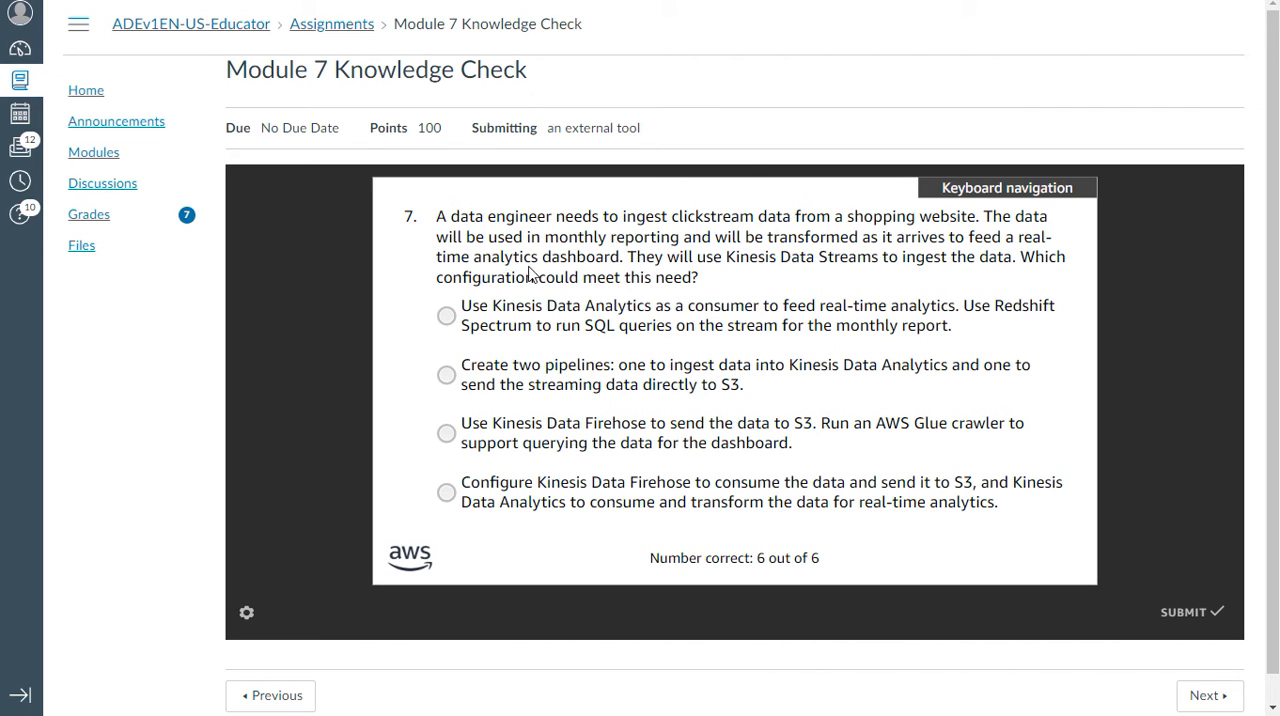
mouse_move(780, 280)
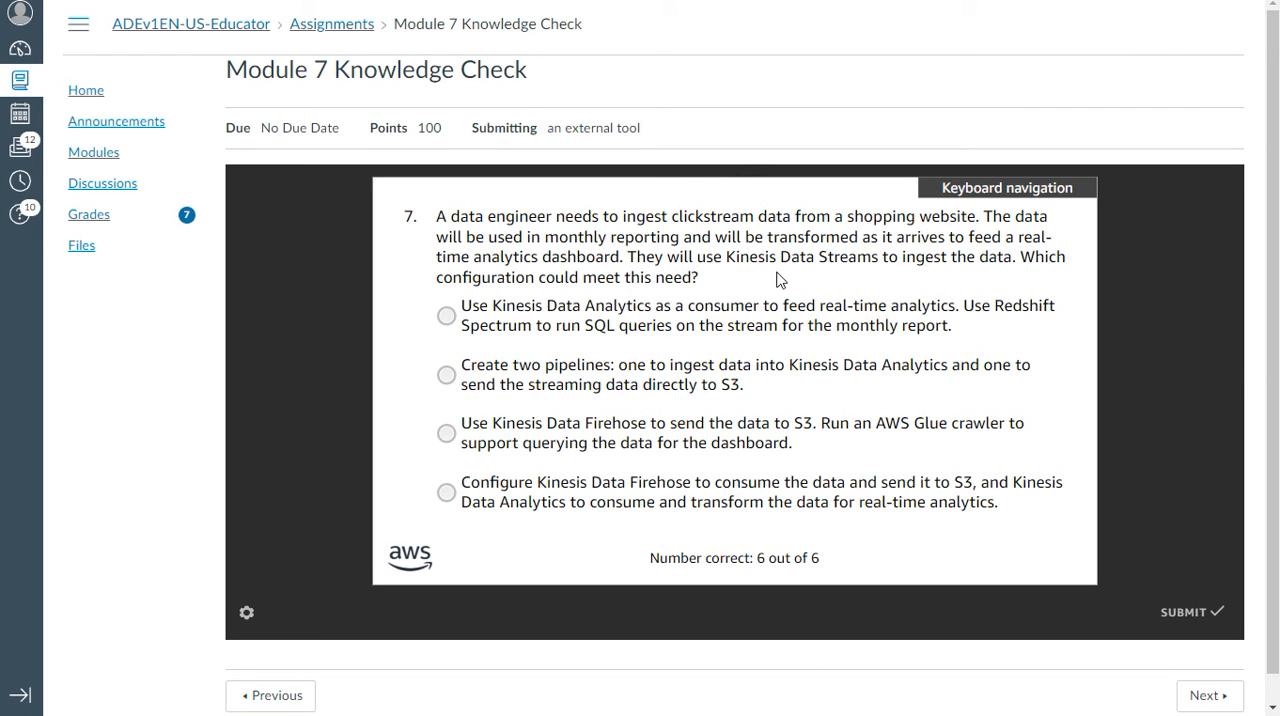
mouse_move(924, 278)
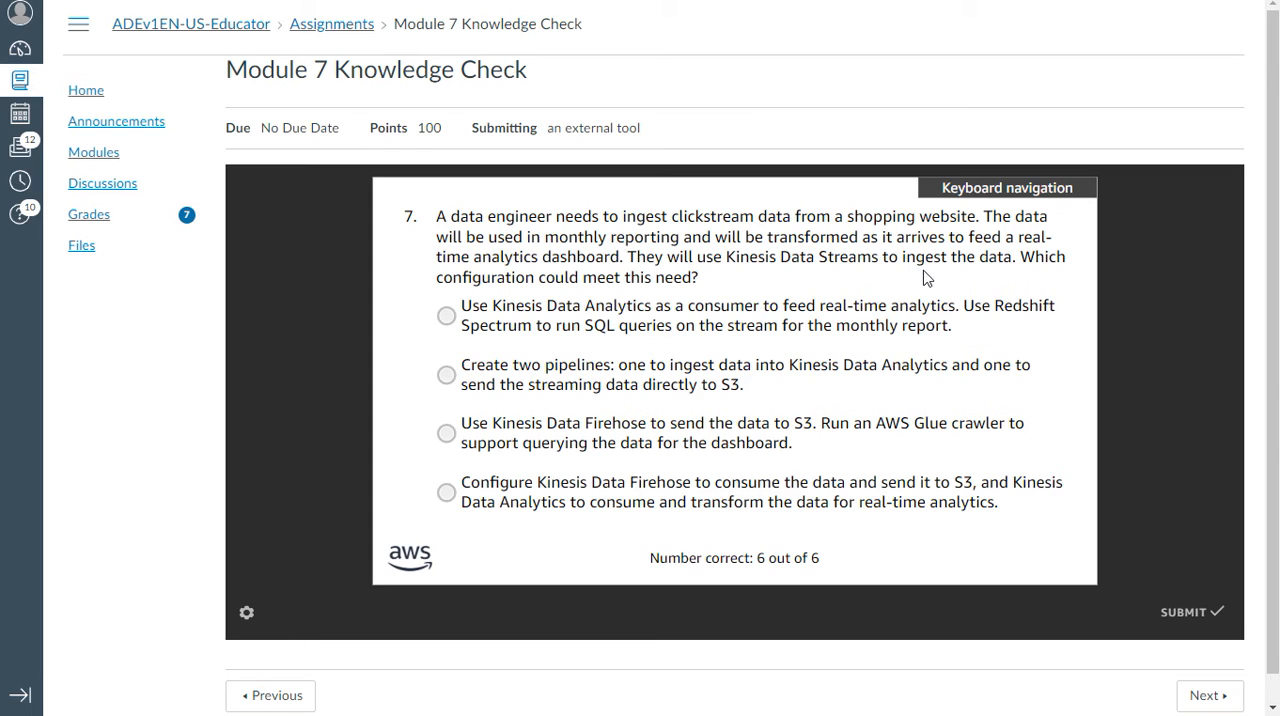
mouse_move(584, 280)
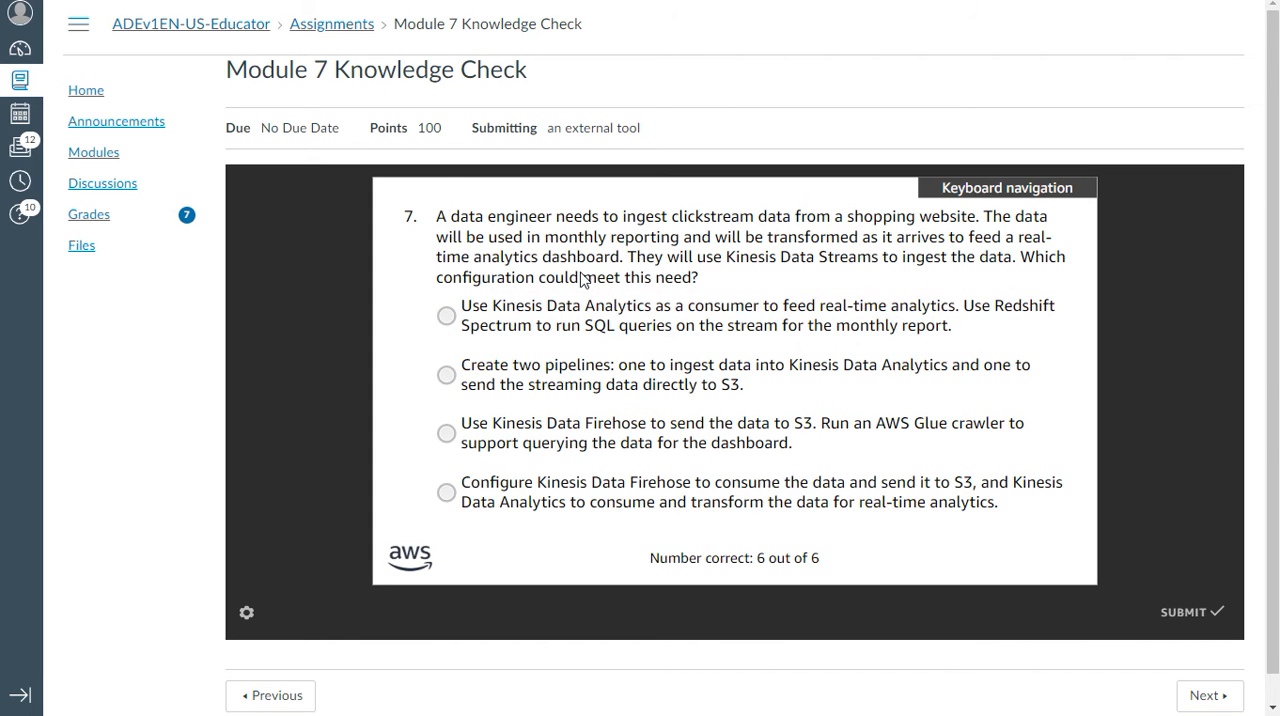
mouse_move(688, 290)
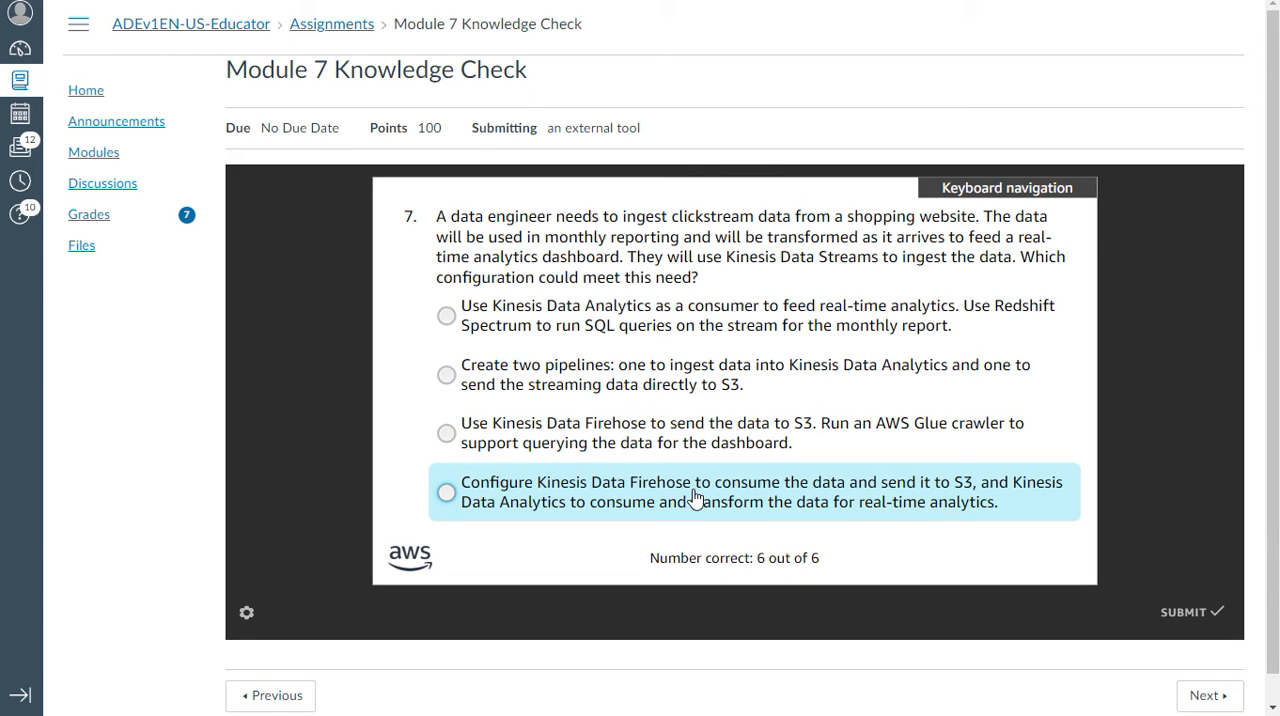
left_click(446, 492)
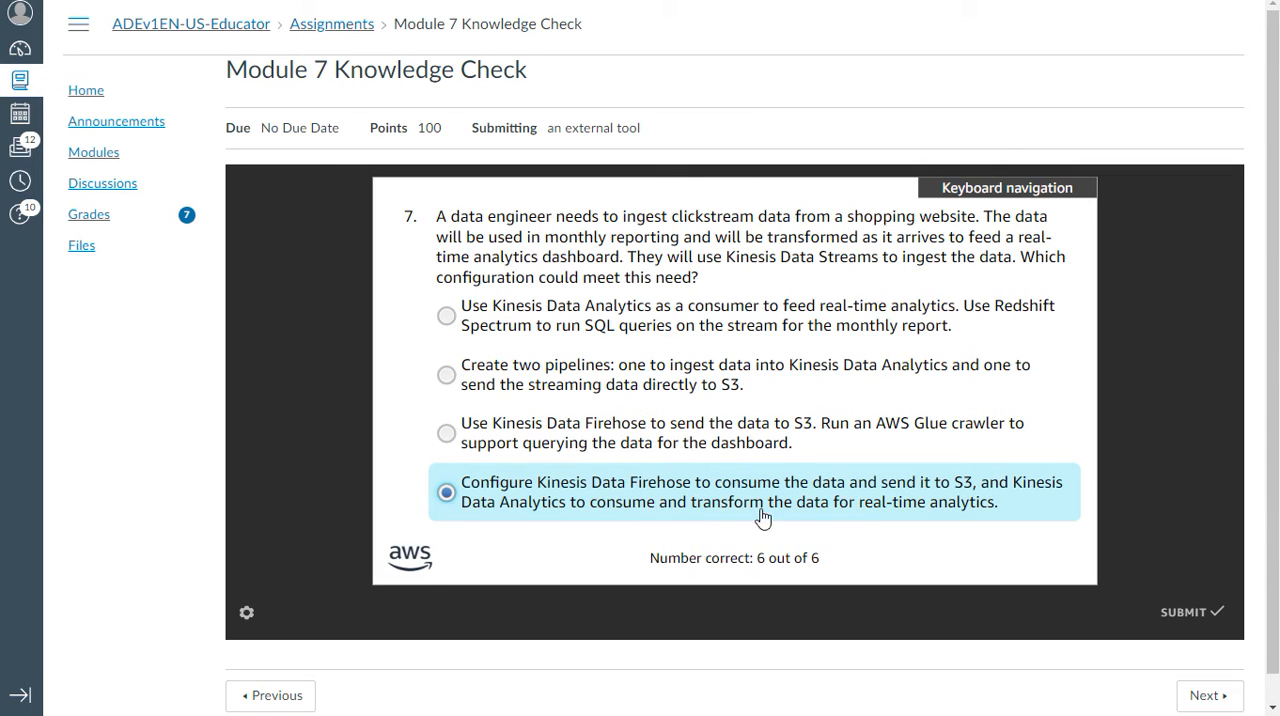
mouse_move(1176, 582)
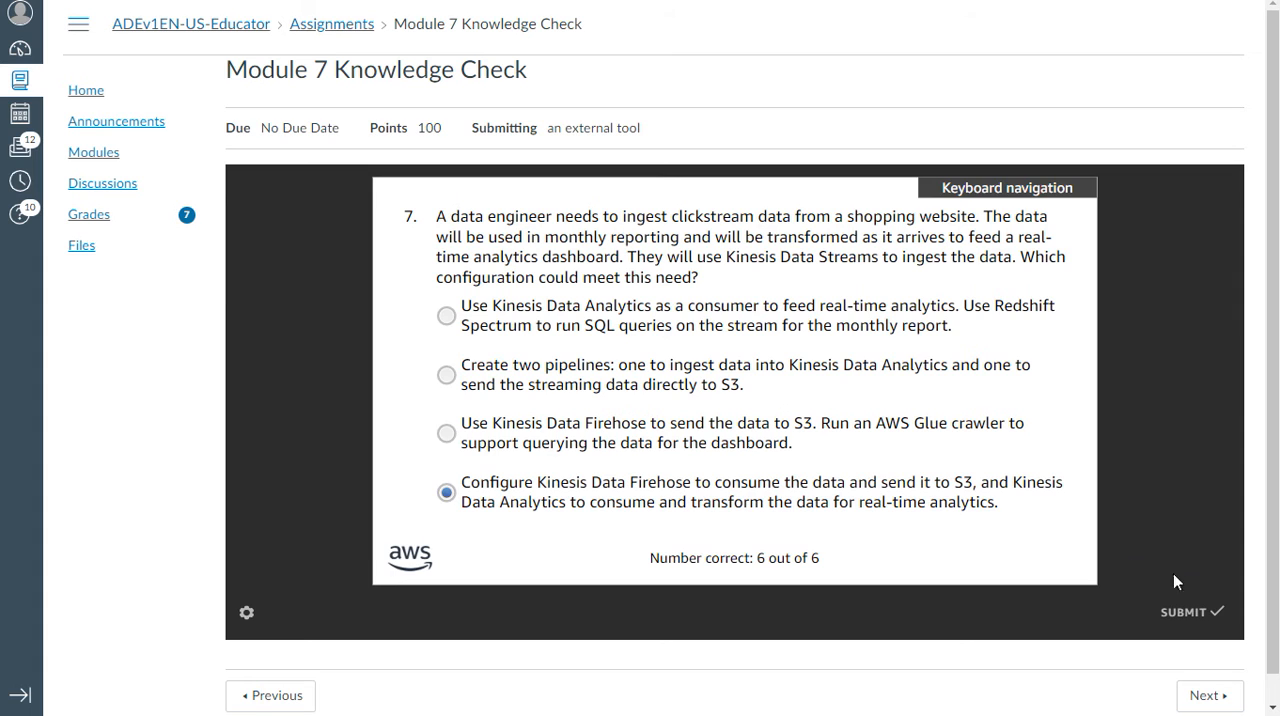
left_click(1190, 612)
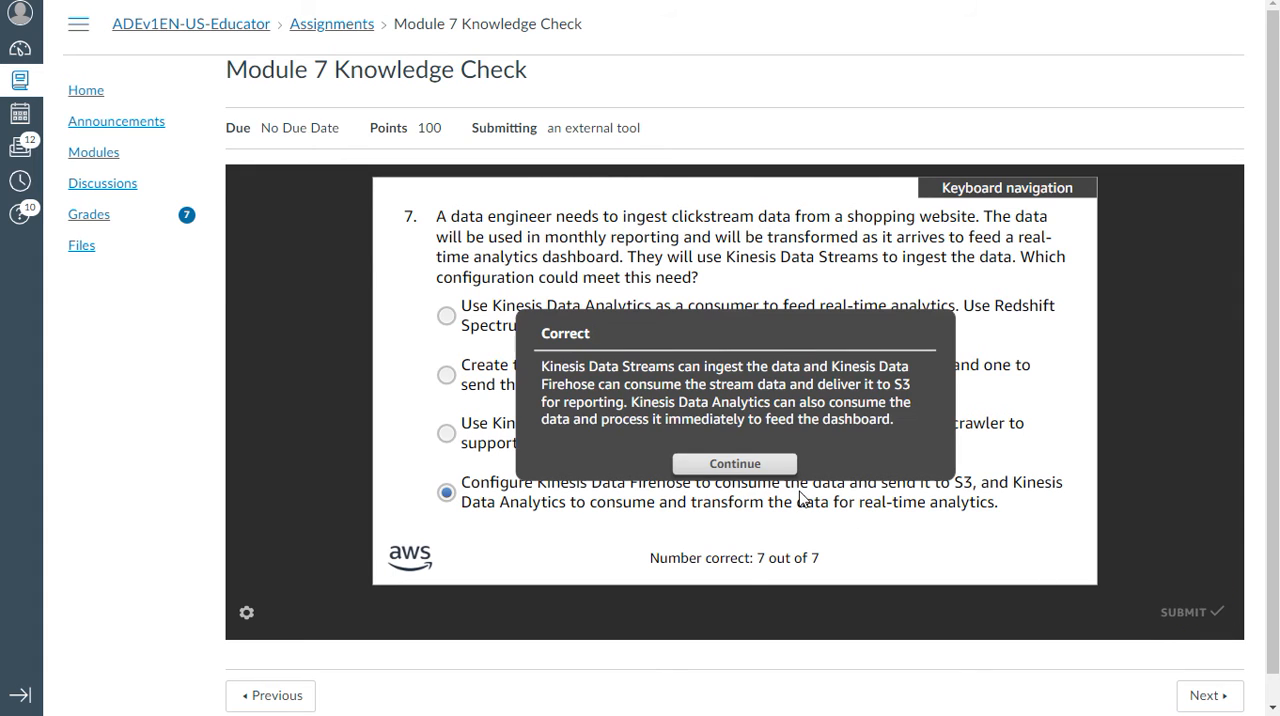
Step: Answer question 8 with each record including sequence number, partition key and data blob, submitted
left_click(734, 464)
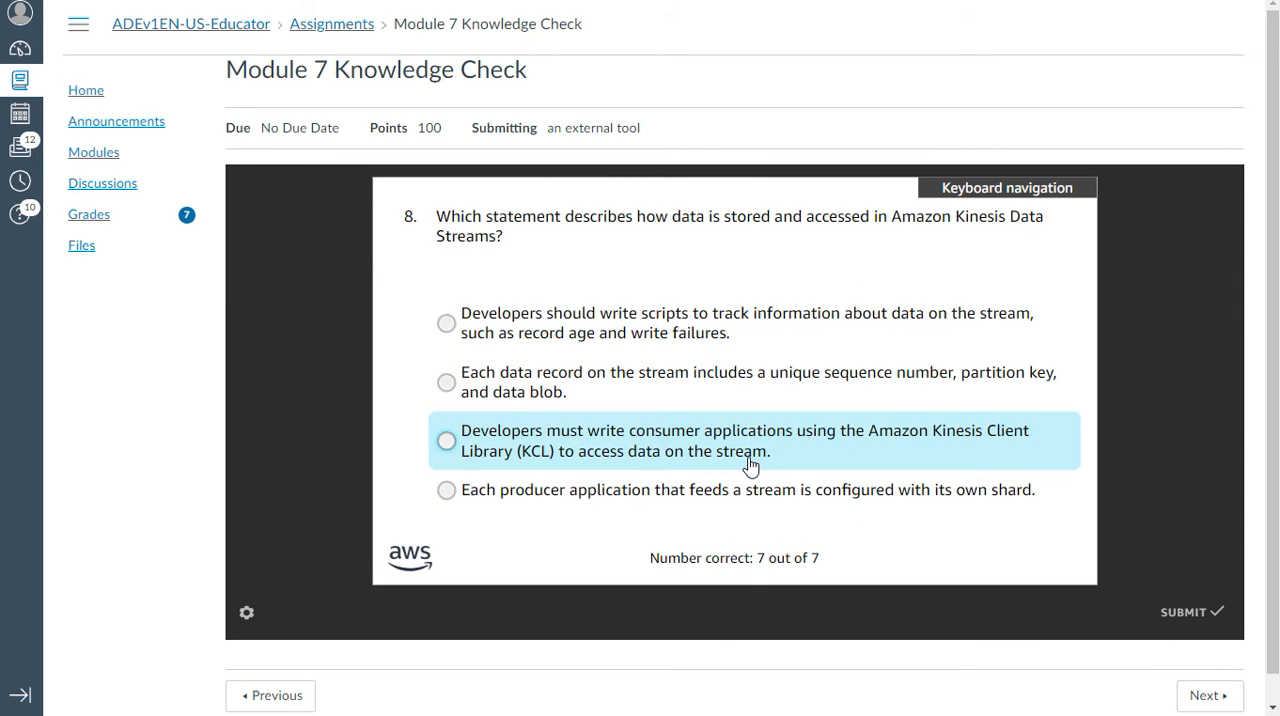
left_click(446, 440)
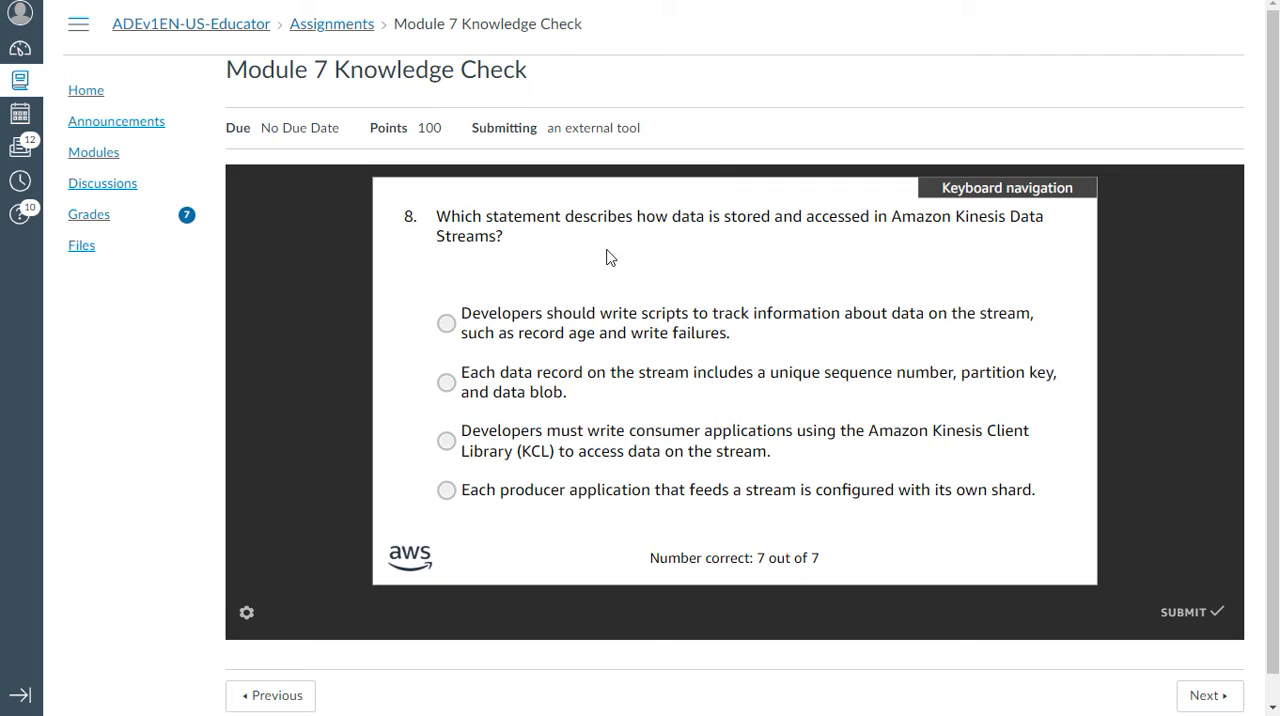
mouse_move(994, 246)
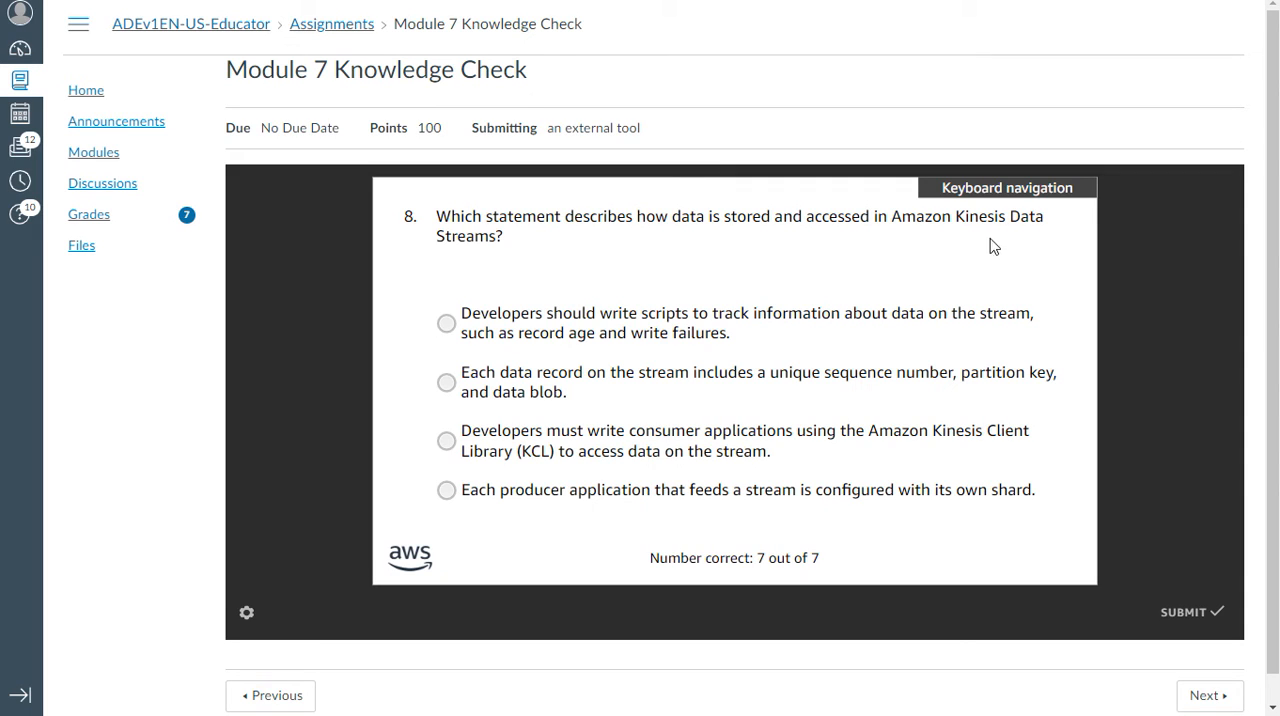
mouse_move(550, 264)
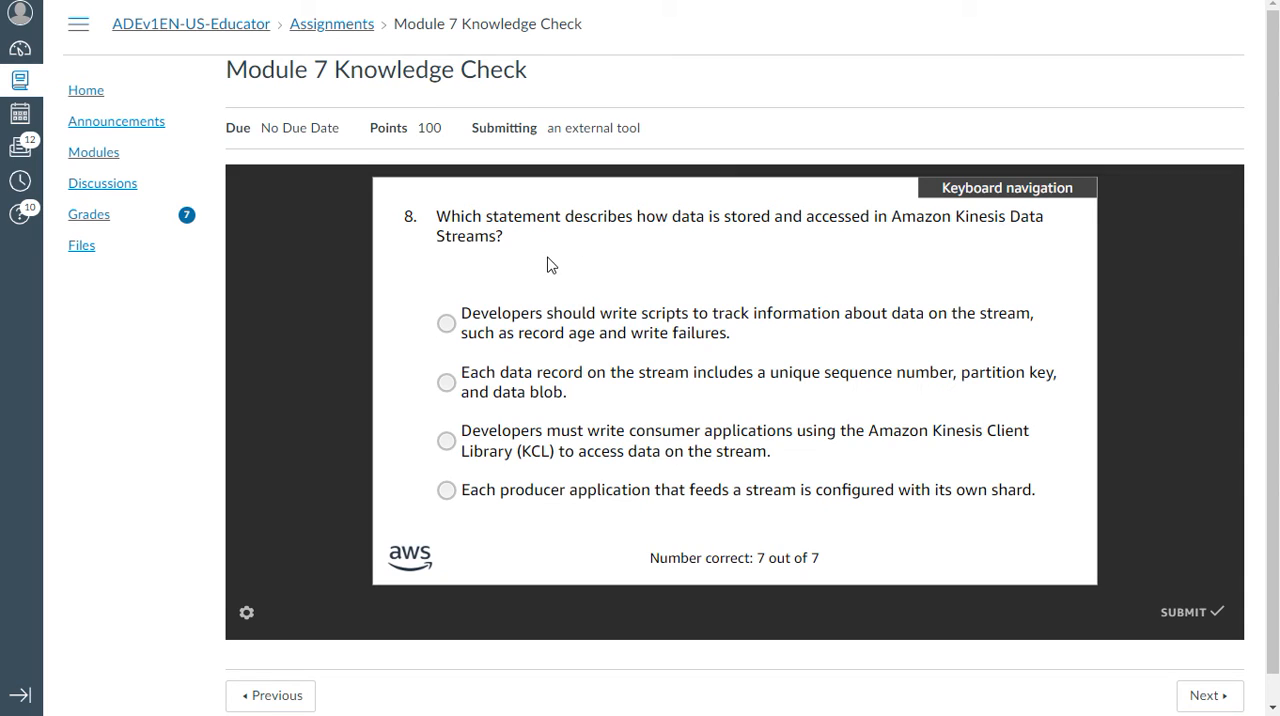
mouse_move(420, 348)
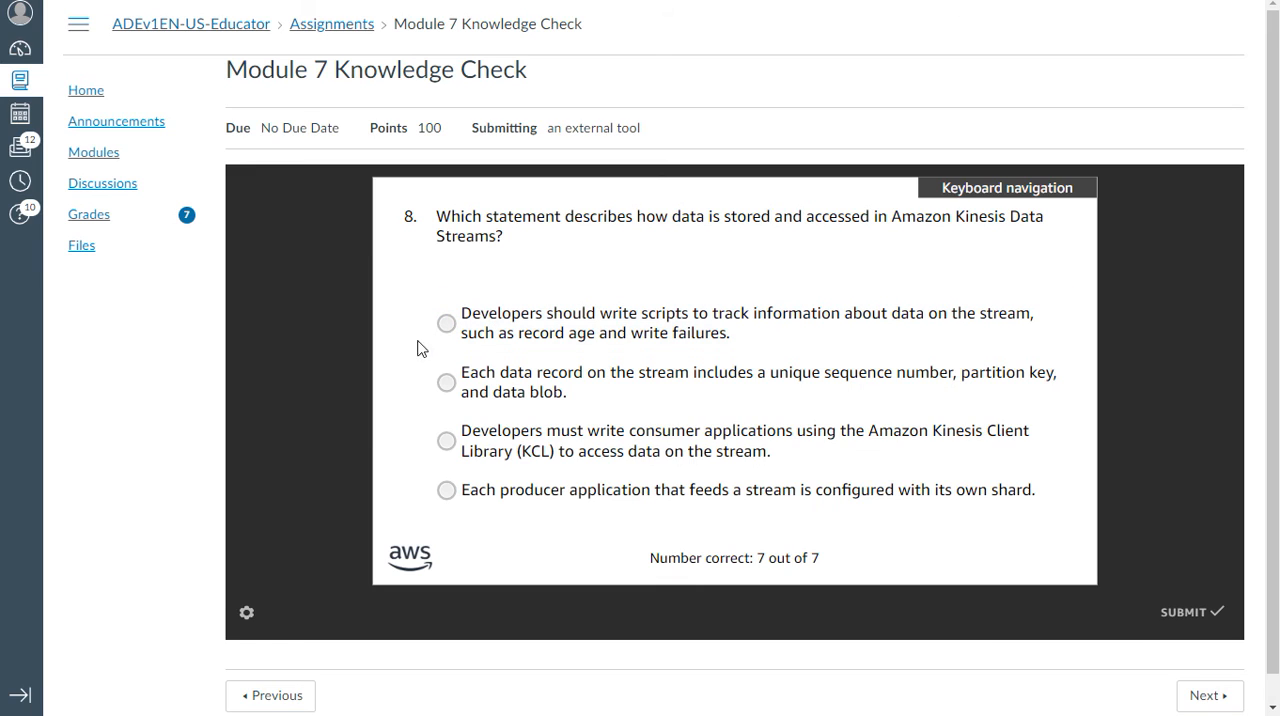
mouse_move(430, 384)
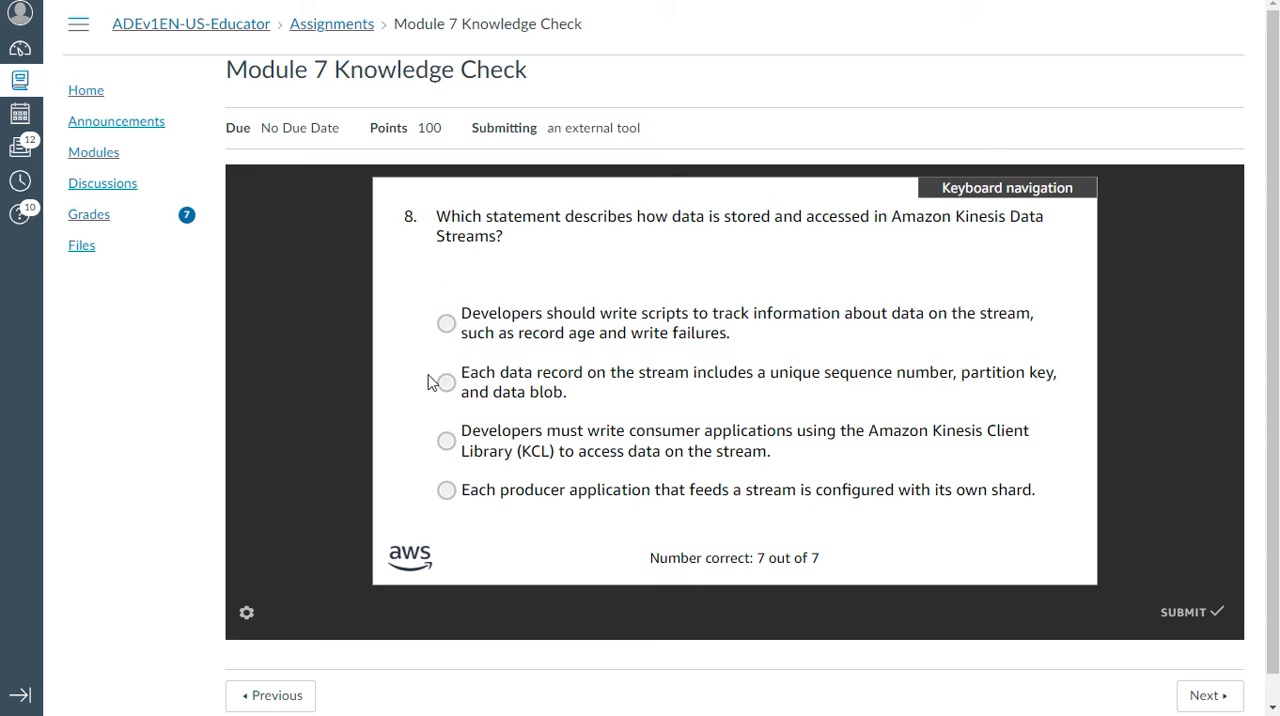
mouse_move(392, 408)
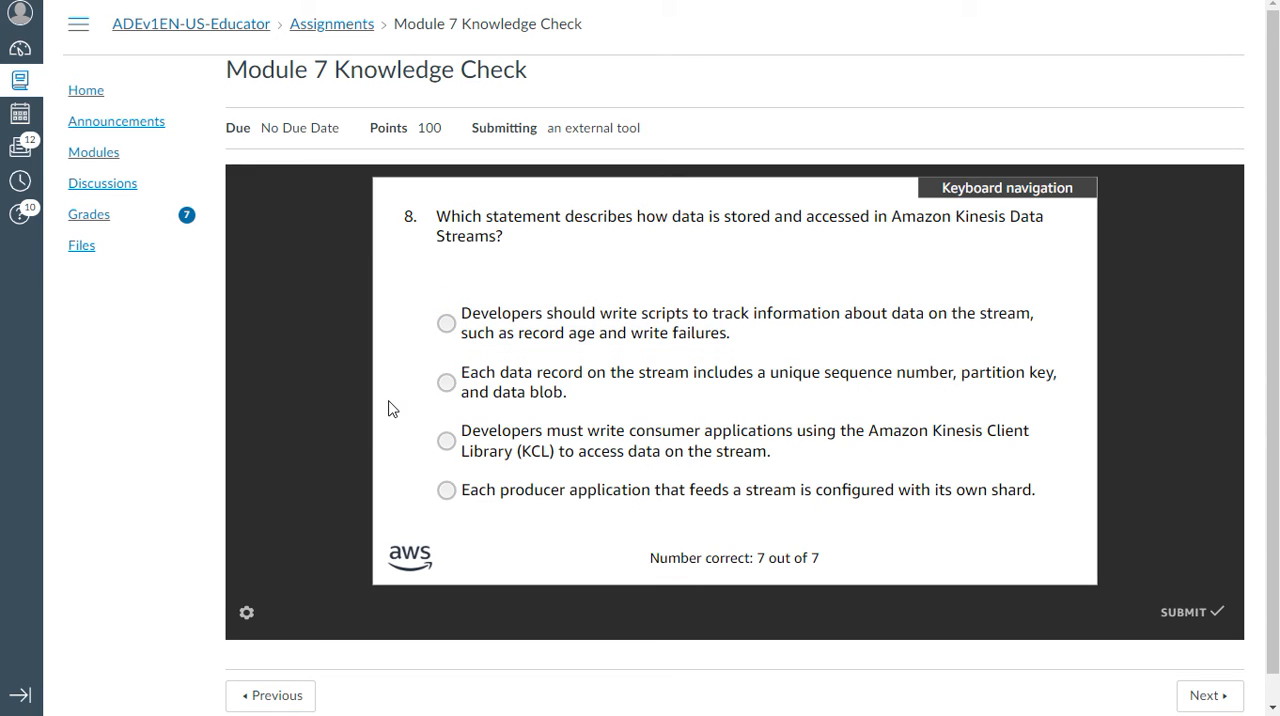
mouse_move(550, 476)
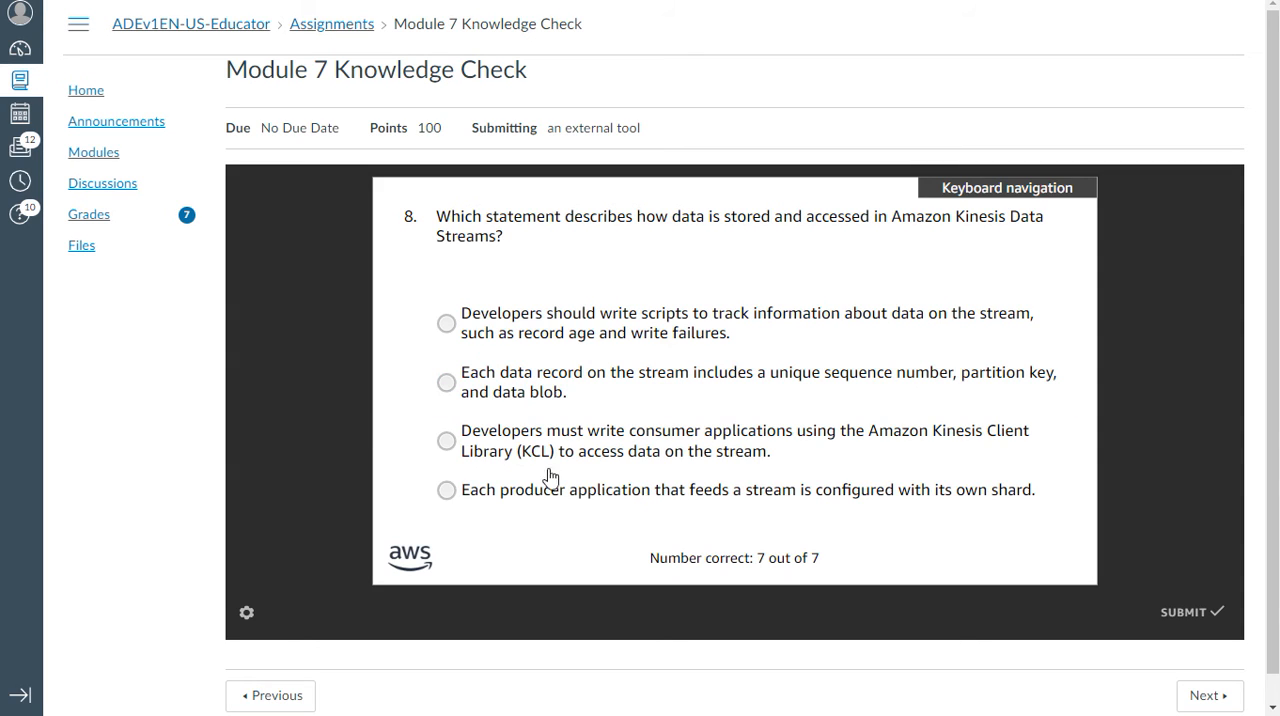
left_click(446, 382)
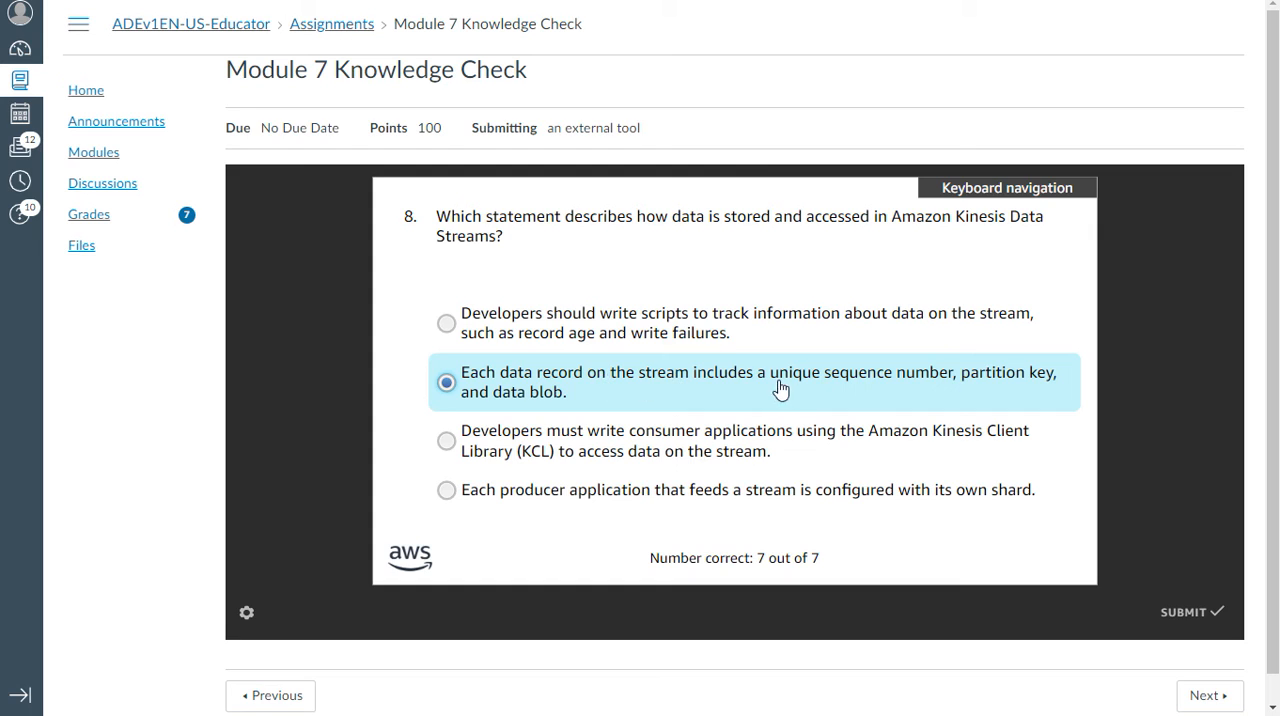
mouse_move(1196, 638)
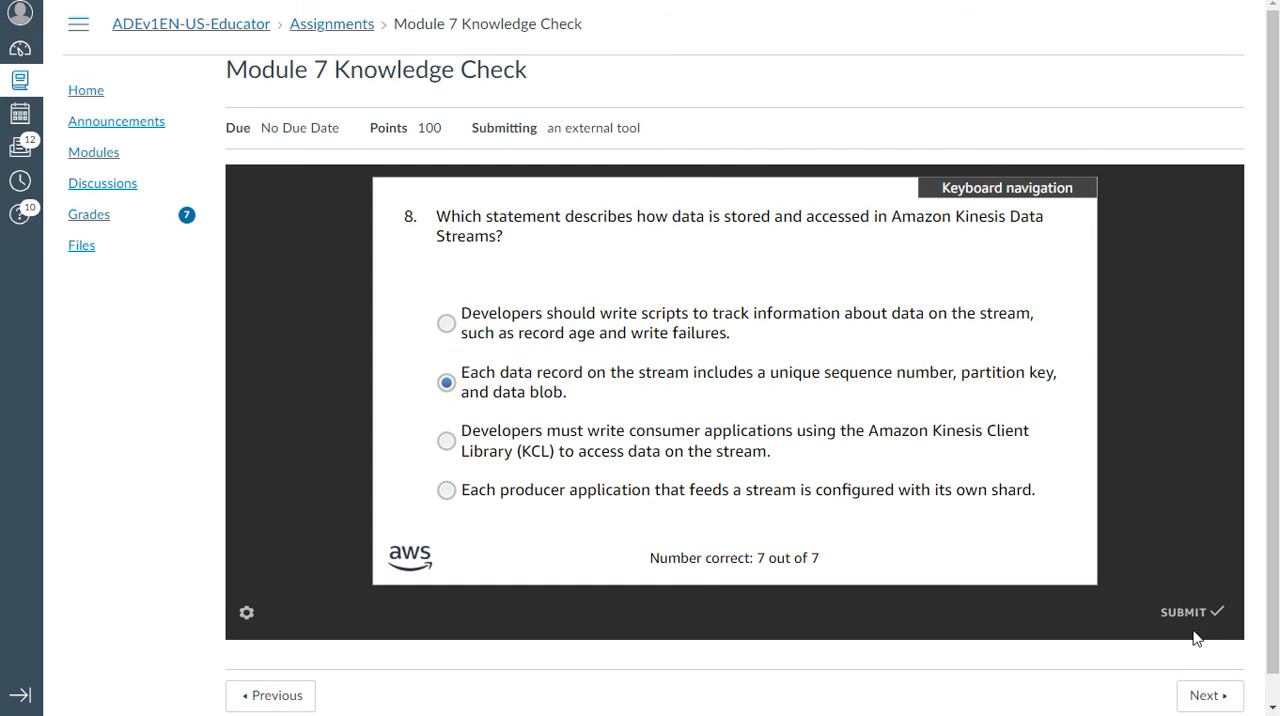
left_click(1184, 612)
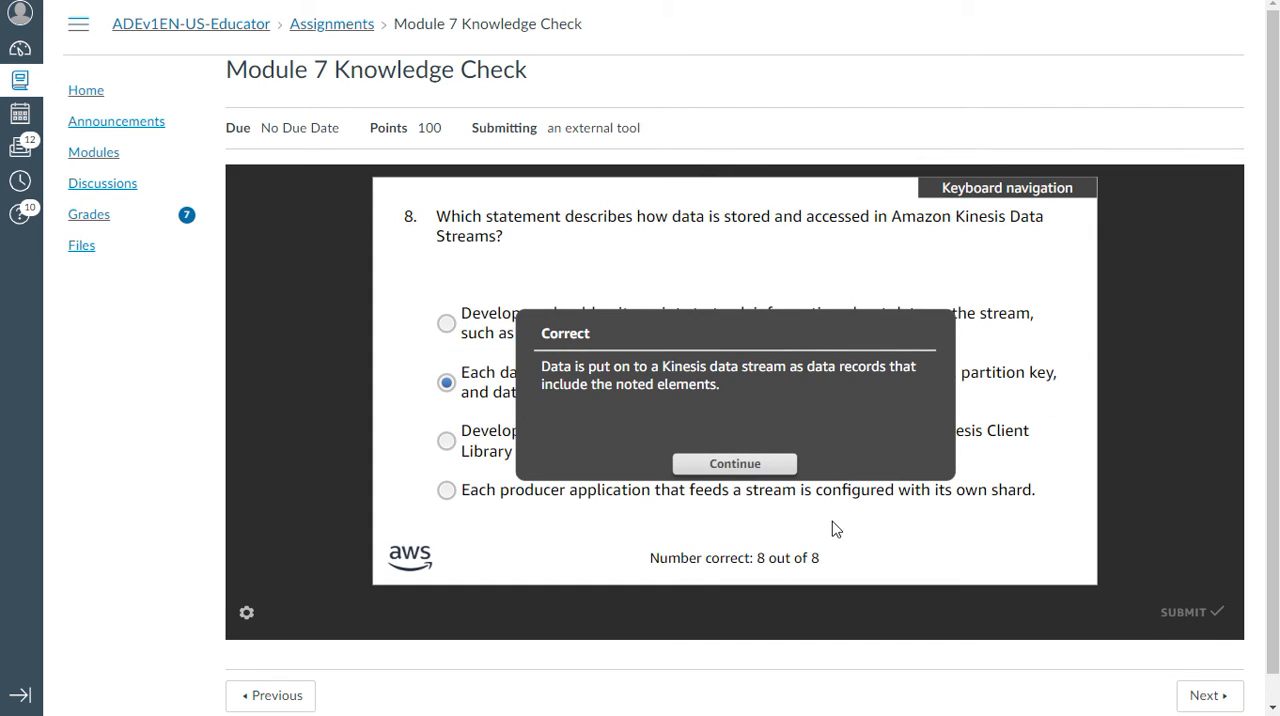
Step: Answer question 9 with increasing the retention period for stream records, submitted
left_click(734, 464)
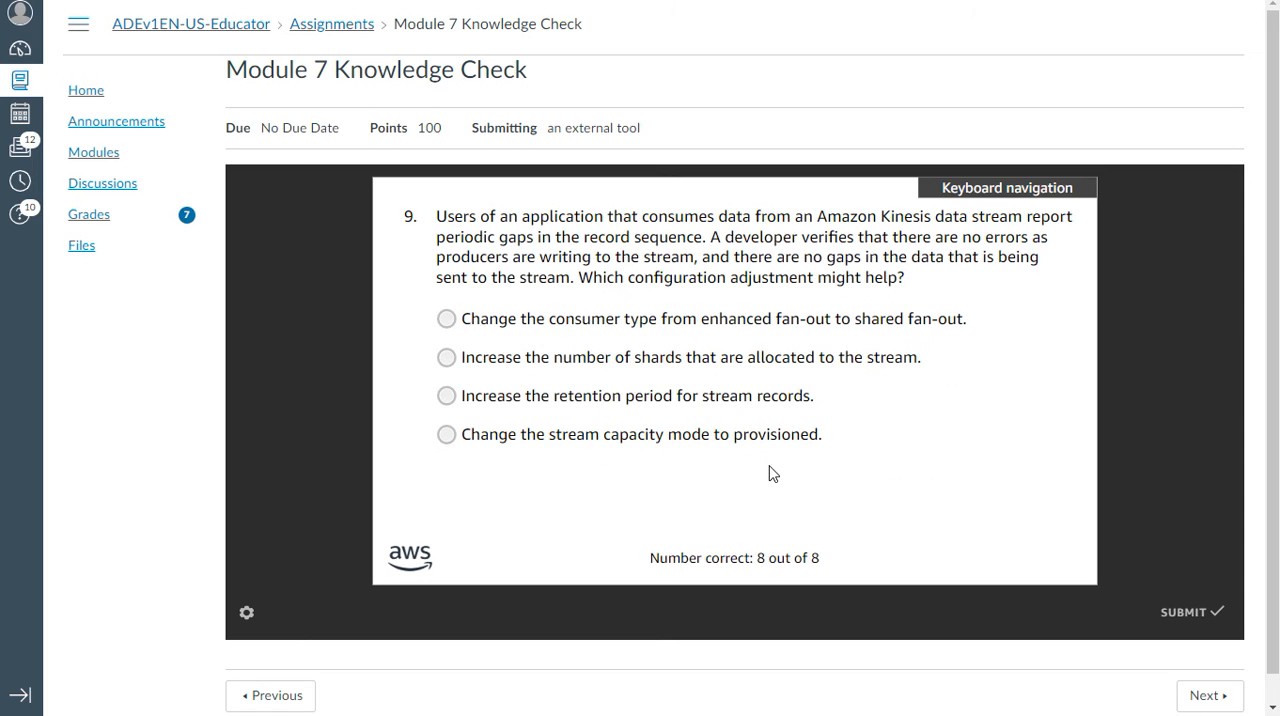
mouse_move(572, 288)
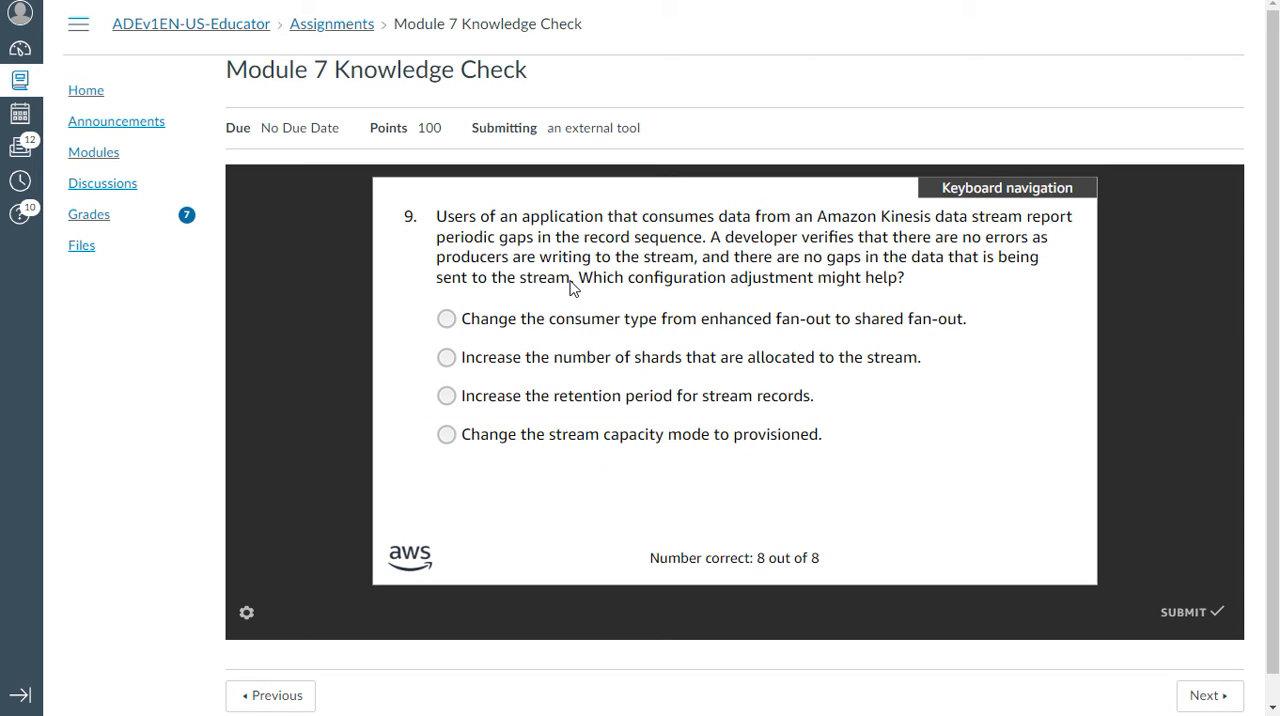
mouse_move(578, 266)
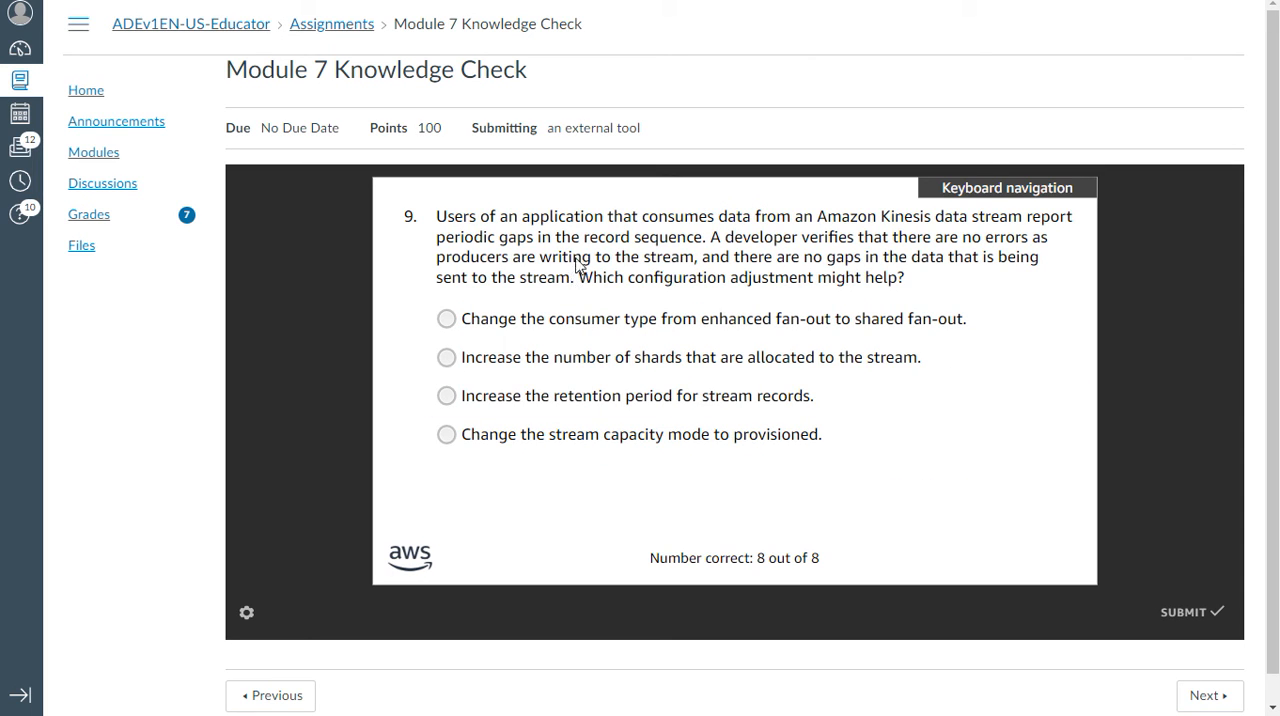
mouse_move(818, 224)
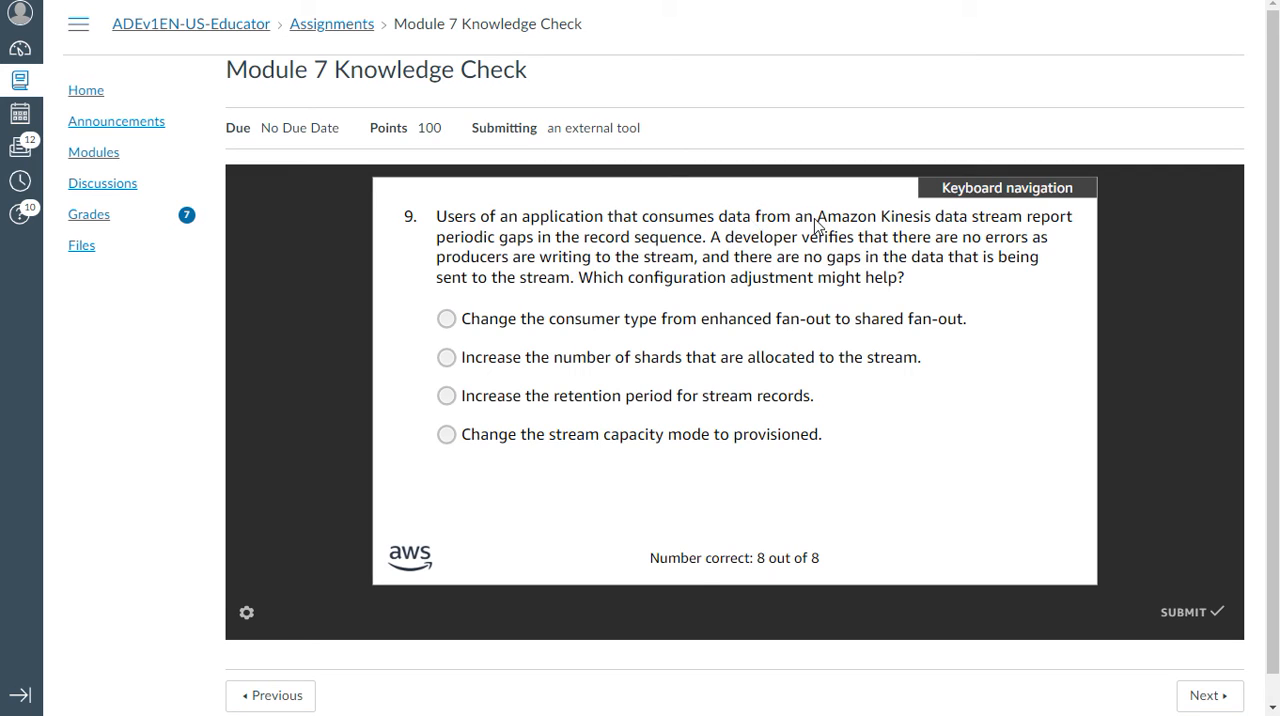
mouse_move(904, 230)
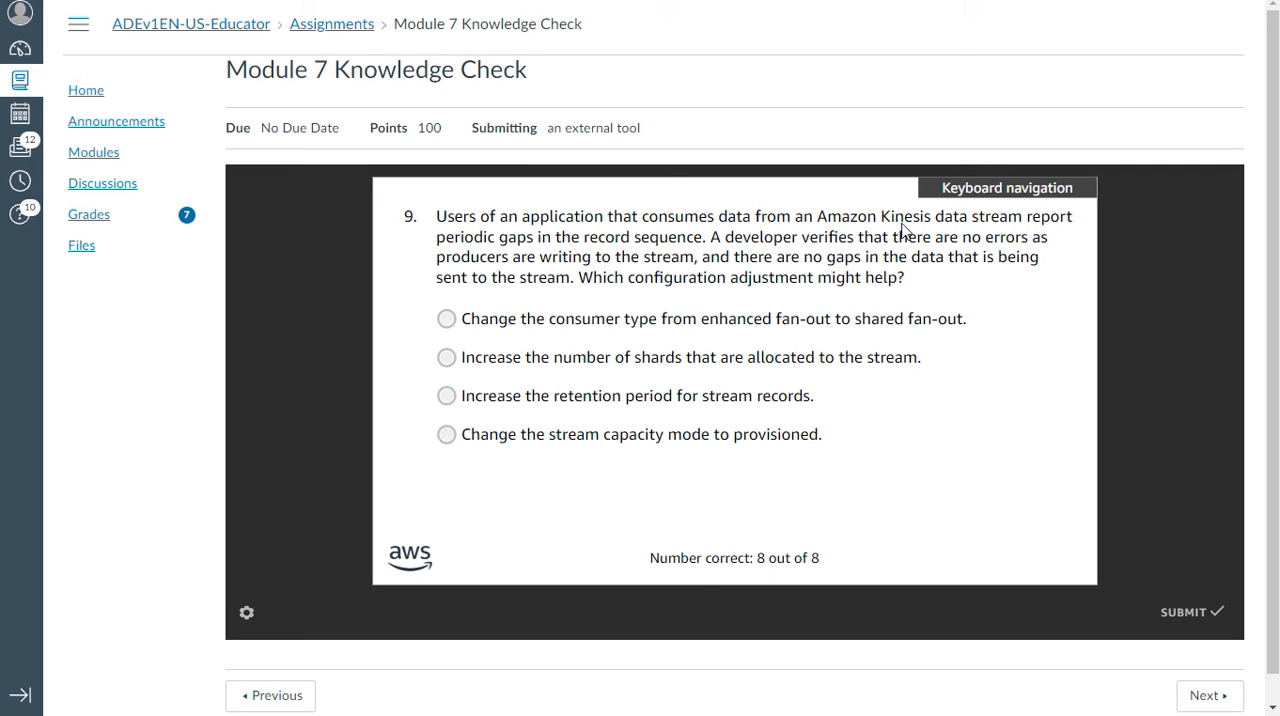
mouse_move(528, 280)
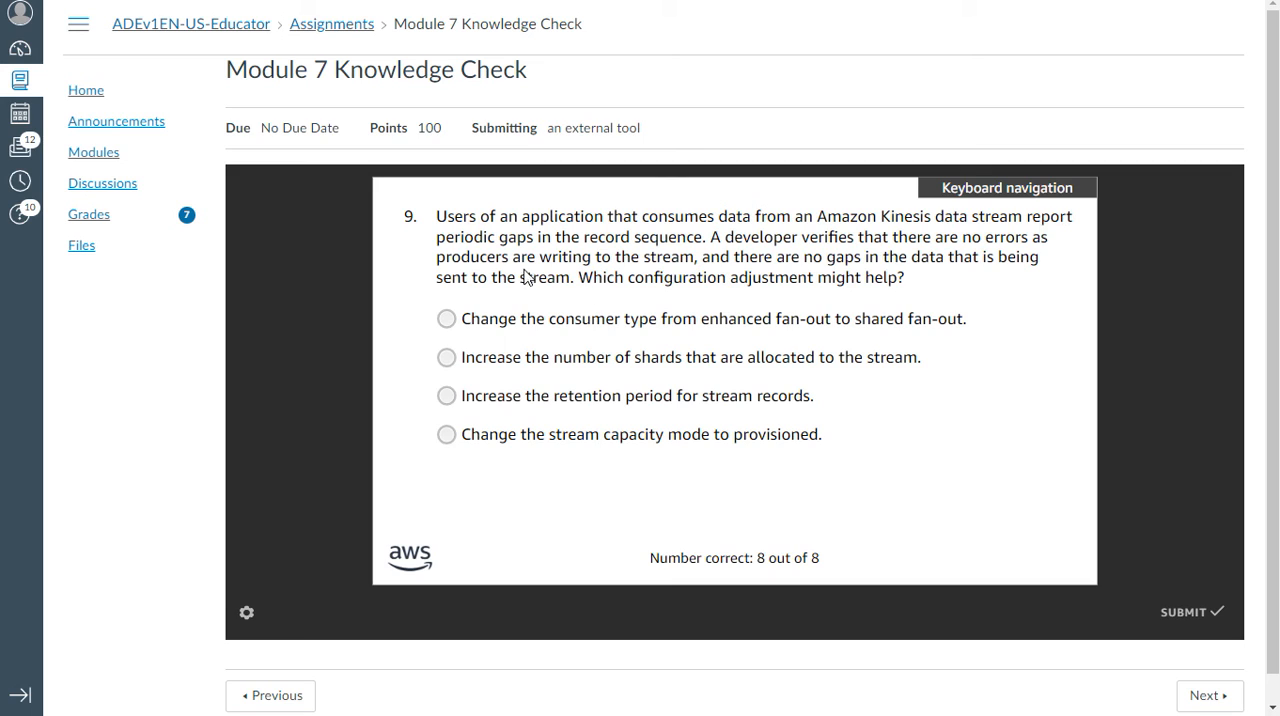
mouse_move(690, 252)
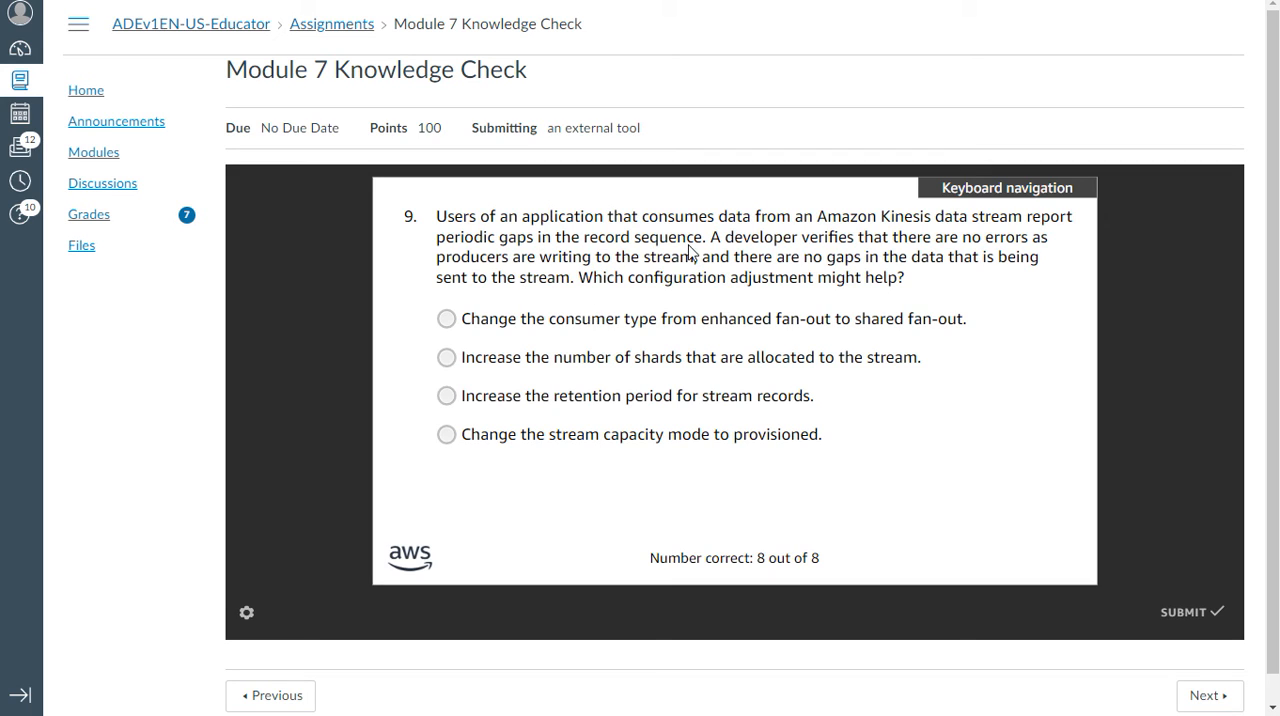
mouse_move(940, 272)
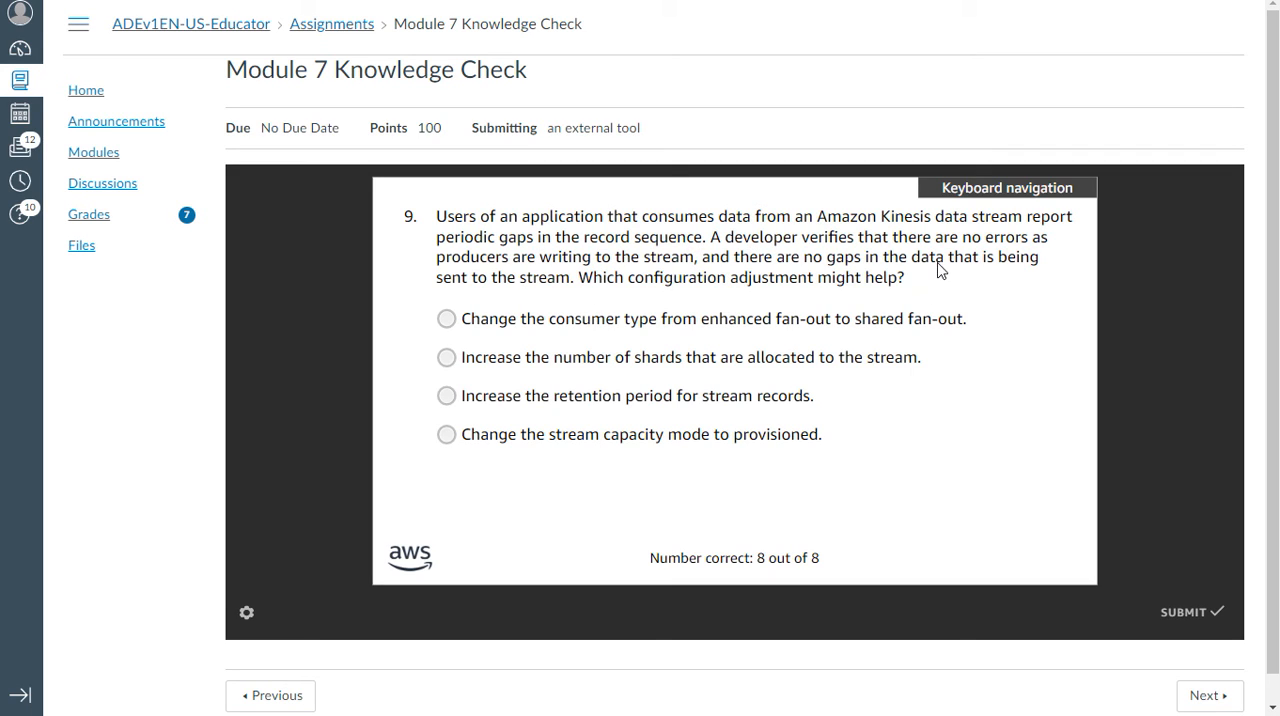
left_click(448, 318)
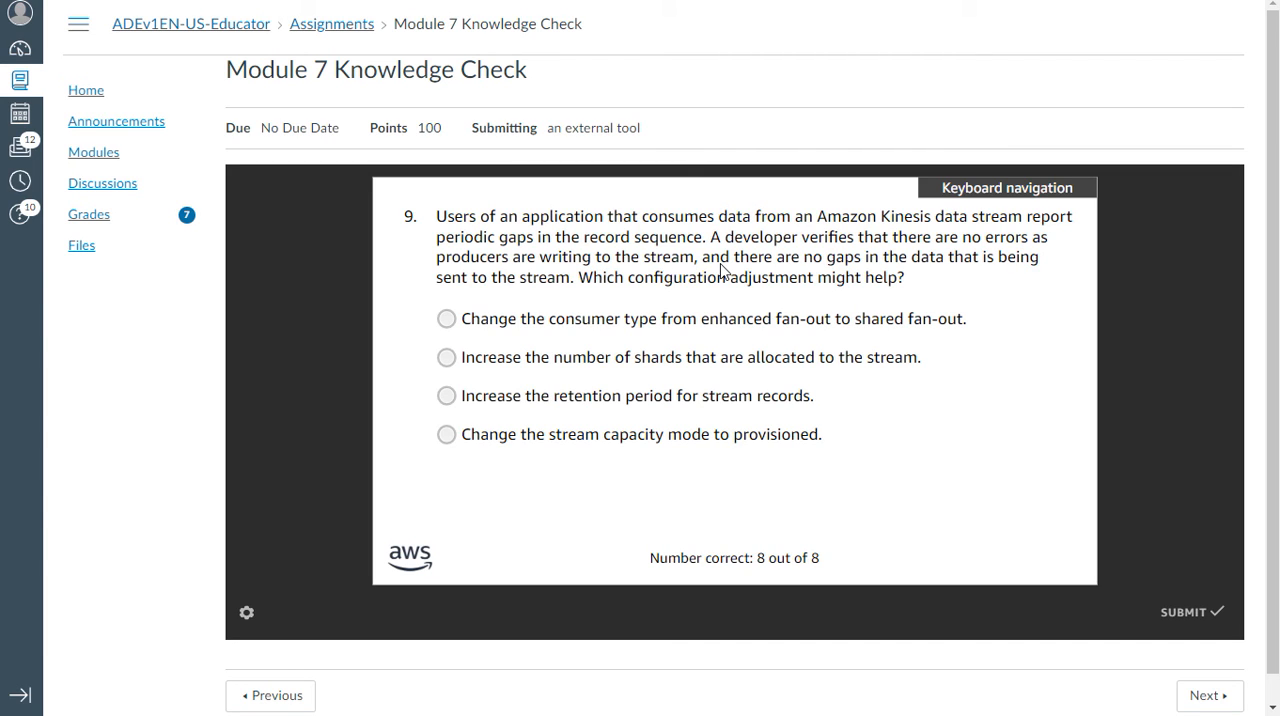
mouse_move(956, 268)
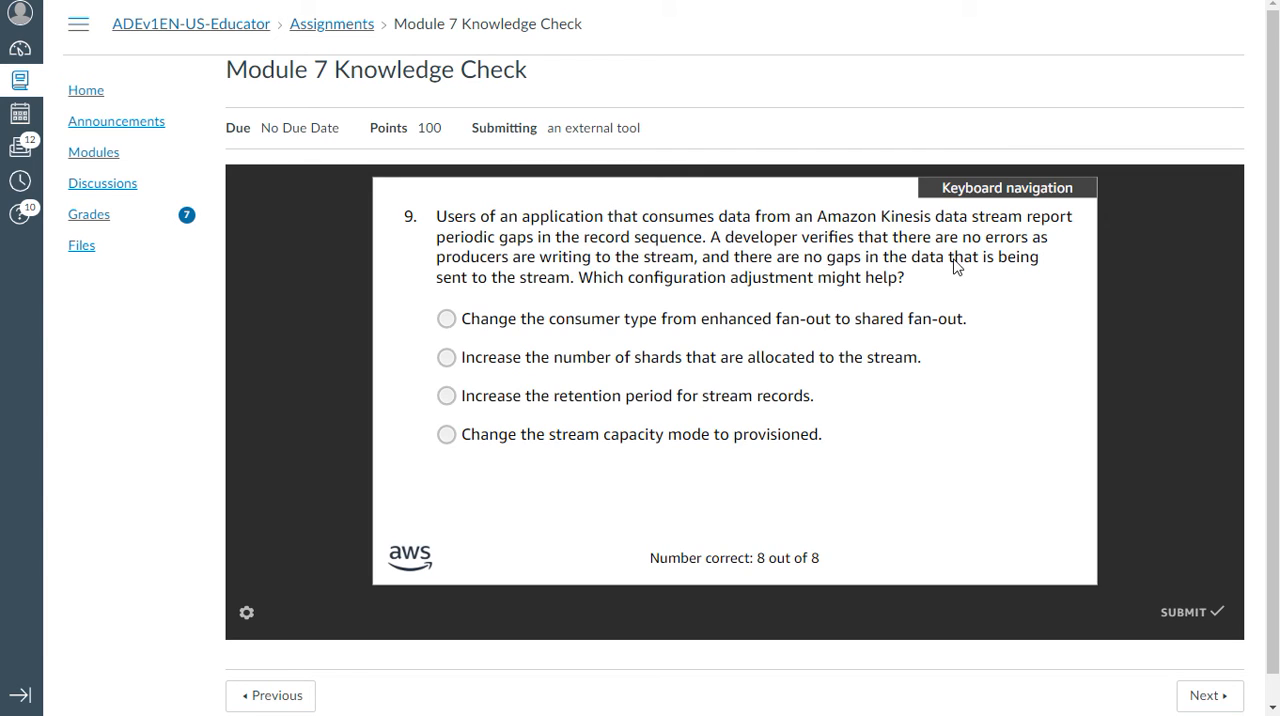
mouse_move(548, 284)
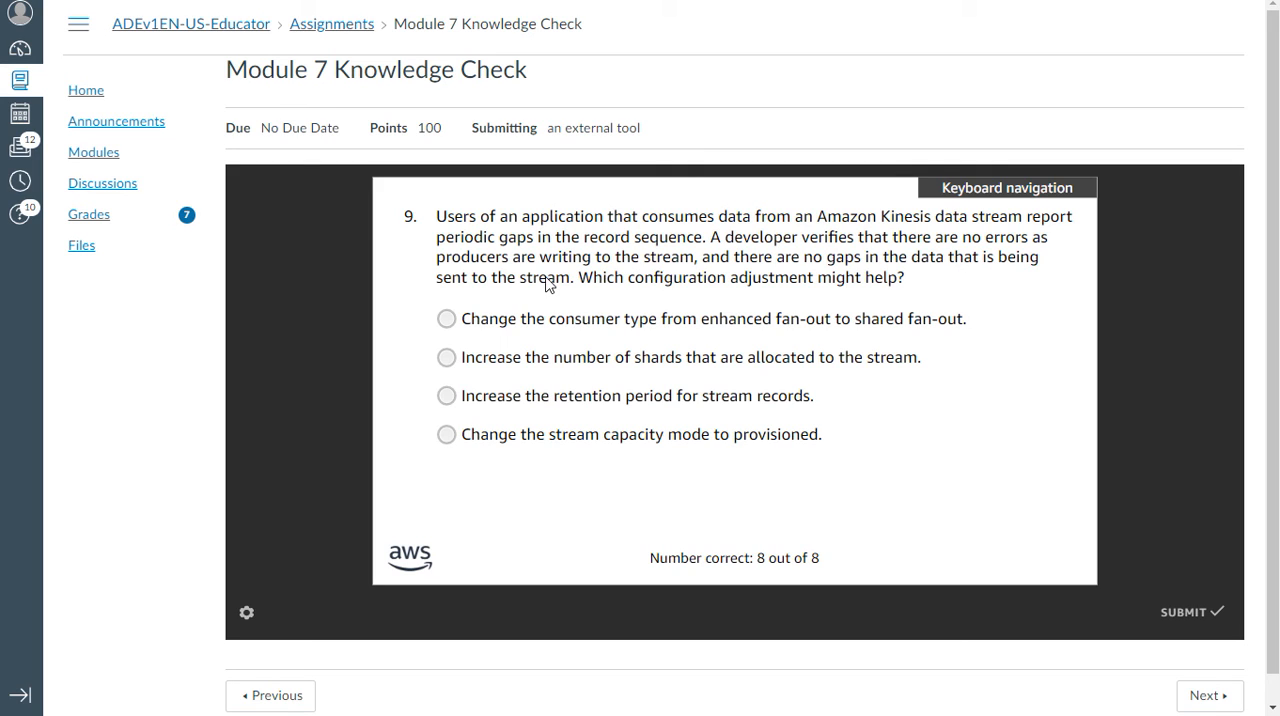
mouse_move(880, 288)
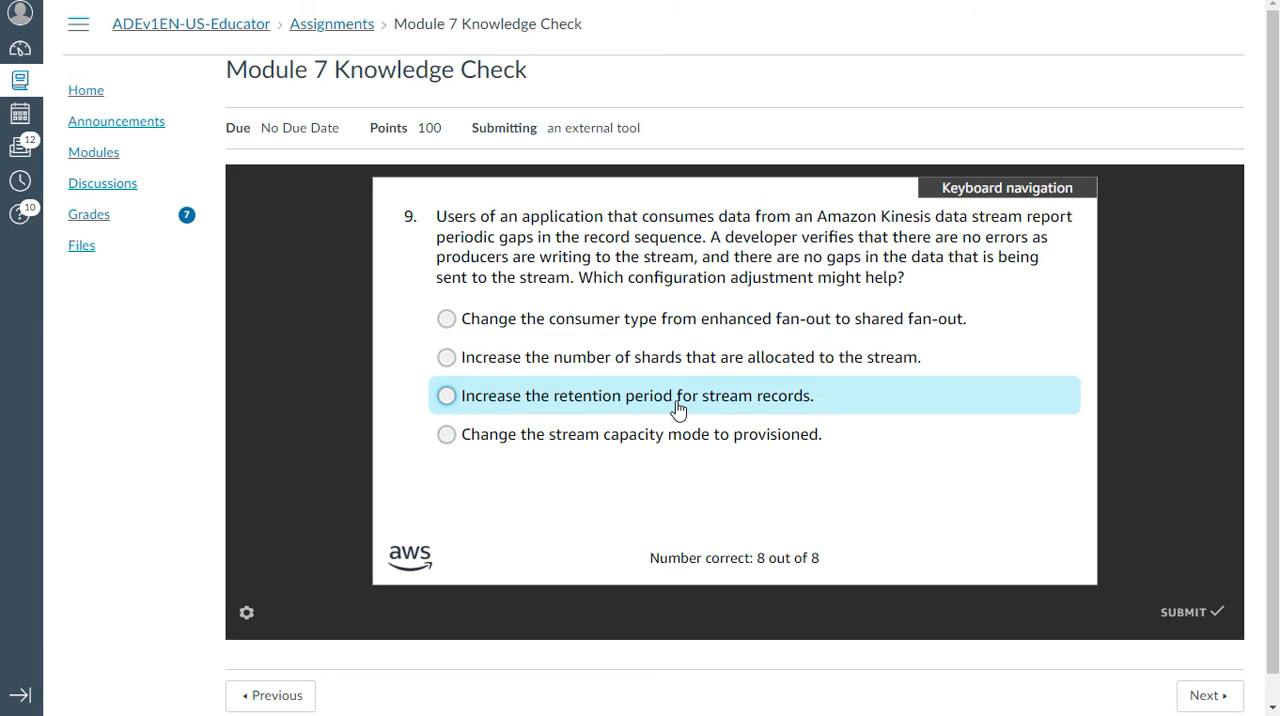
left_click(448, 396)
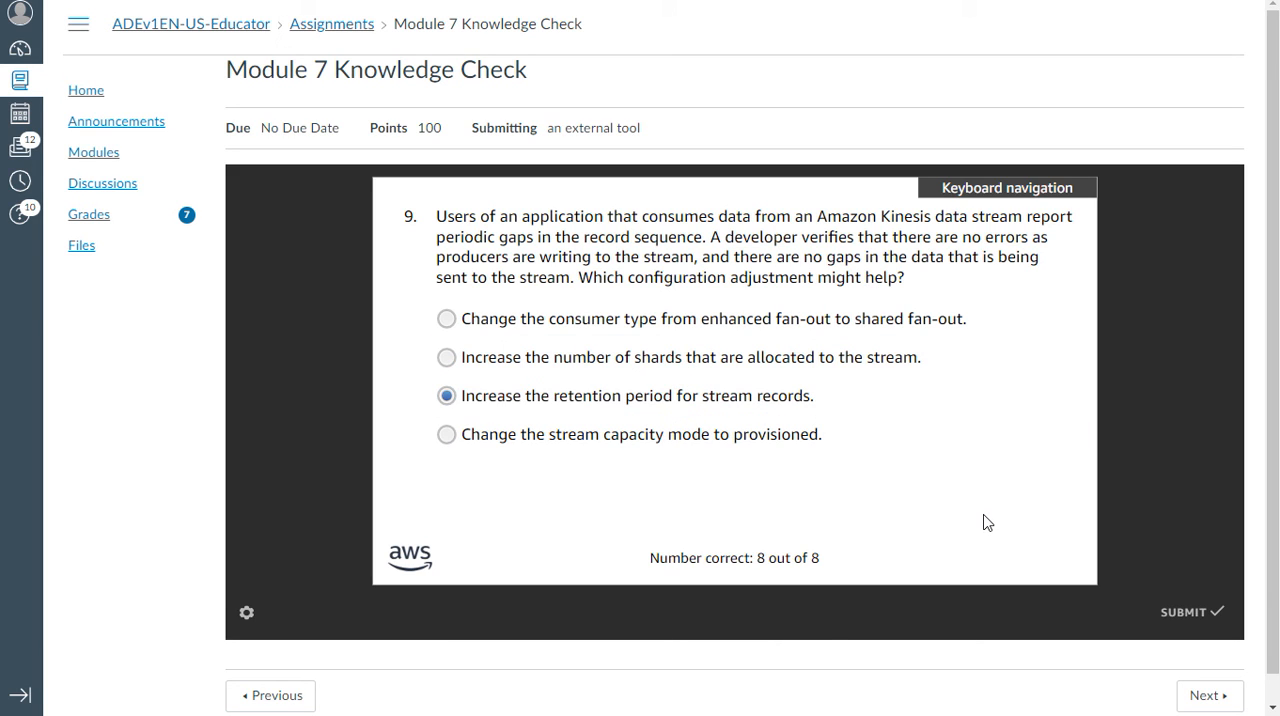
mouse_move(944, 640)
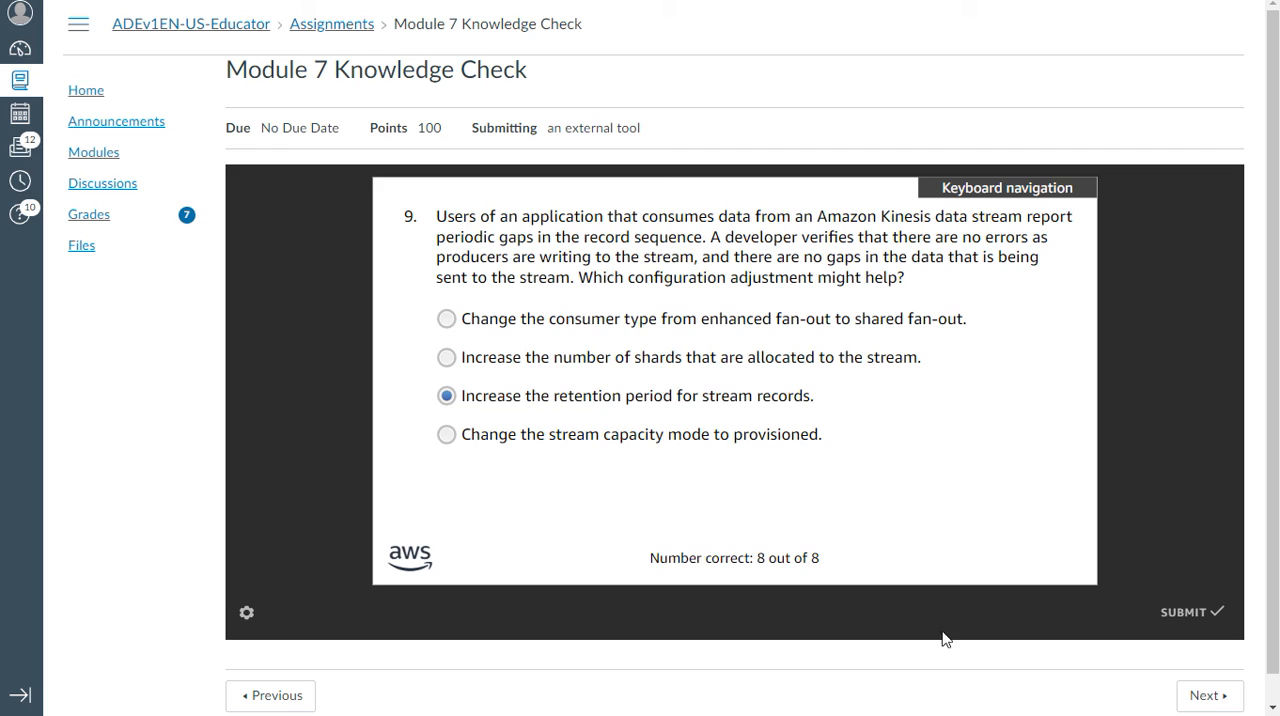
mouse_move(1164, 590)
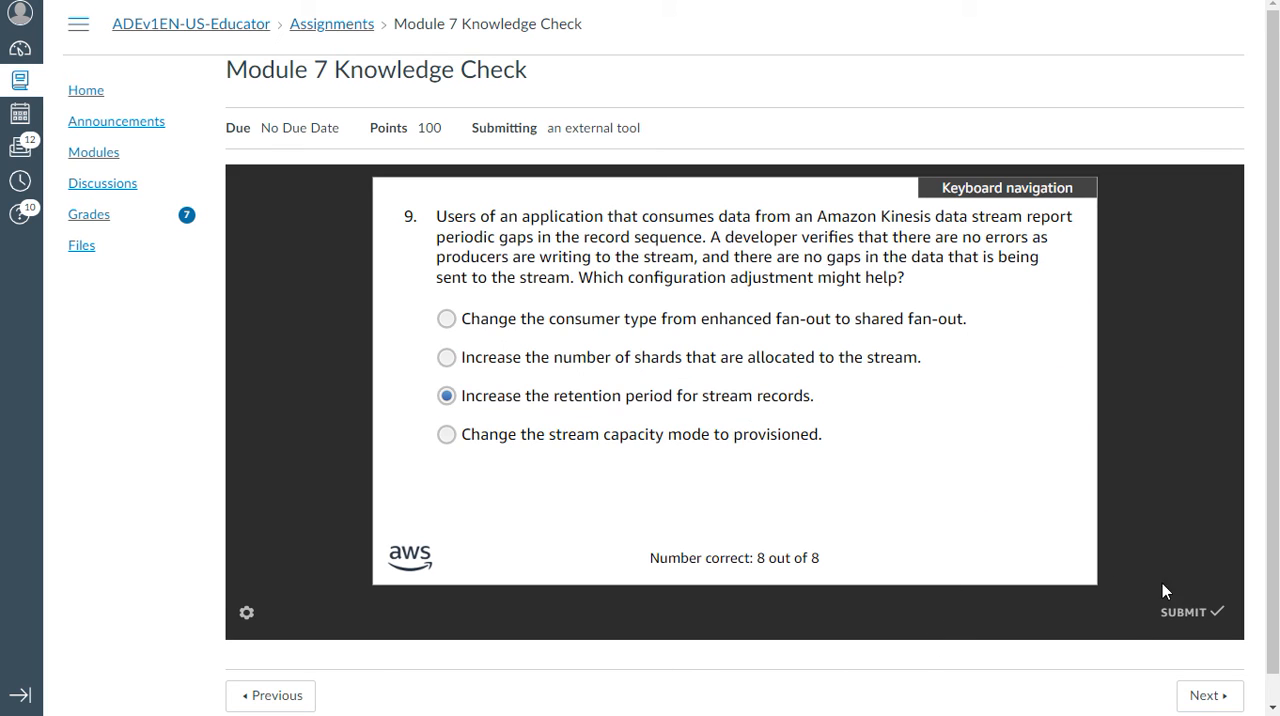
left_click(1190, 612)
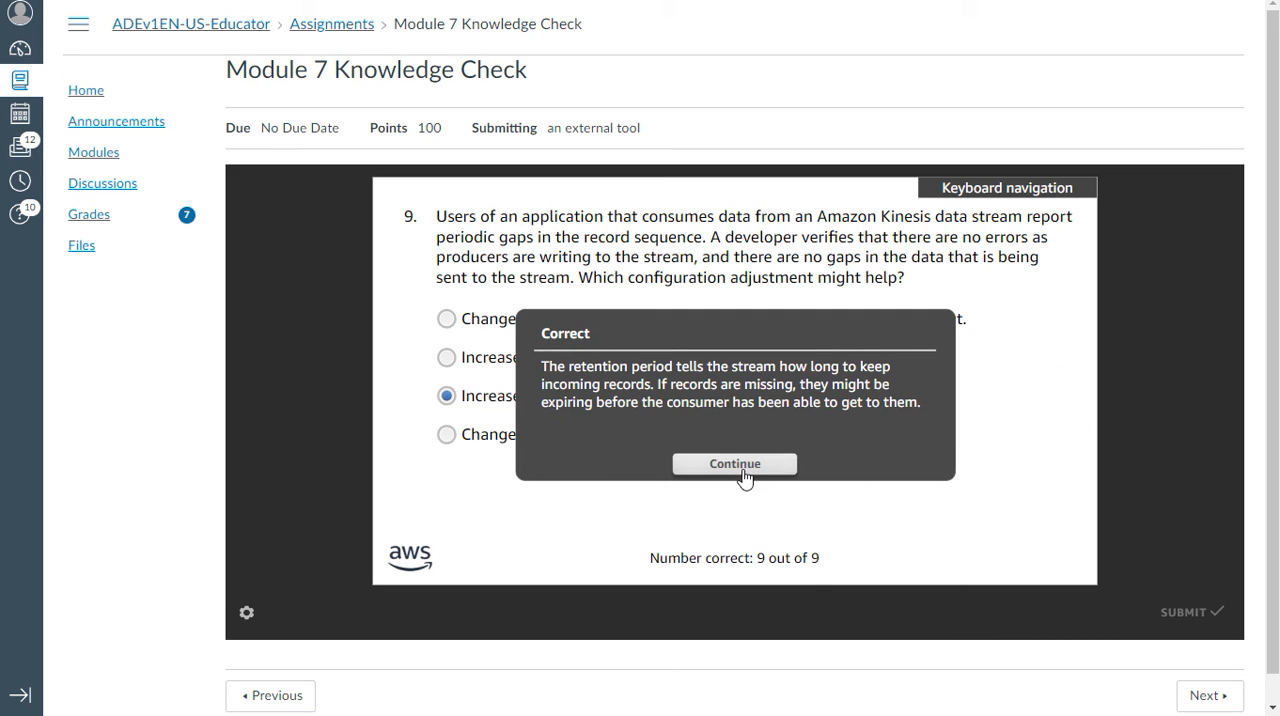
Step: Answer question 10 with the IoT Core rule routing lighting messages to a DynamoDB table and submit it
left_click(734, 464)
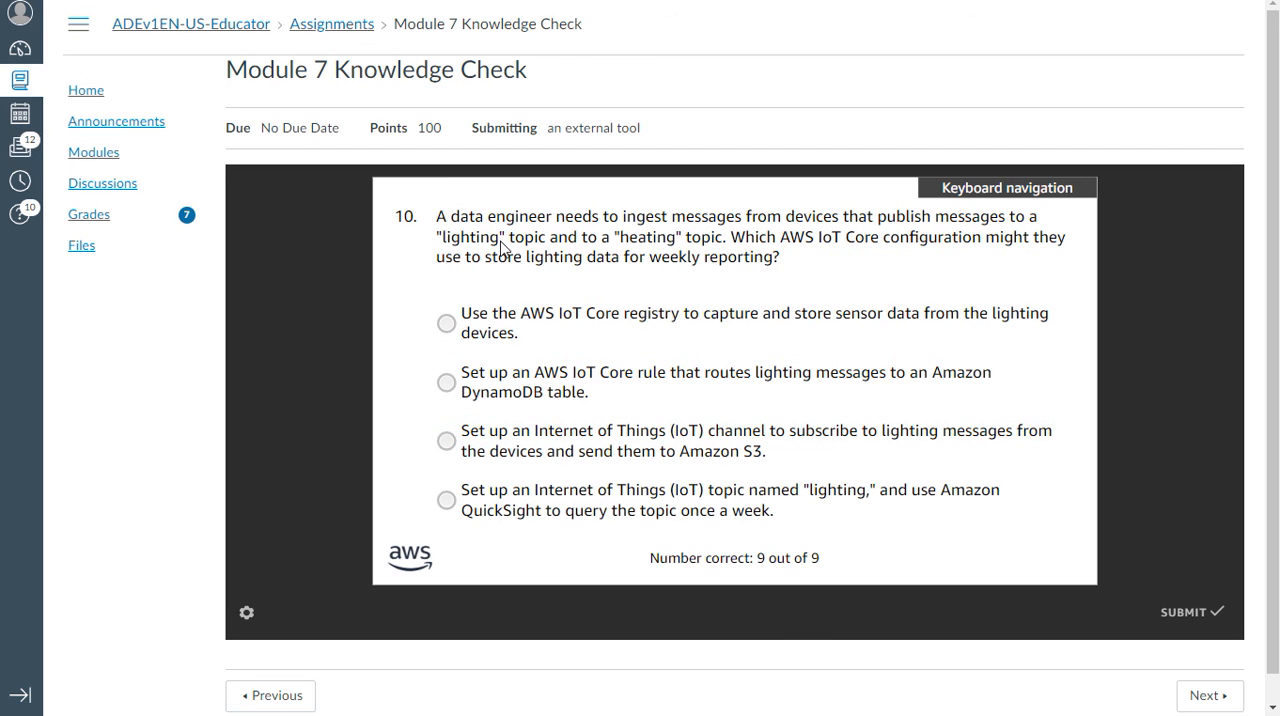
mouse_move(670, 252)
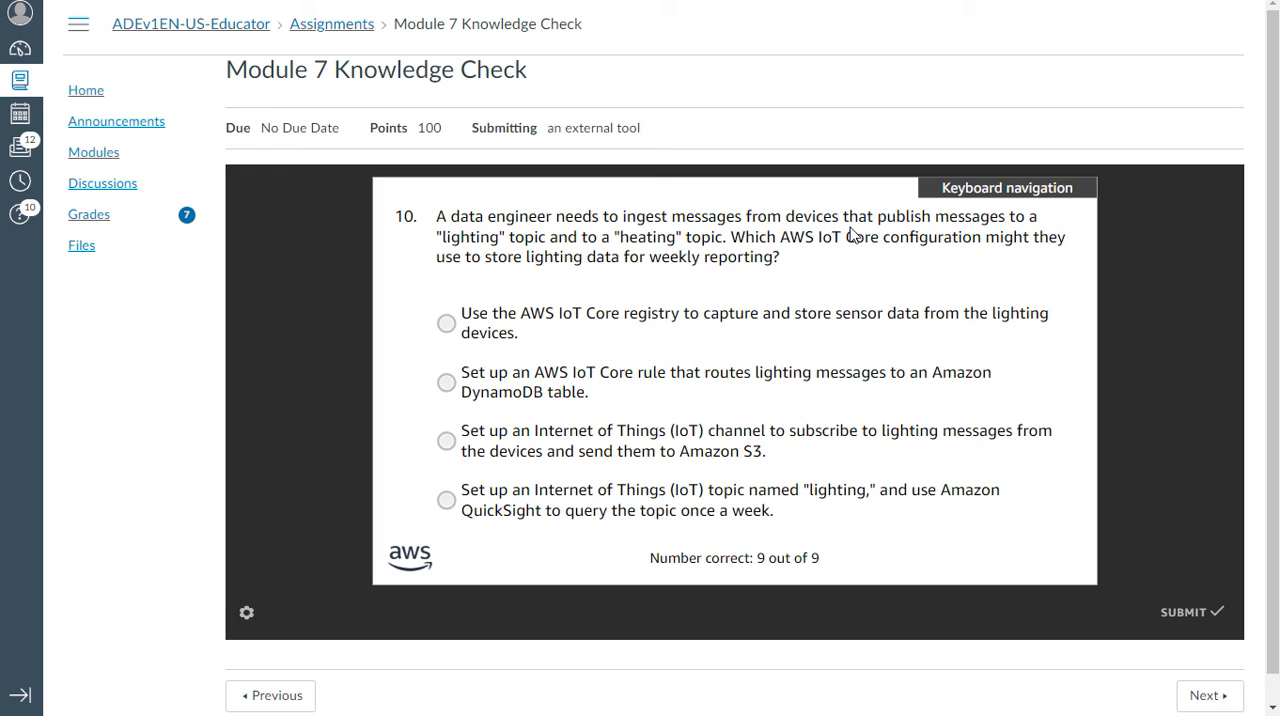
mouse_move(976, 250)
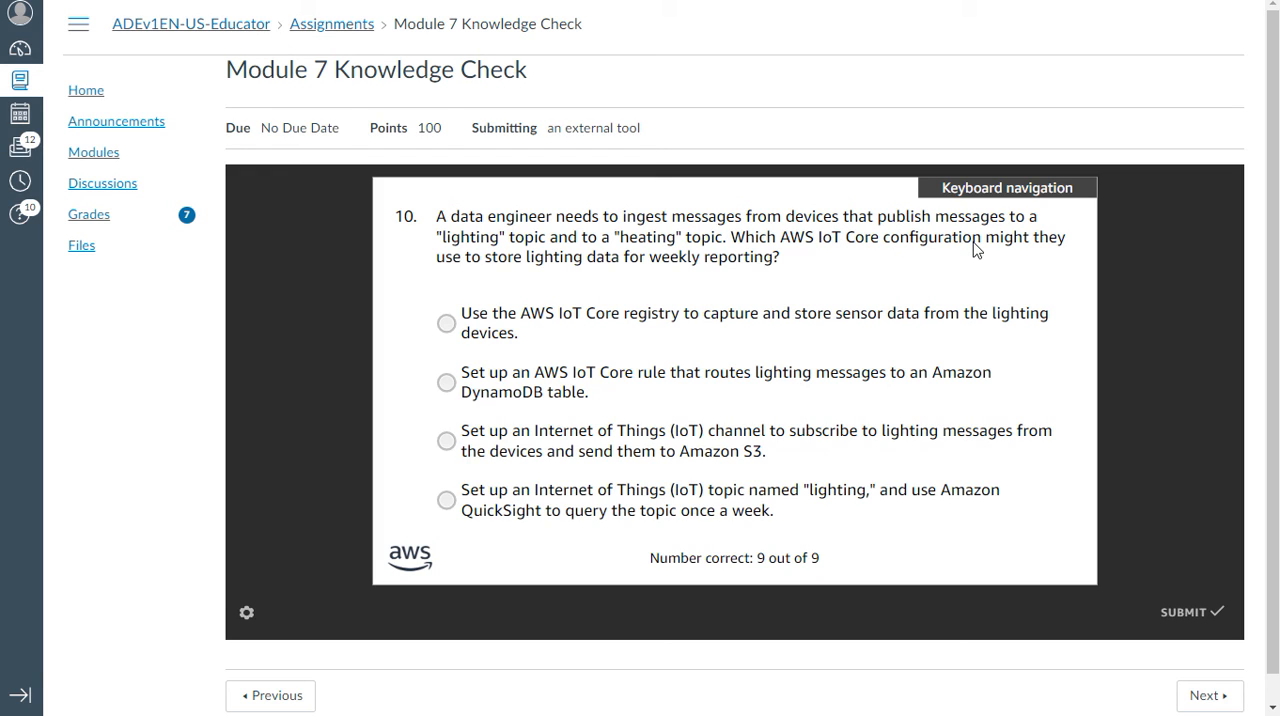
mouse_move(988, 240)
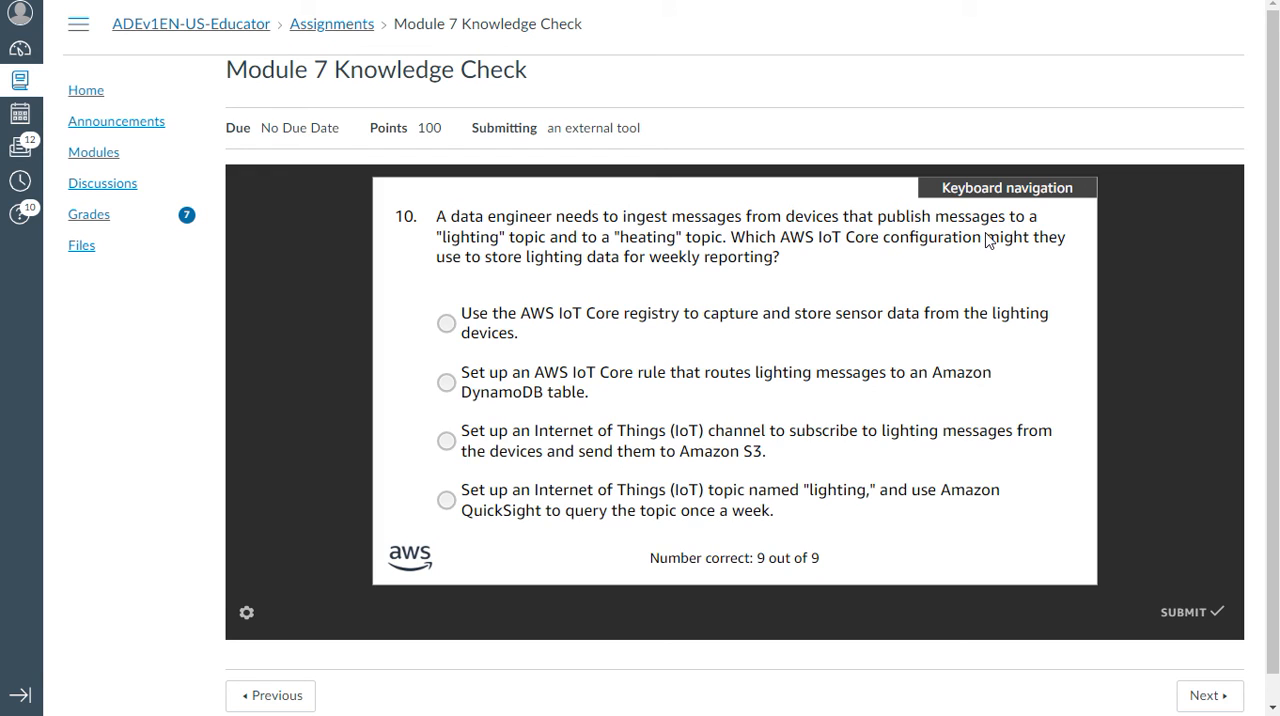
mouse_move(588, 264)
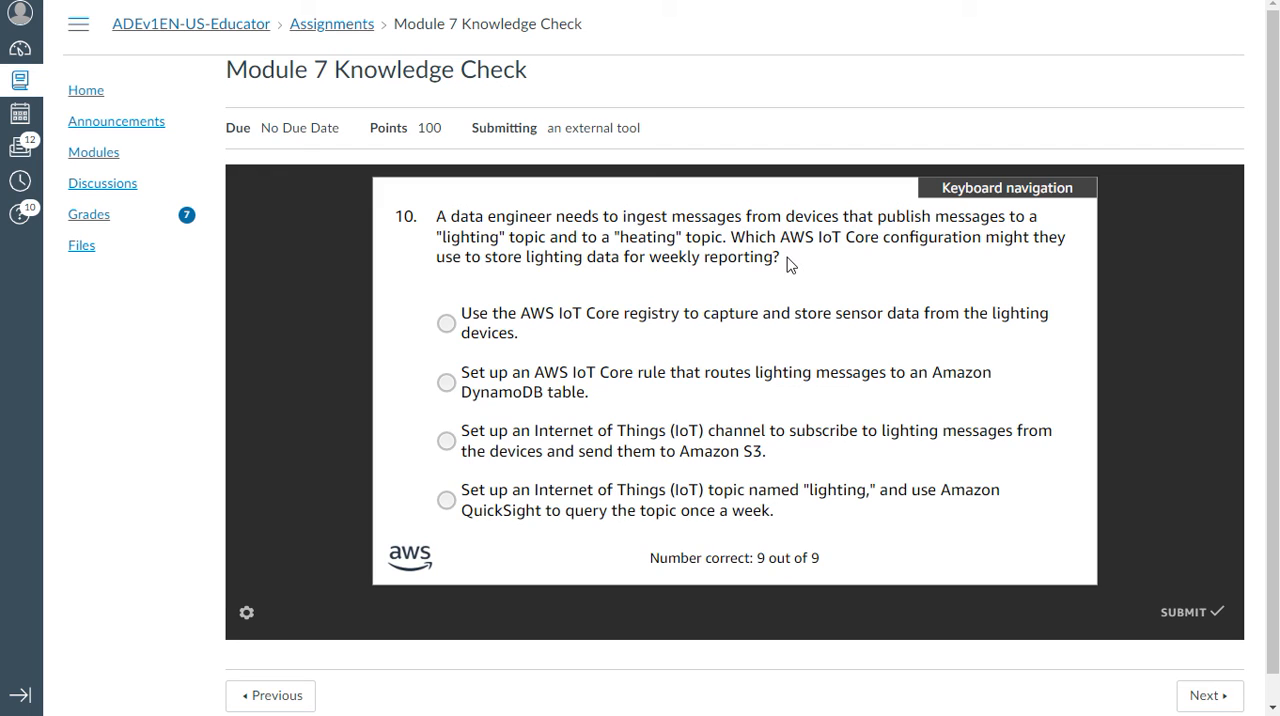
mouse_move(950, 266)
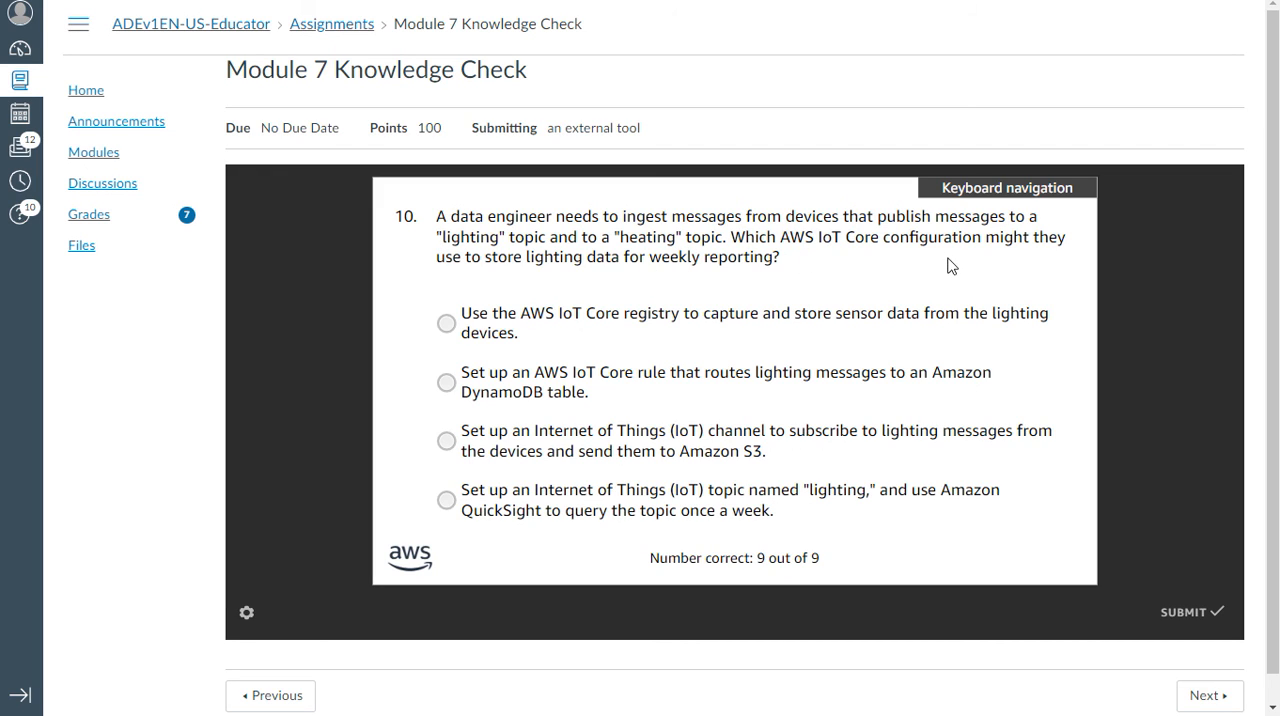
mouse_move(494, 280)
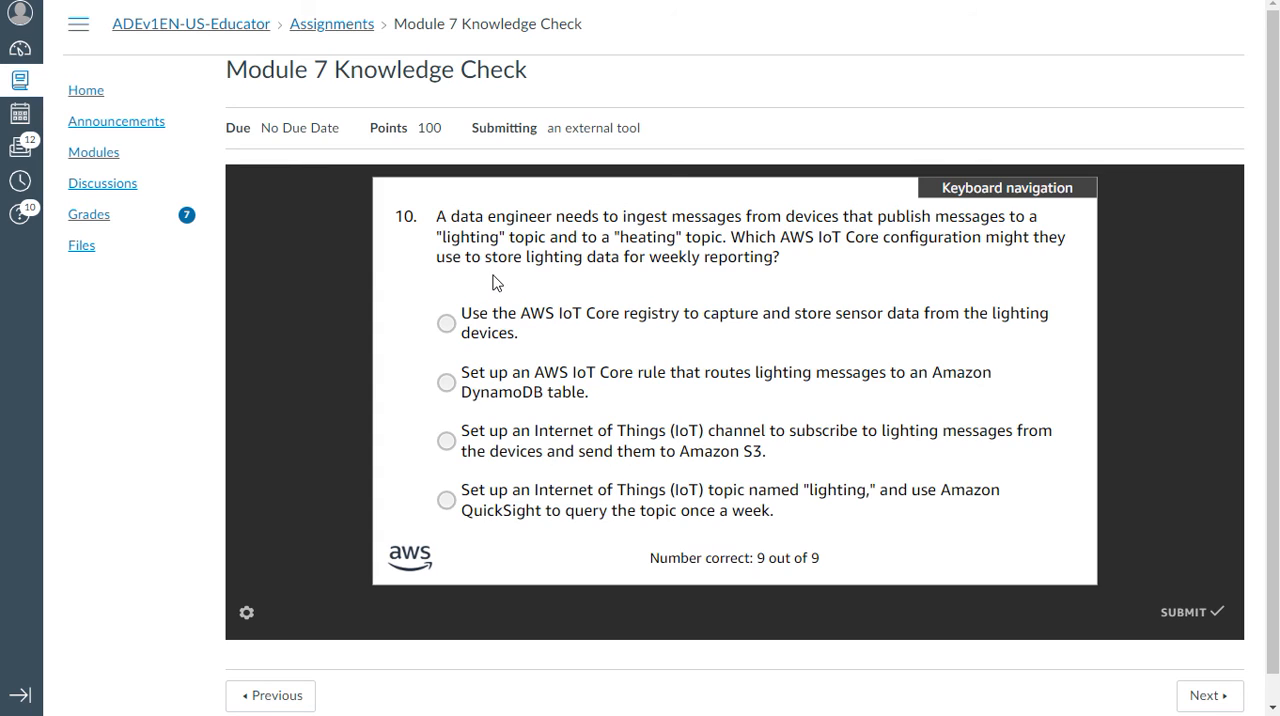
mouse_move(738, 276)
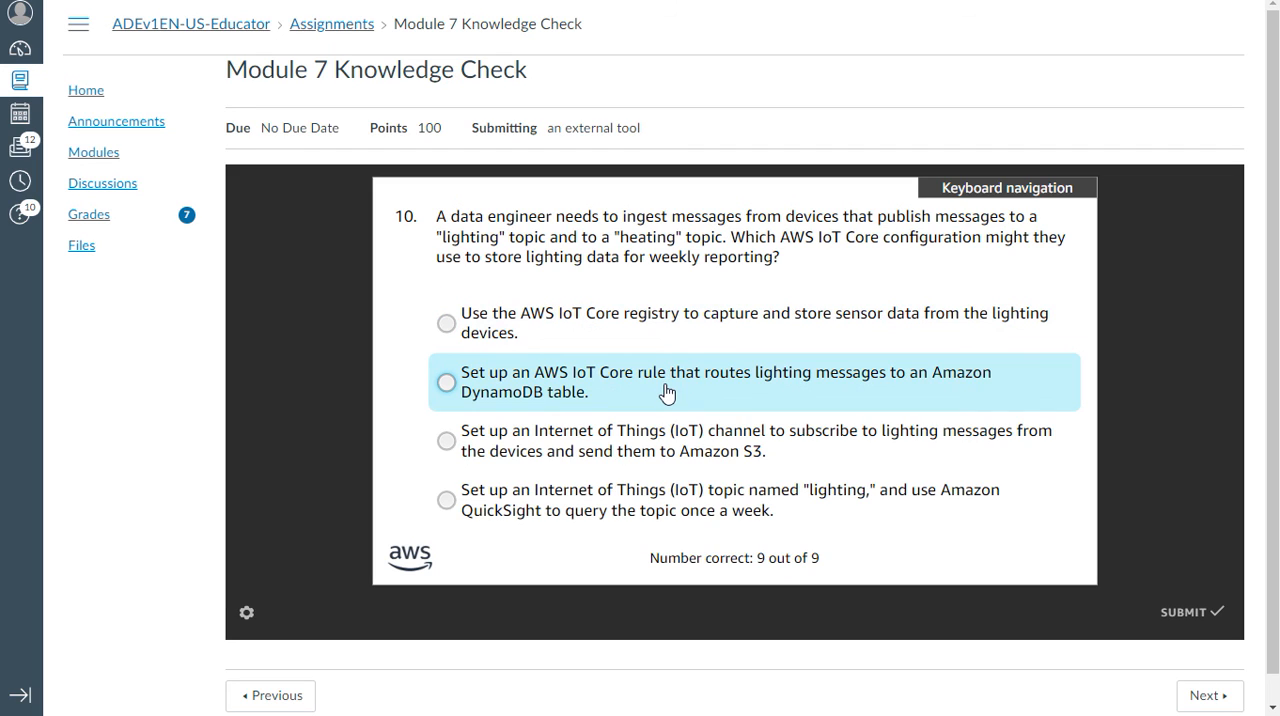
mouse_move(692, 376)
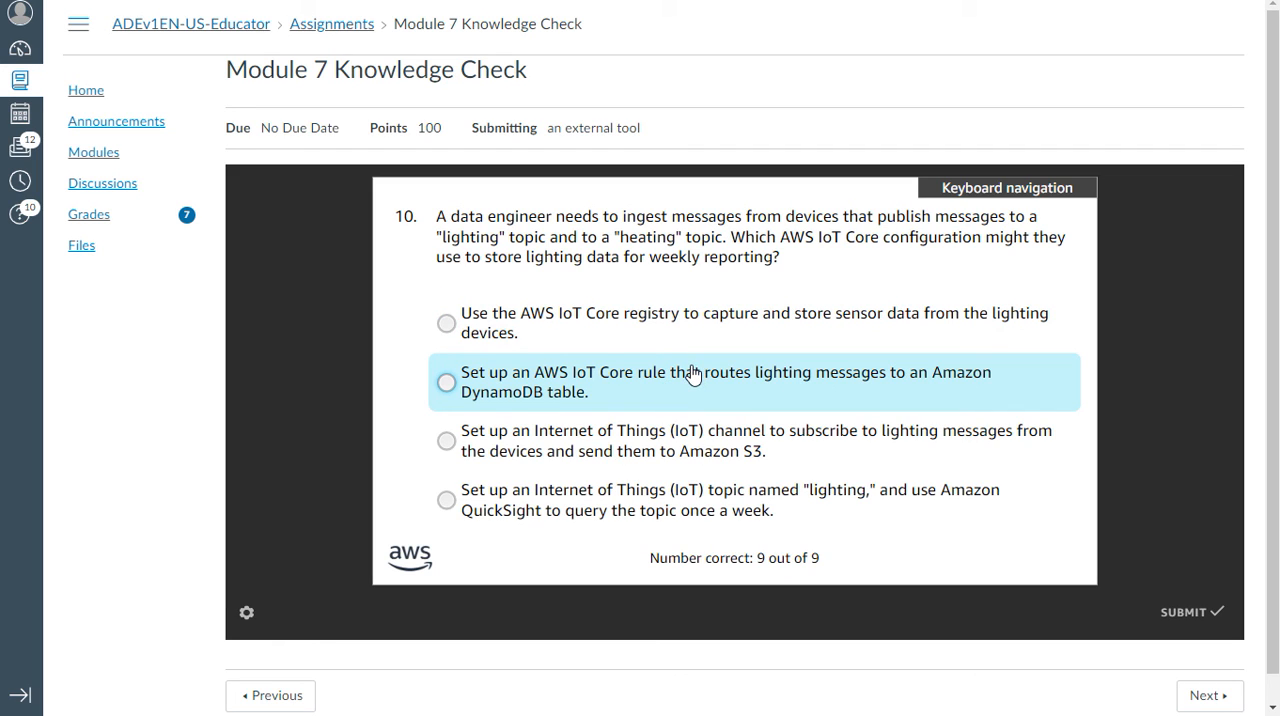
left_click(446, 382)
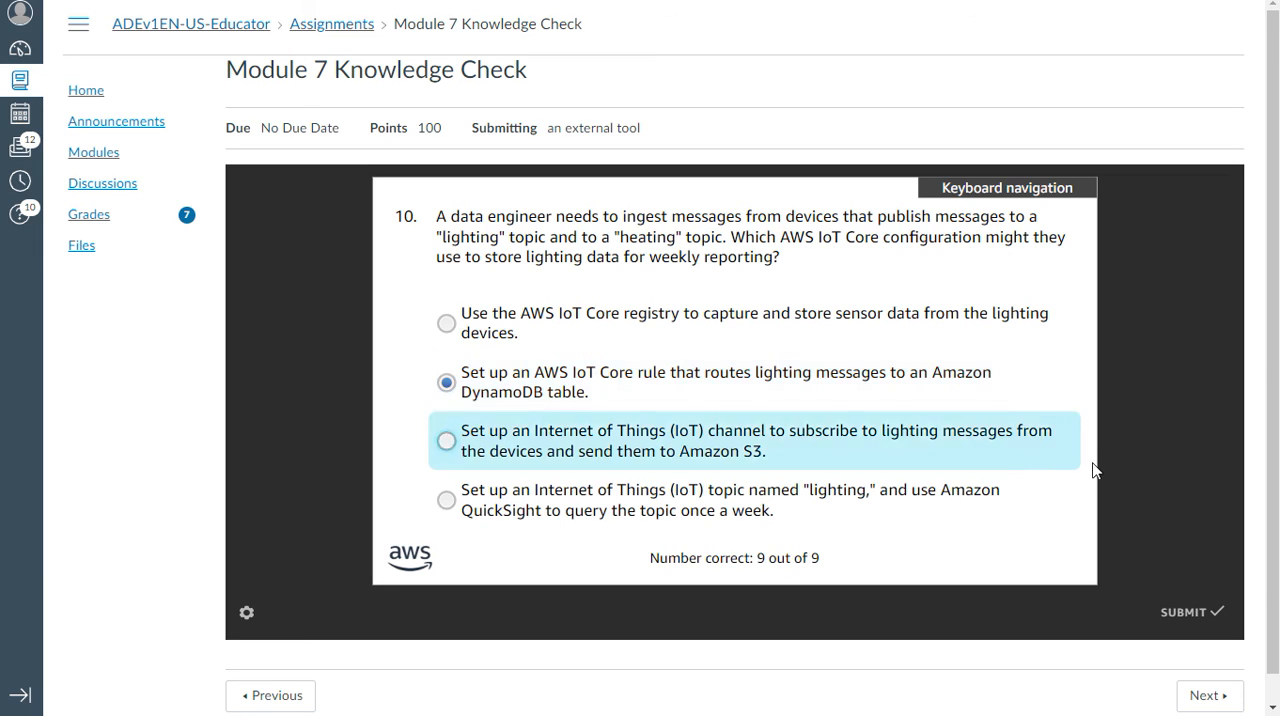
mouse_move(1184, 480)
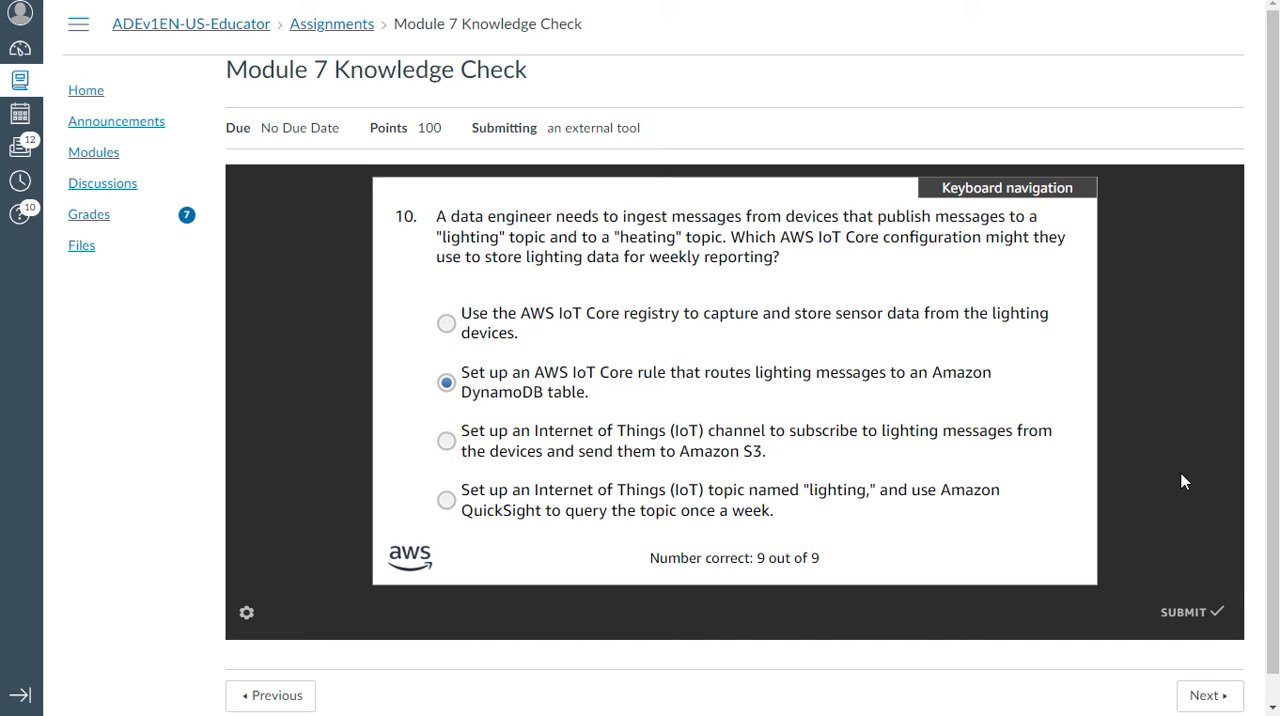
mouse_move(1190, 620)
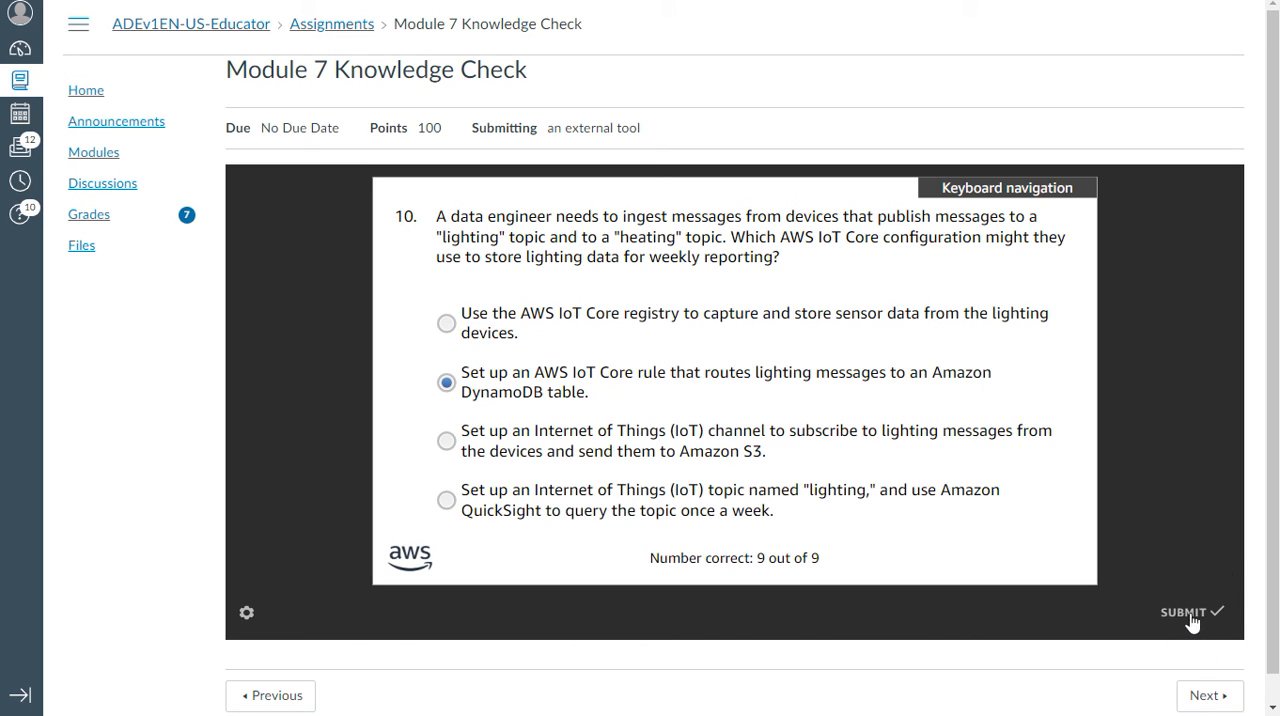
left_click(1184, 612)
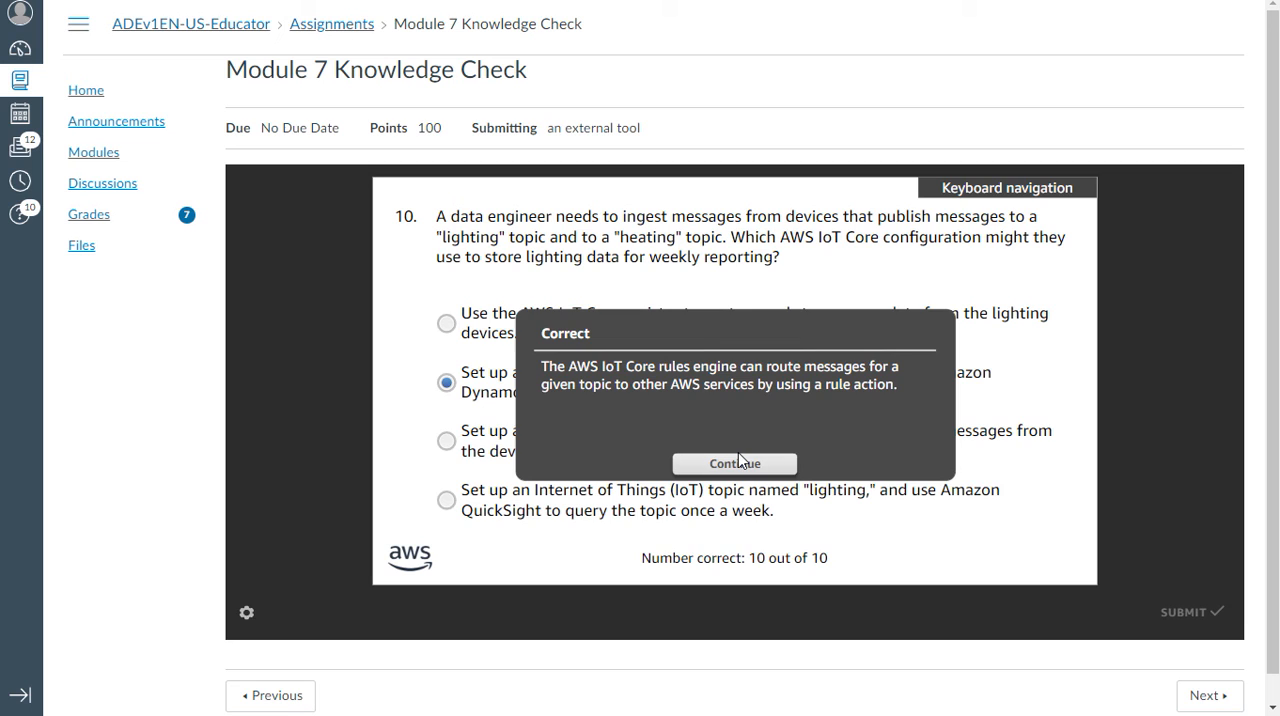
Step: Continue past the Correct feedback to the results page showing the 100% score
left_click(734, 464)
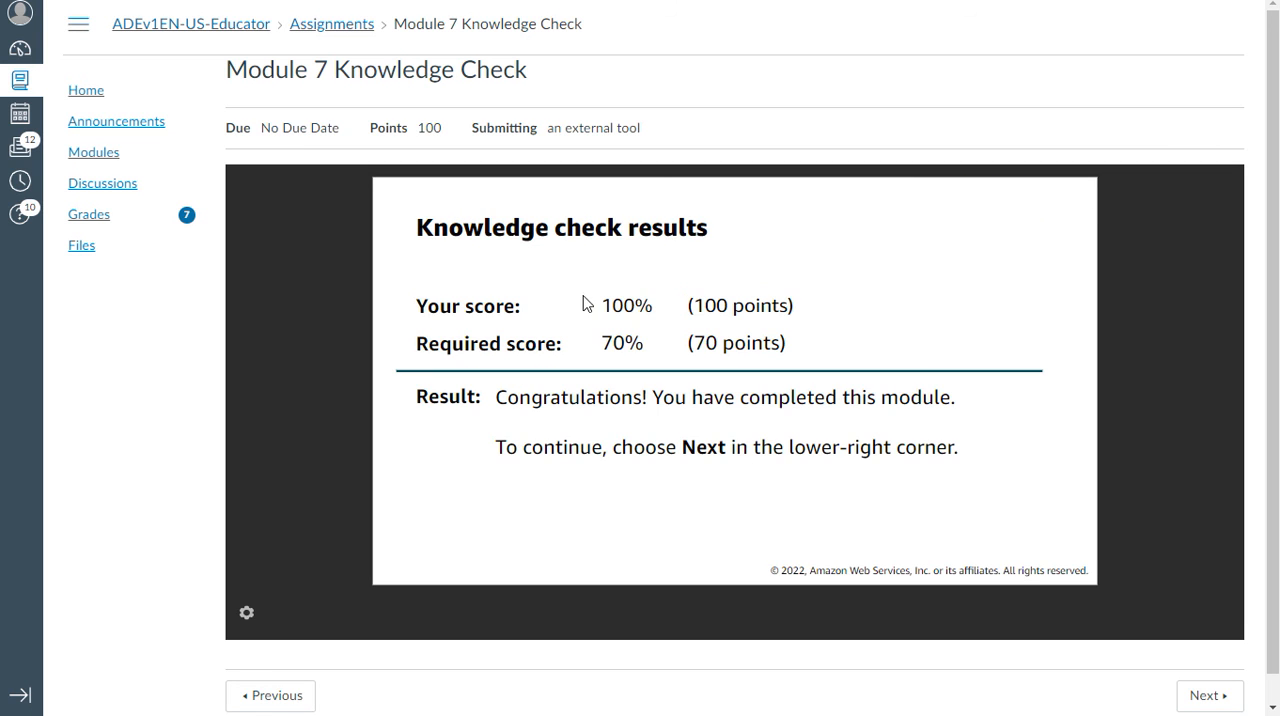
mouse_move(62, 608)
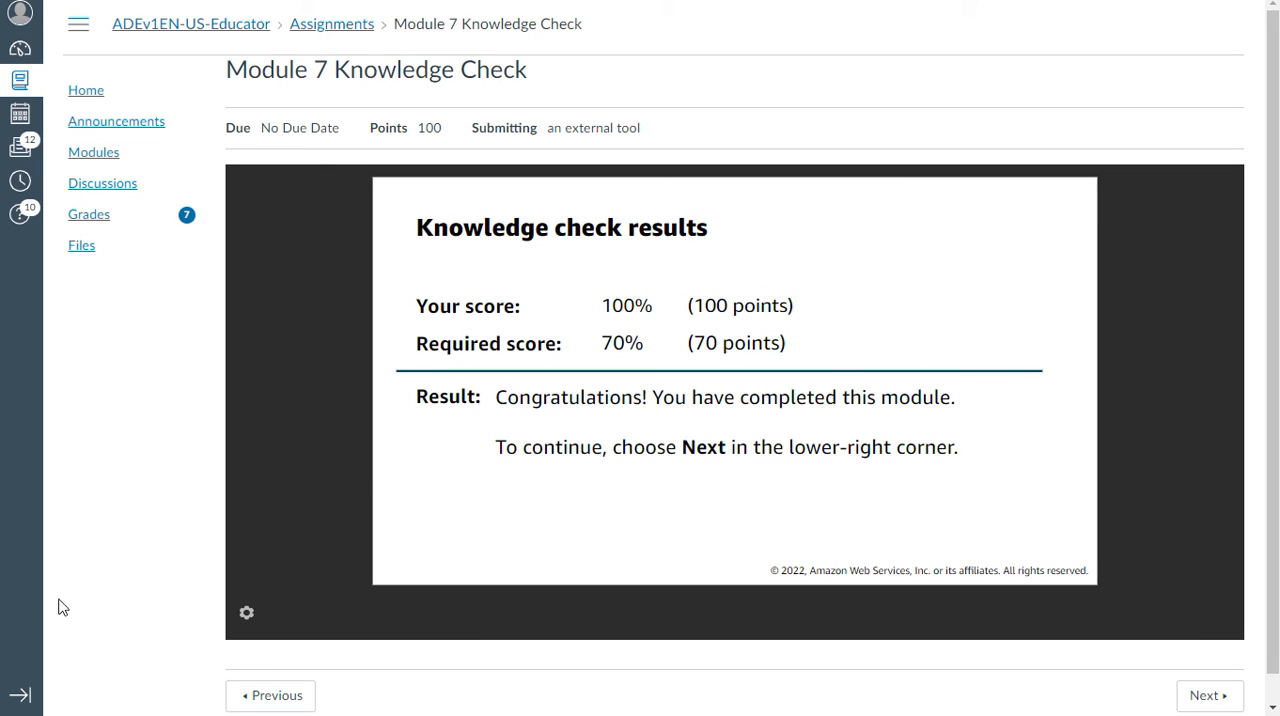
mouse_move(112, 630)
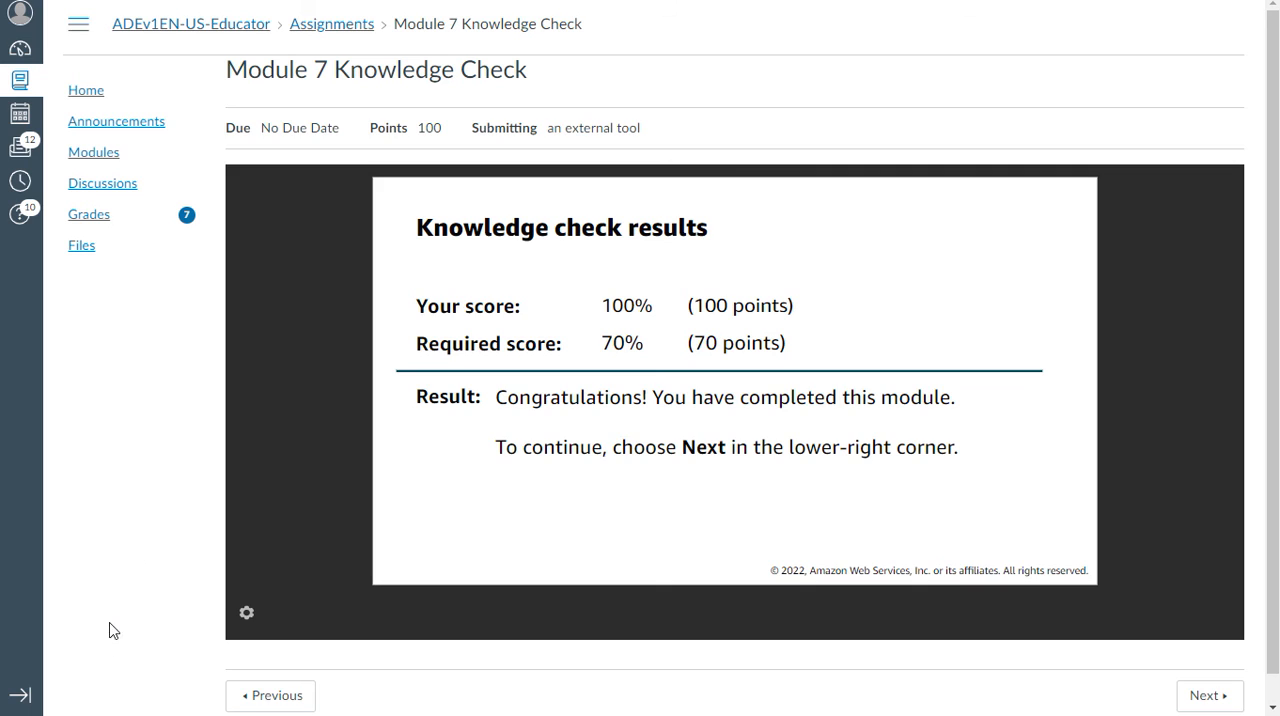
mouse_move(120, 604)
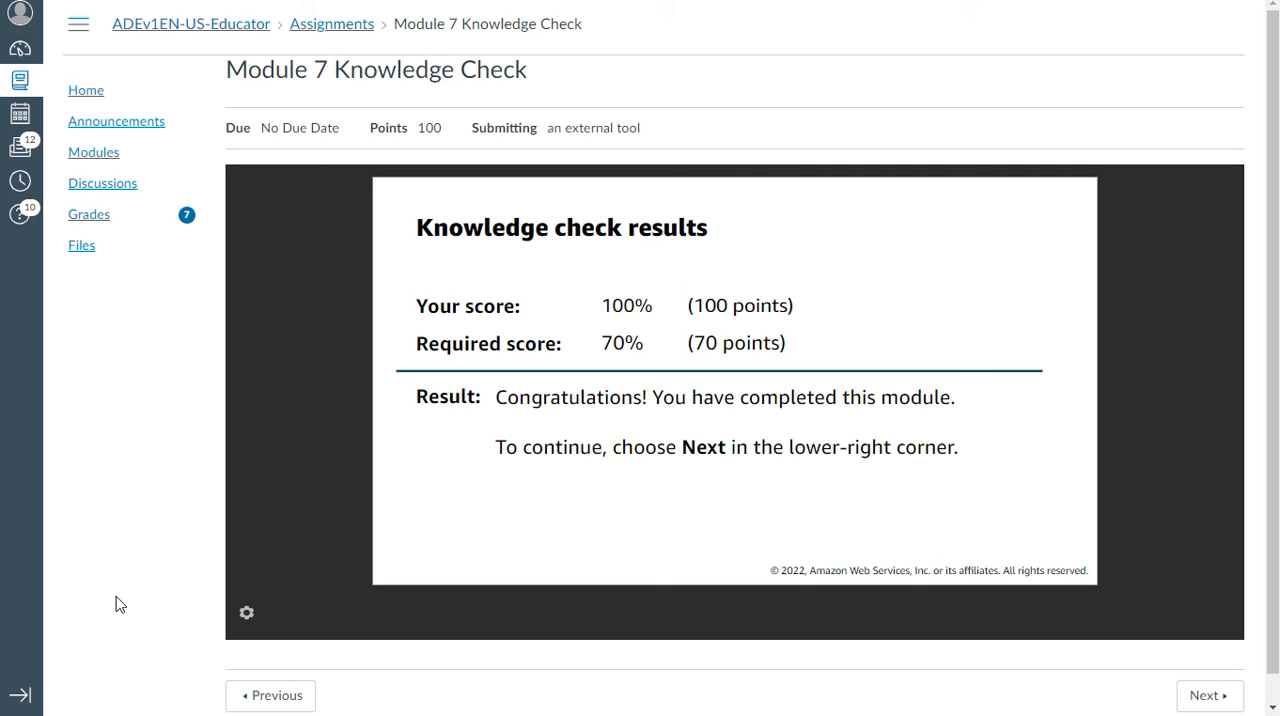